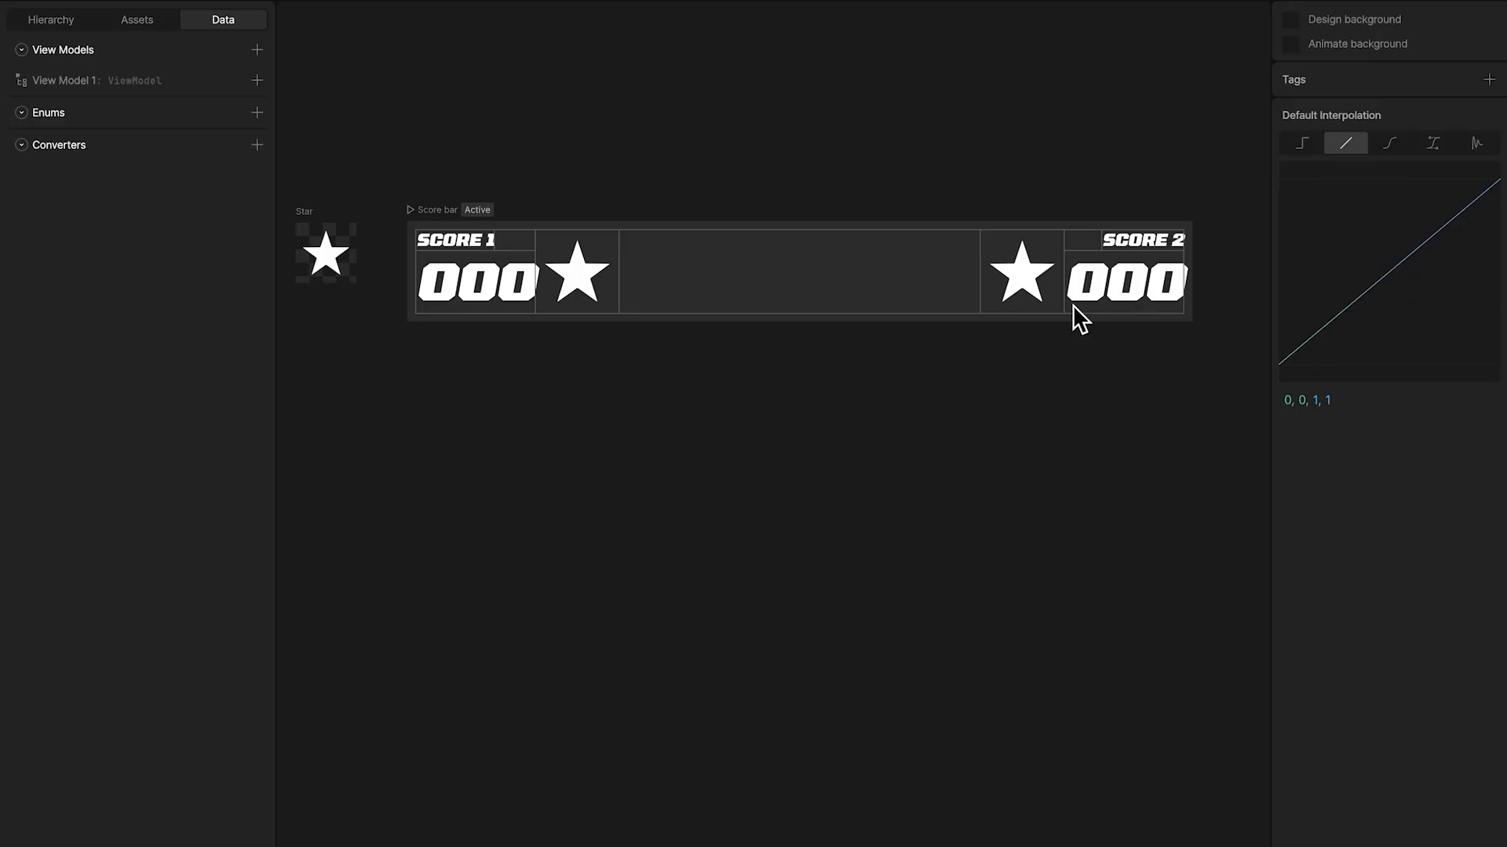
{"action": "mouse_move", "coordinate": [546, 289]}
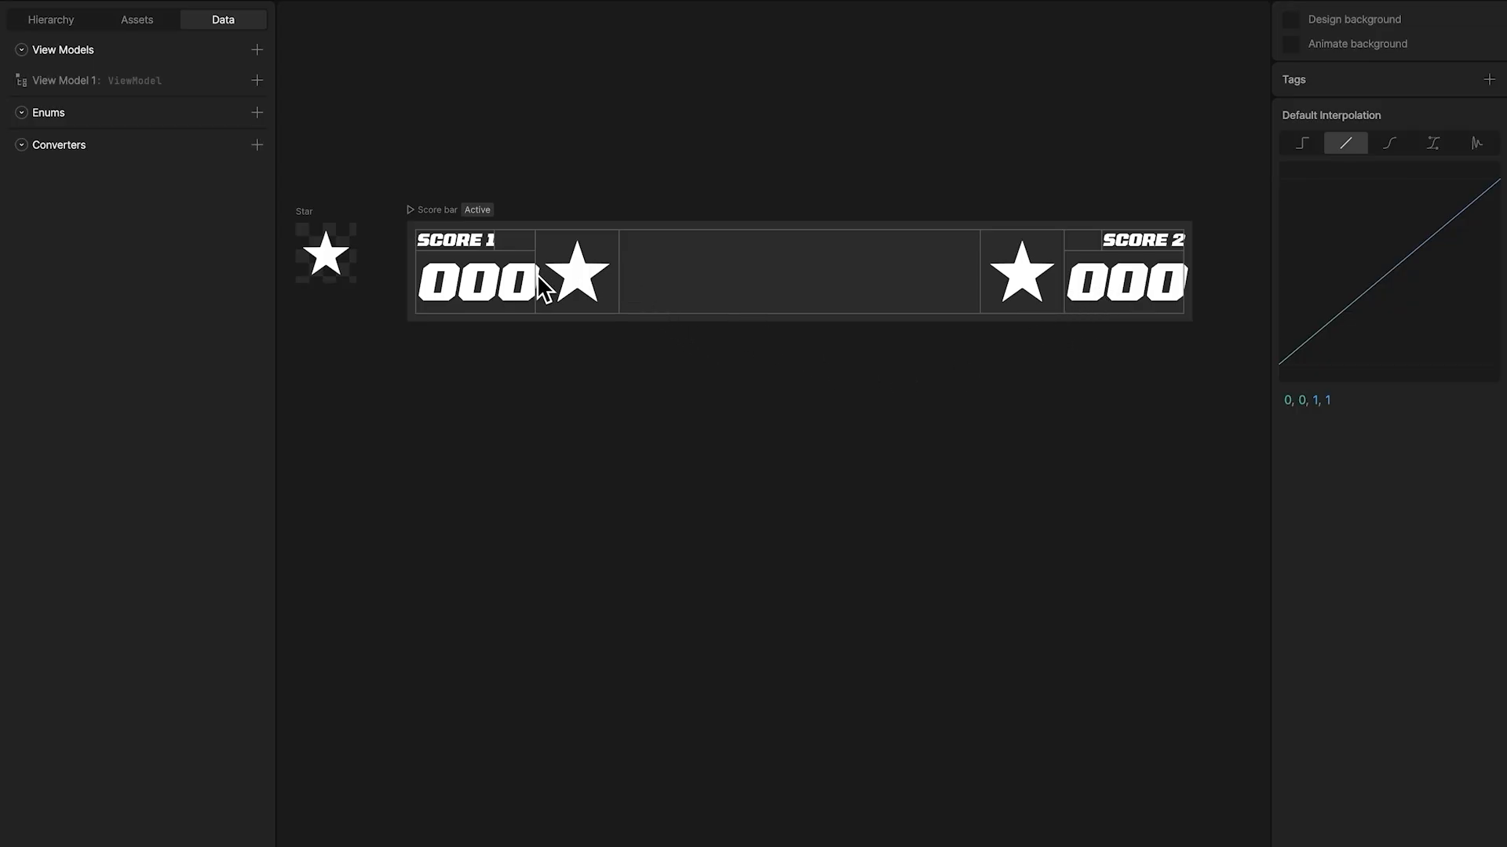
{"action": "mouse_move", "coordinate": [733, 442]}
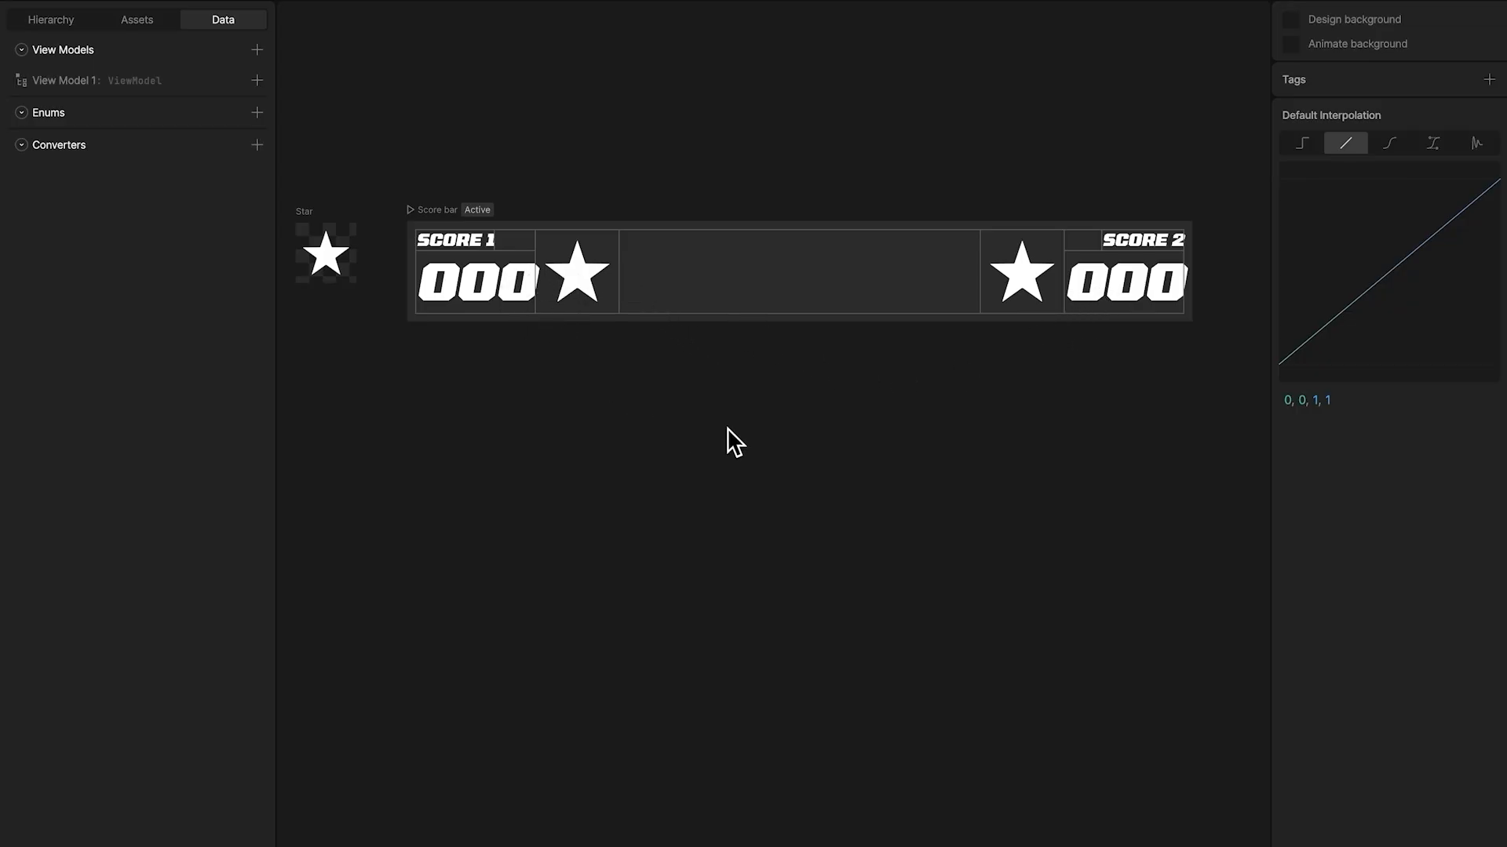
Create the 'Scoer 1' timeline and key the score number text in it.
{"action": "left_click", "coordinate": [50, 19]}
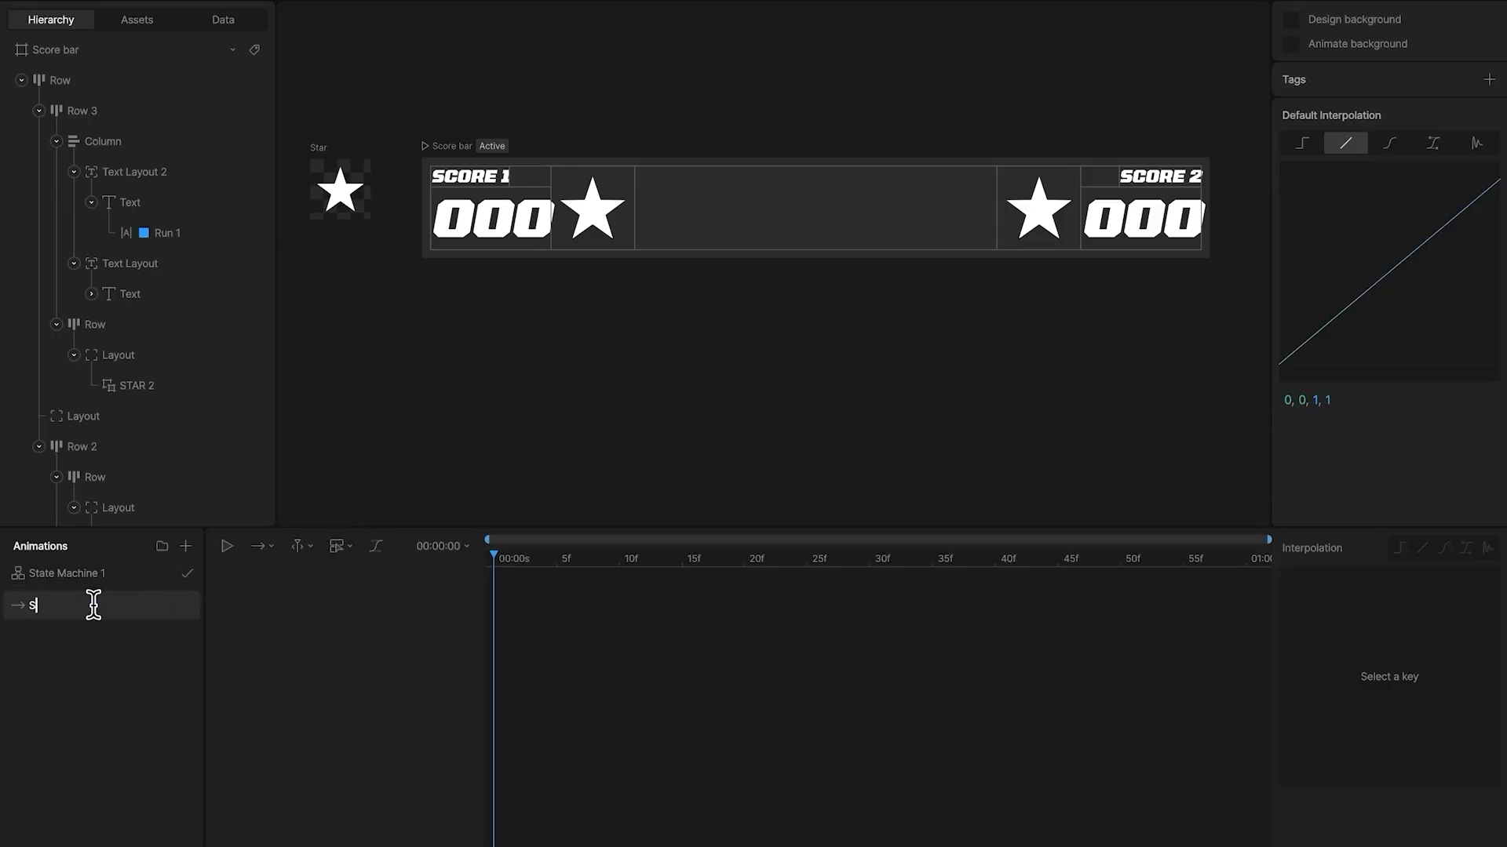
{"action": "type", "text": "Scoer 1"}
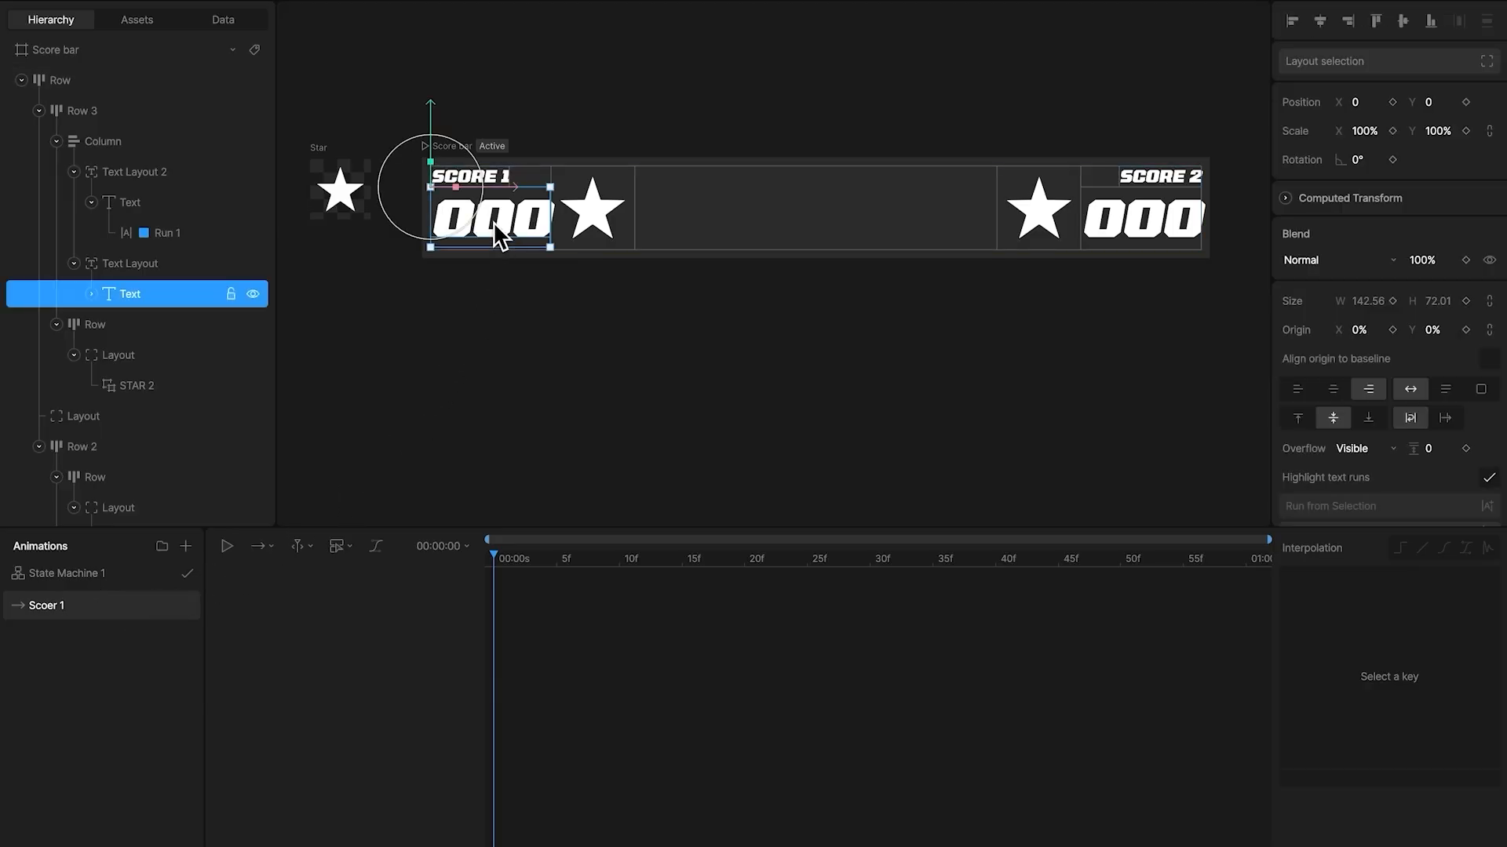
{"action": "scroll", "scroll_direction": "down", "scroll_amount": 3}
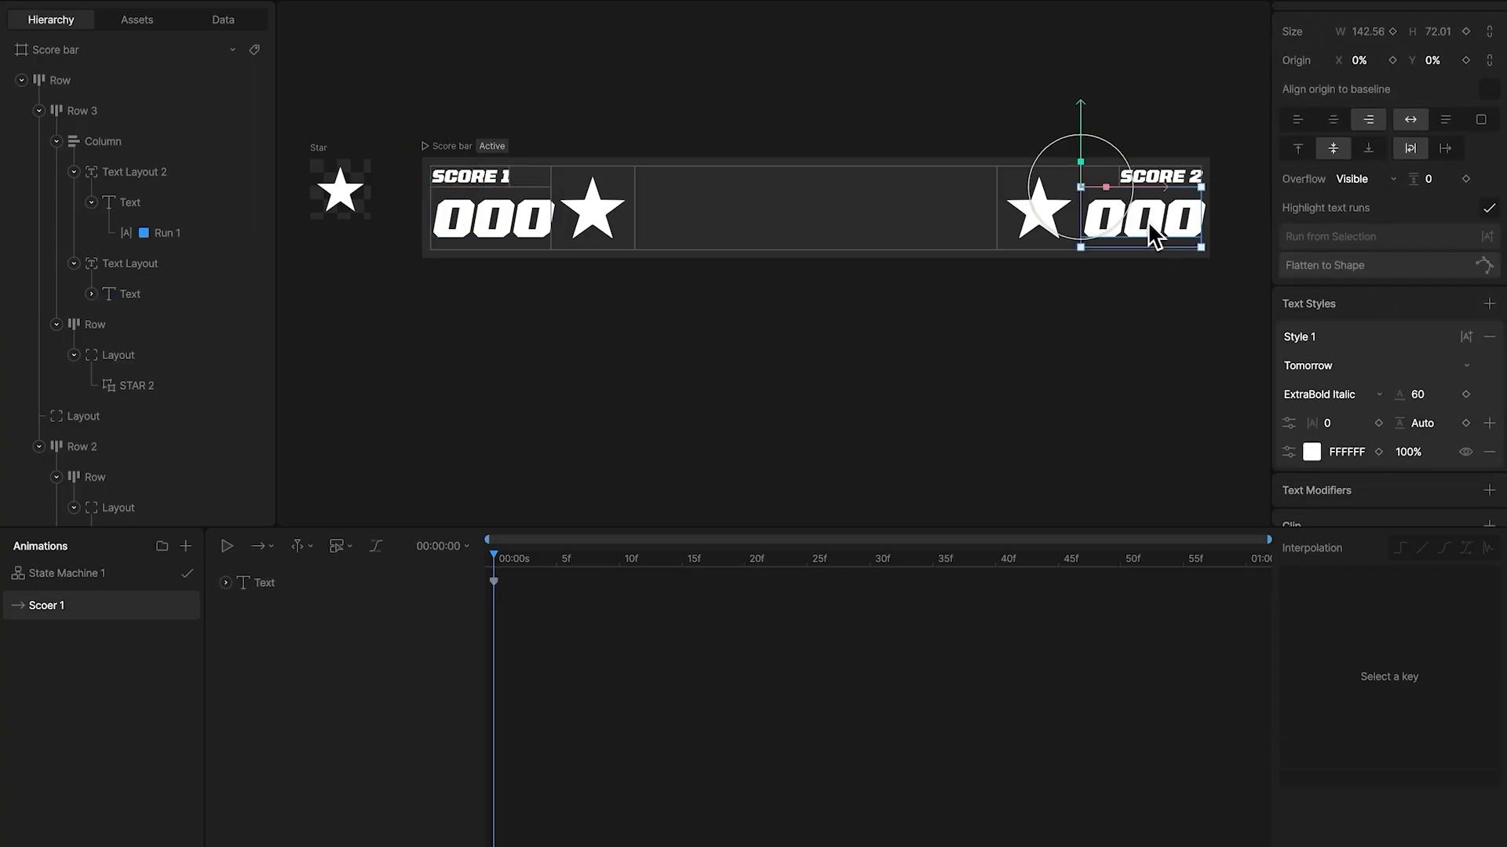
{"action": "left_click", "coordinate": [1419, 394]}
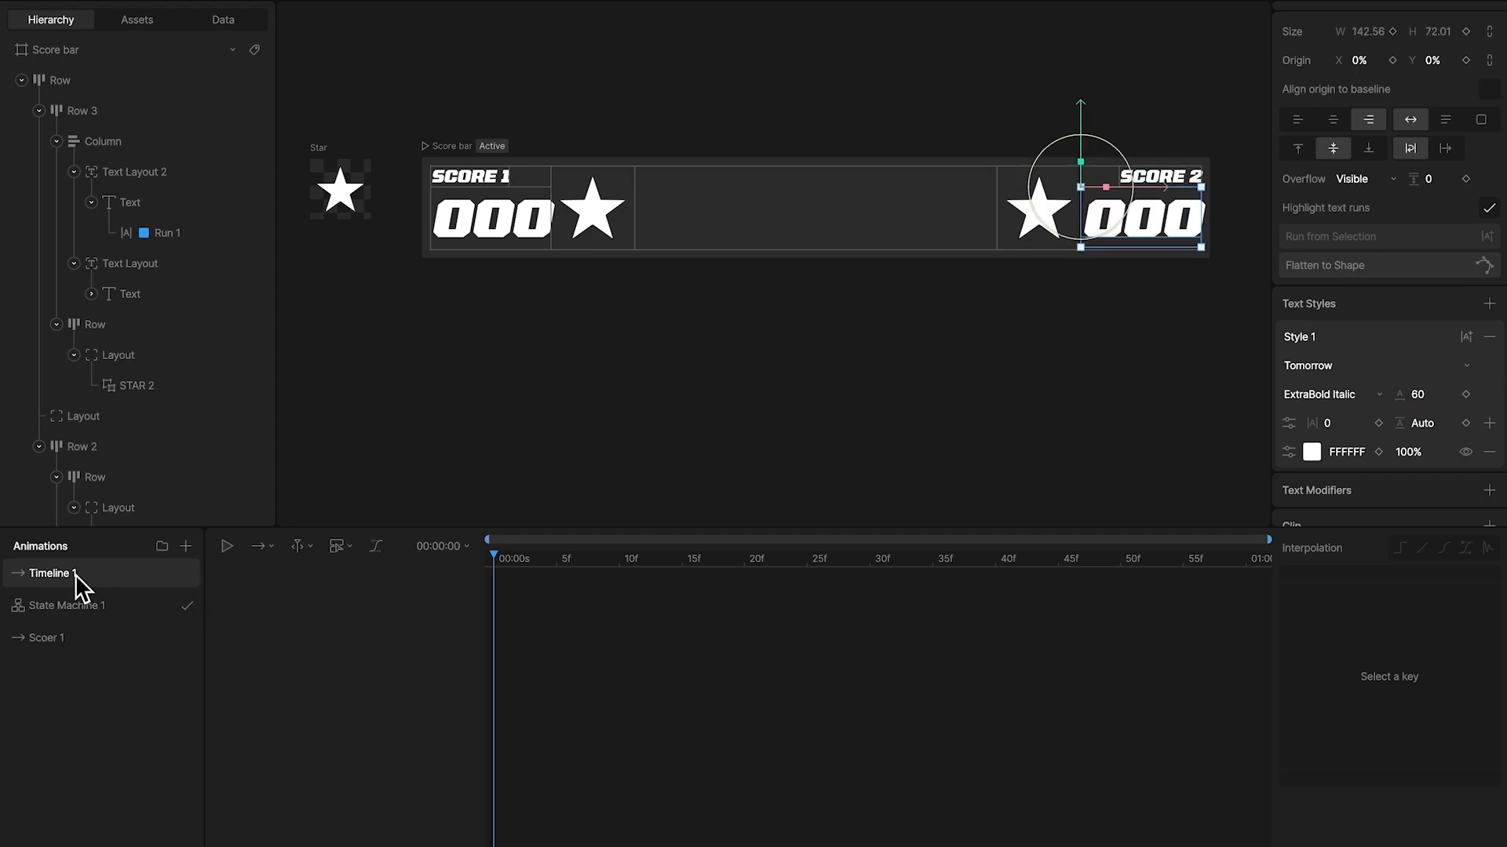
Rename the new timeline 'Score 2' and key a smaller font size on the Score 1 number.
{"action": "double_click", "coordinate": [49, 575]}
{"action": "type", "text": "Score 2"}
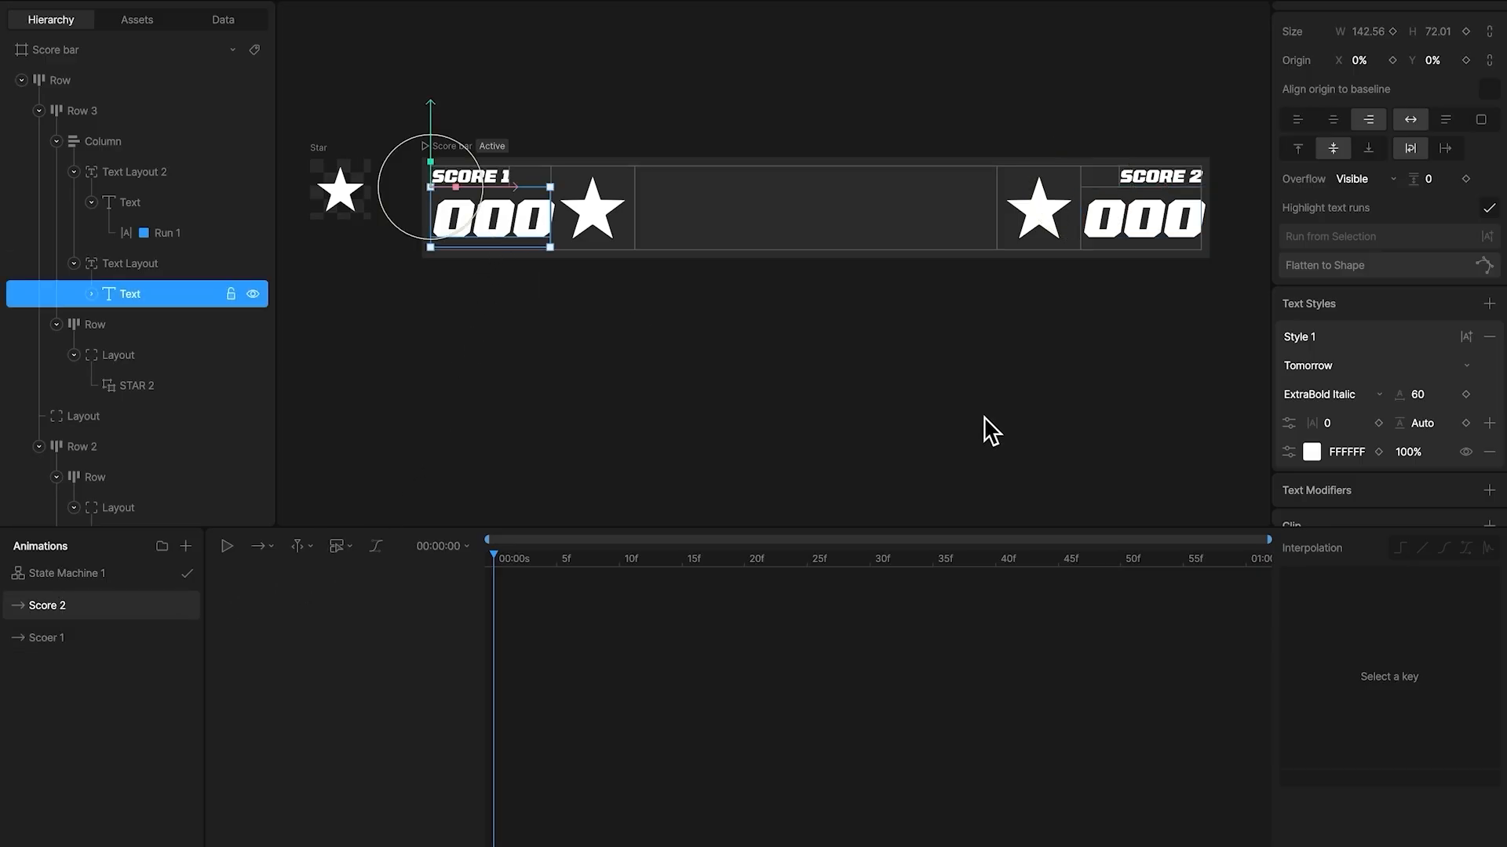
{"action": "left_click", "coordinate": [1432, 394]}
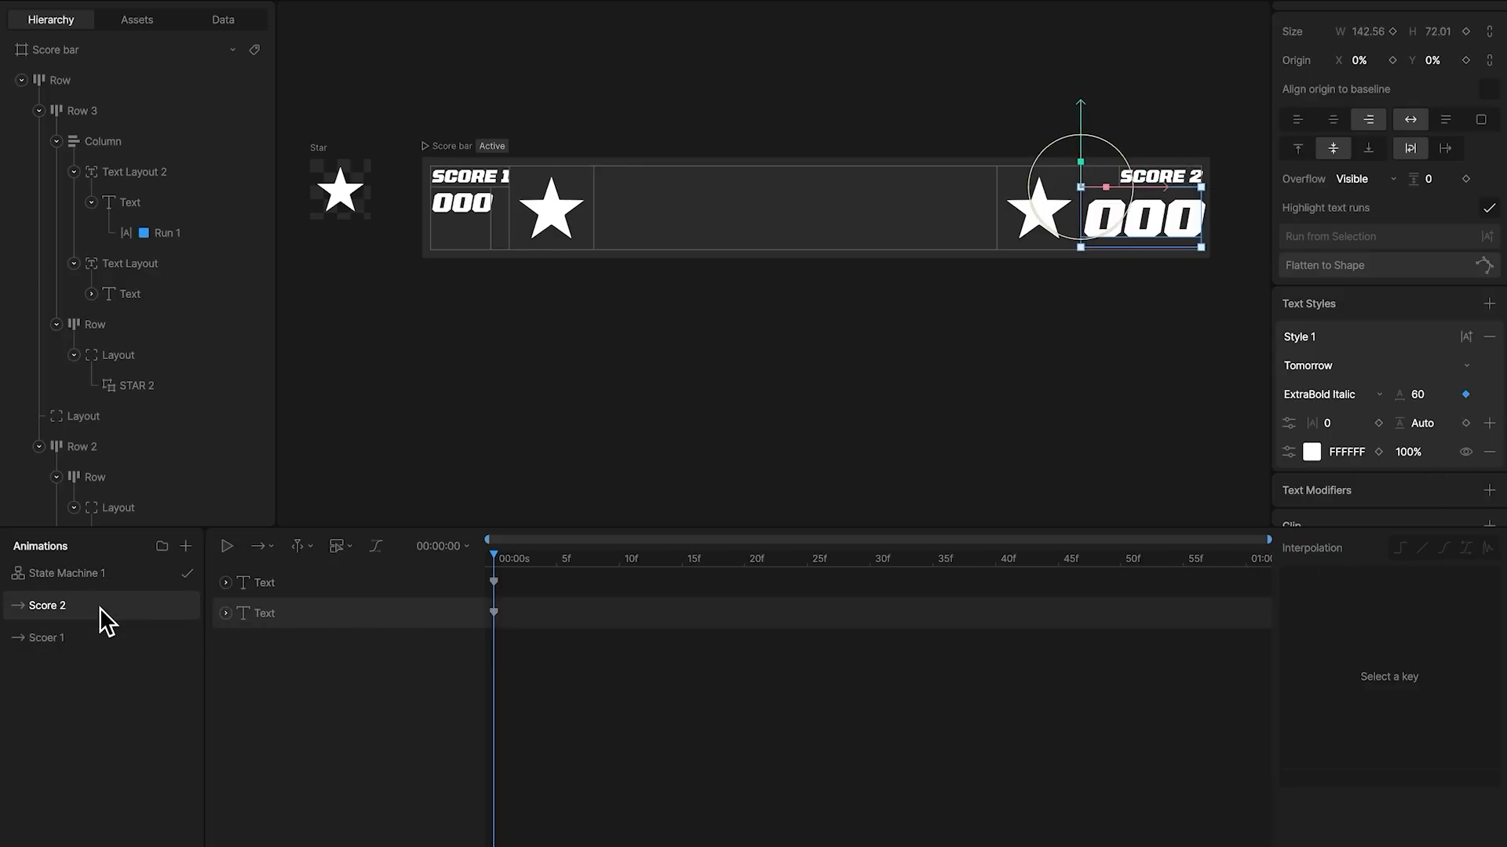
Add Scoer 1 and Score 2 as states in State Machine 1, connected from Any State.
{"action": "left_click", "coordinate": [66, 573]}
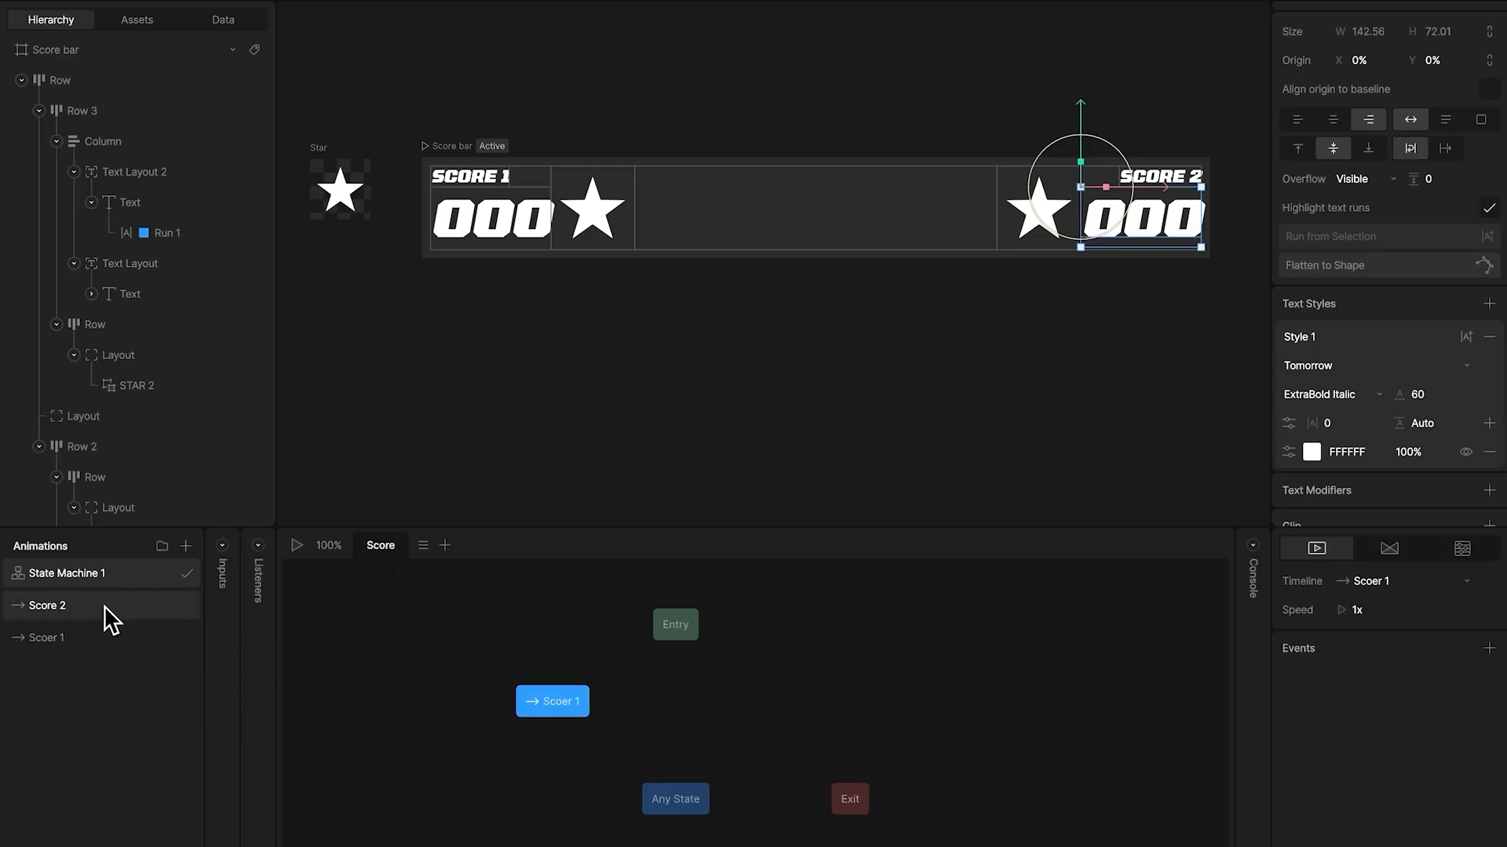
{"action": "left_click", "coordinate": [765, 699]}
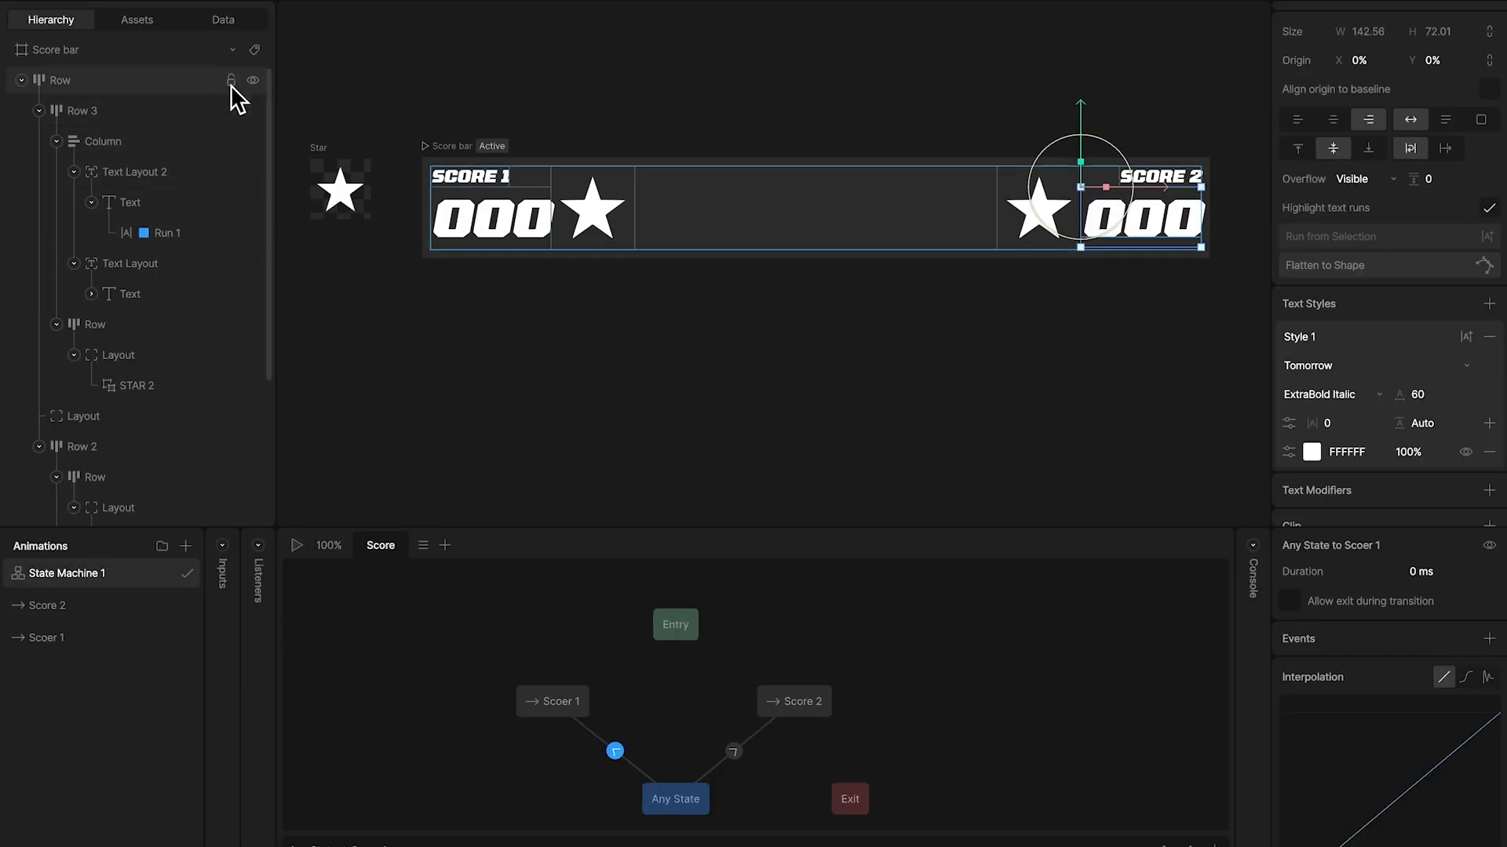
Rename the view model 'Score bar' and add two number properties to it.
{"action": "left_click", "coordinate": [221, 18]}
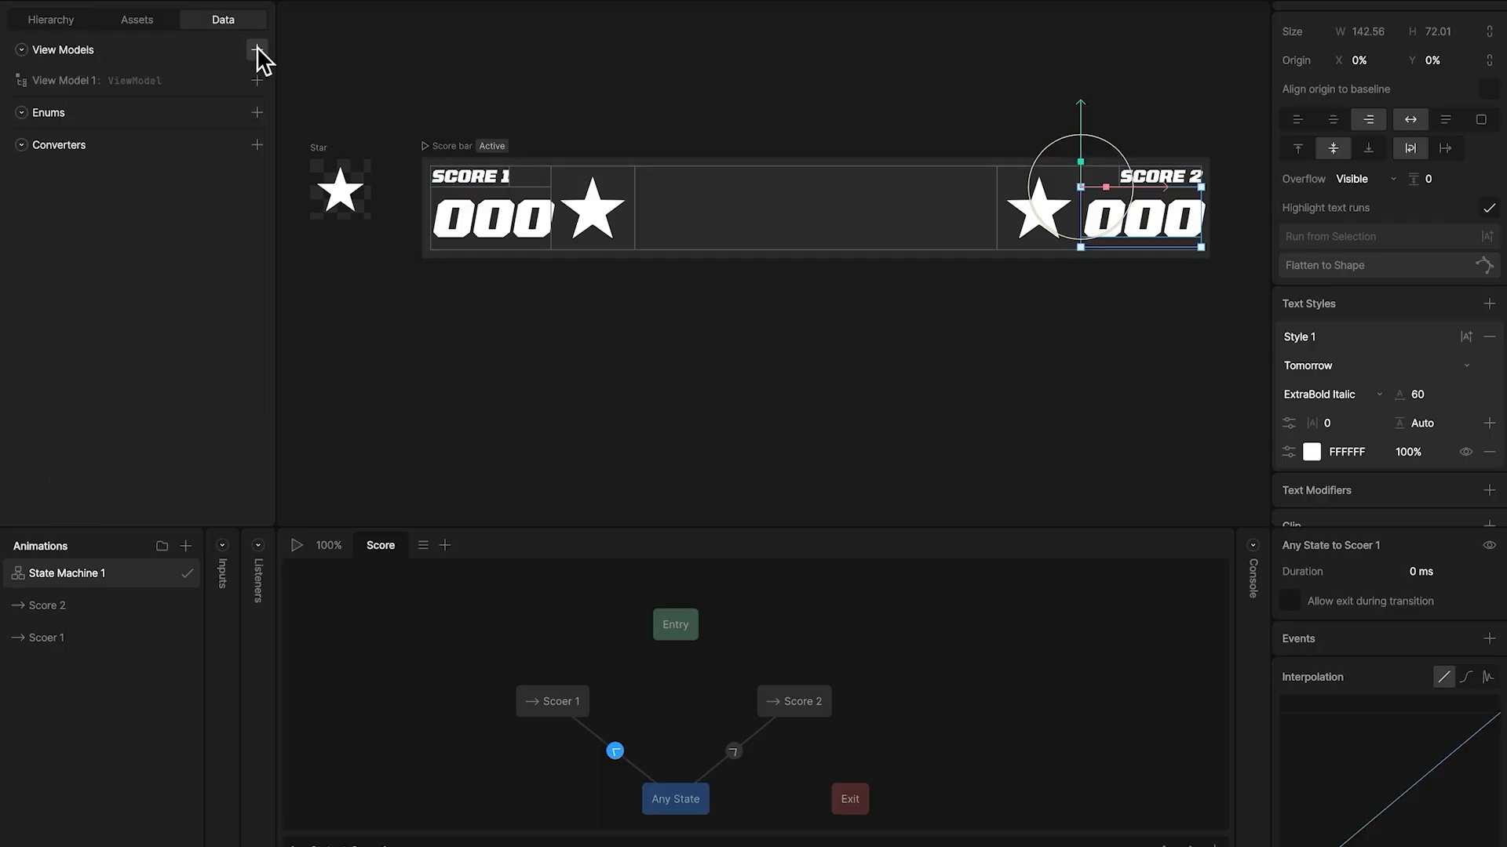
{"action": "left_click", "coordinate": [256, 49]}
{"action": "type", "text": "Score bar"}
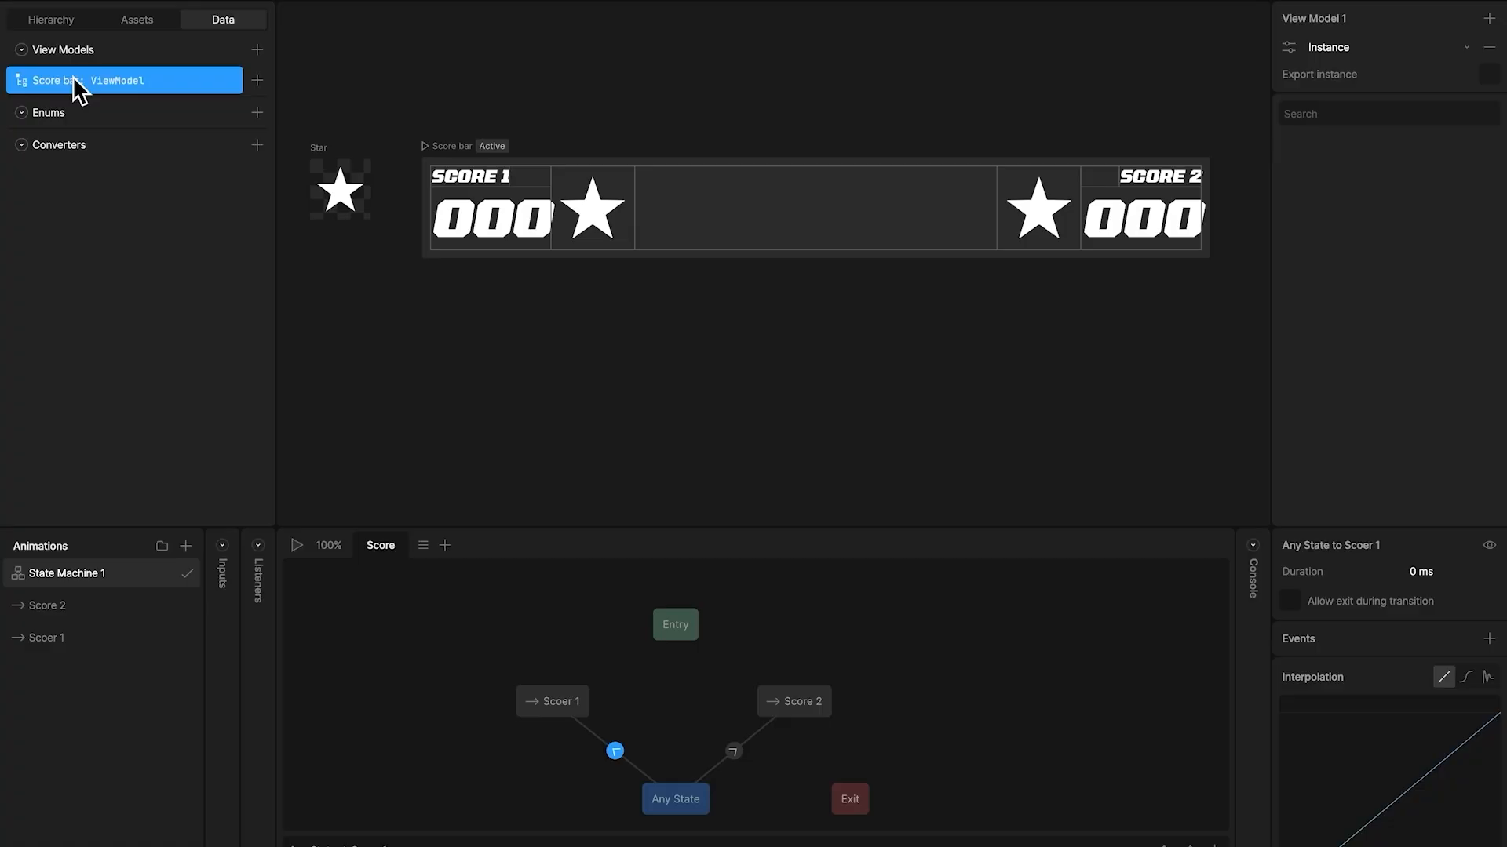
{"action": "mouse_move", "coordinate": [325, 230]}
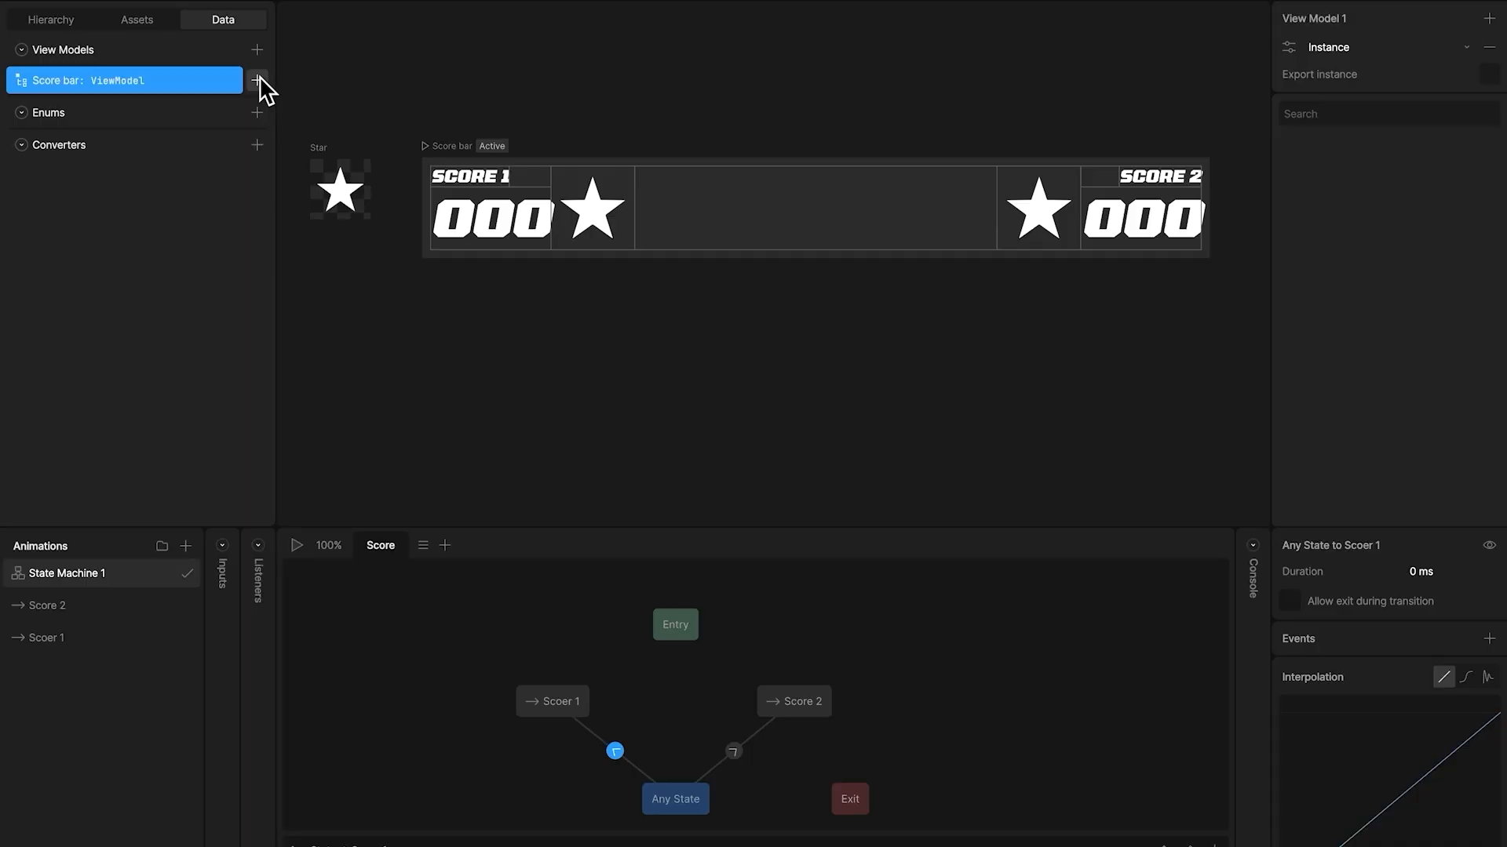
{"action": "left_click", "coordinate": [255, 80]}
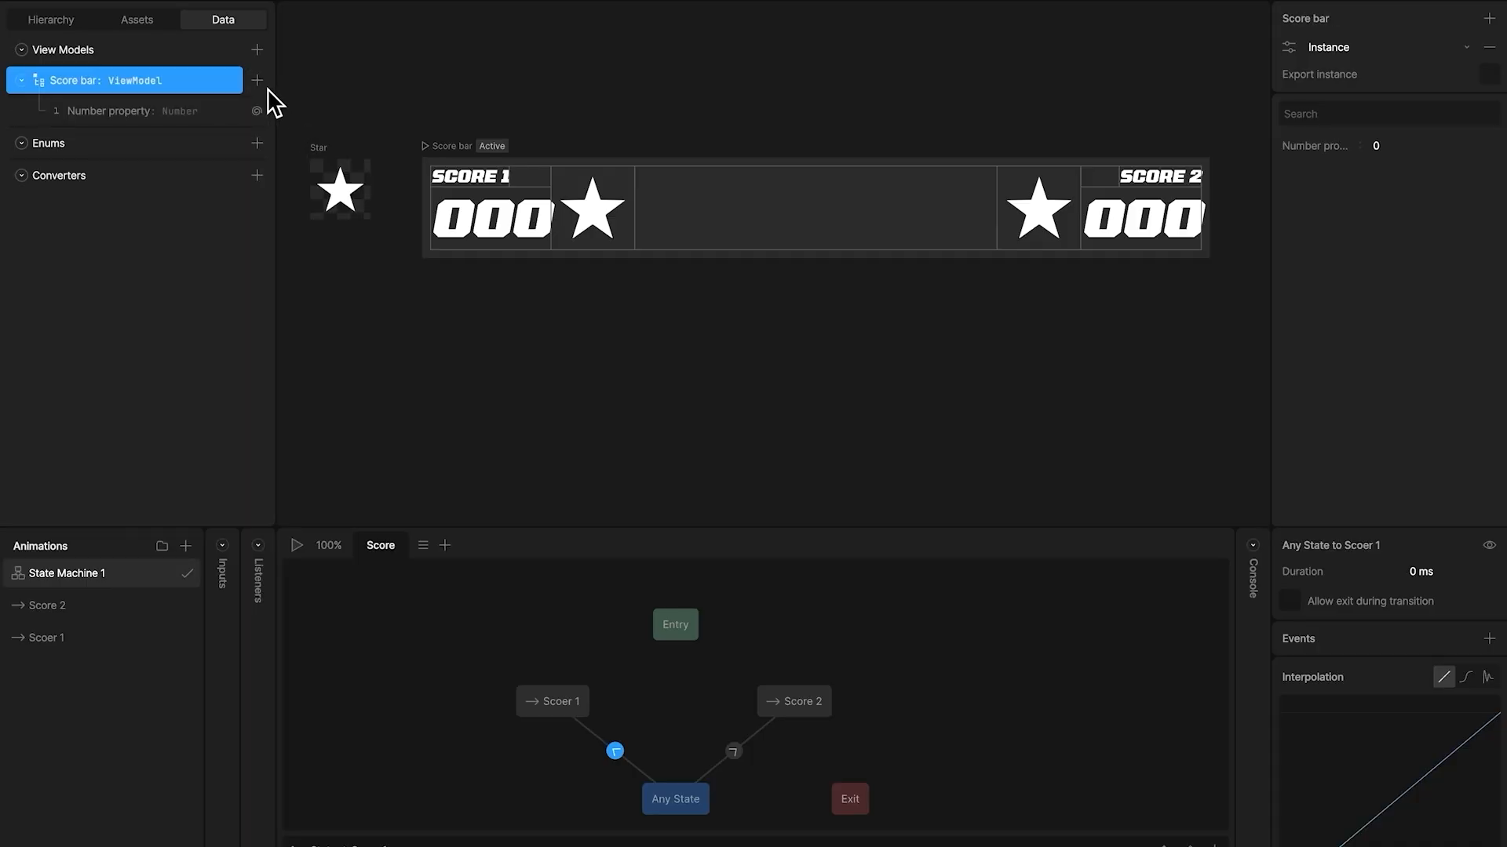
{"action": "left_click", "coordinate": [256, 80]}
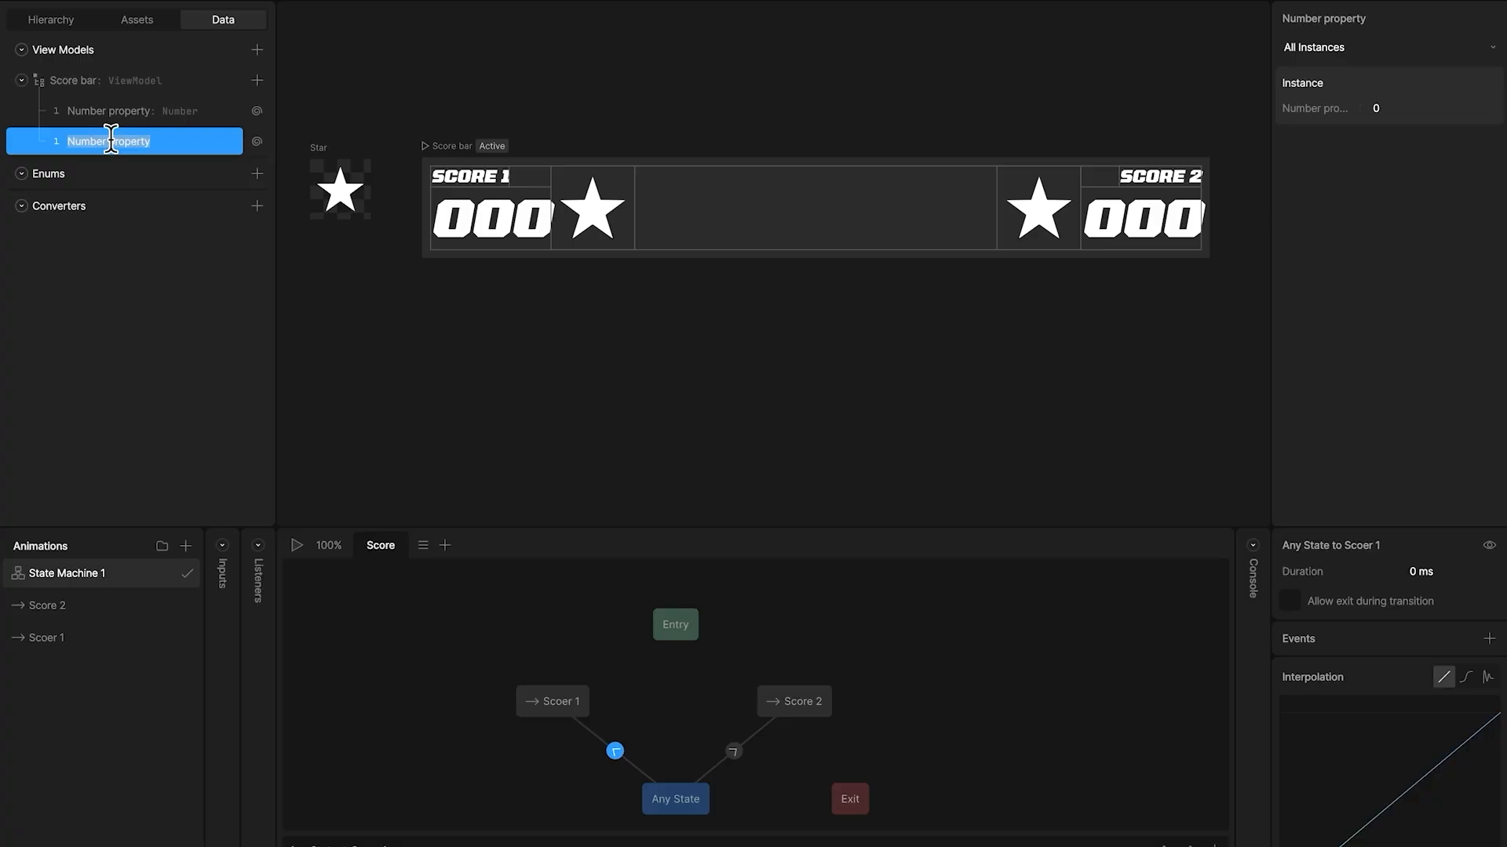
Name the number properties 'Score 1' and 'Score 2'.
{"action": "type", "text": "Score 1"}
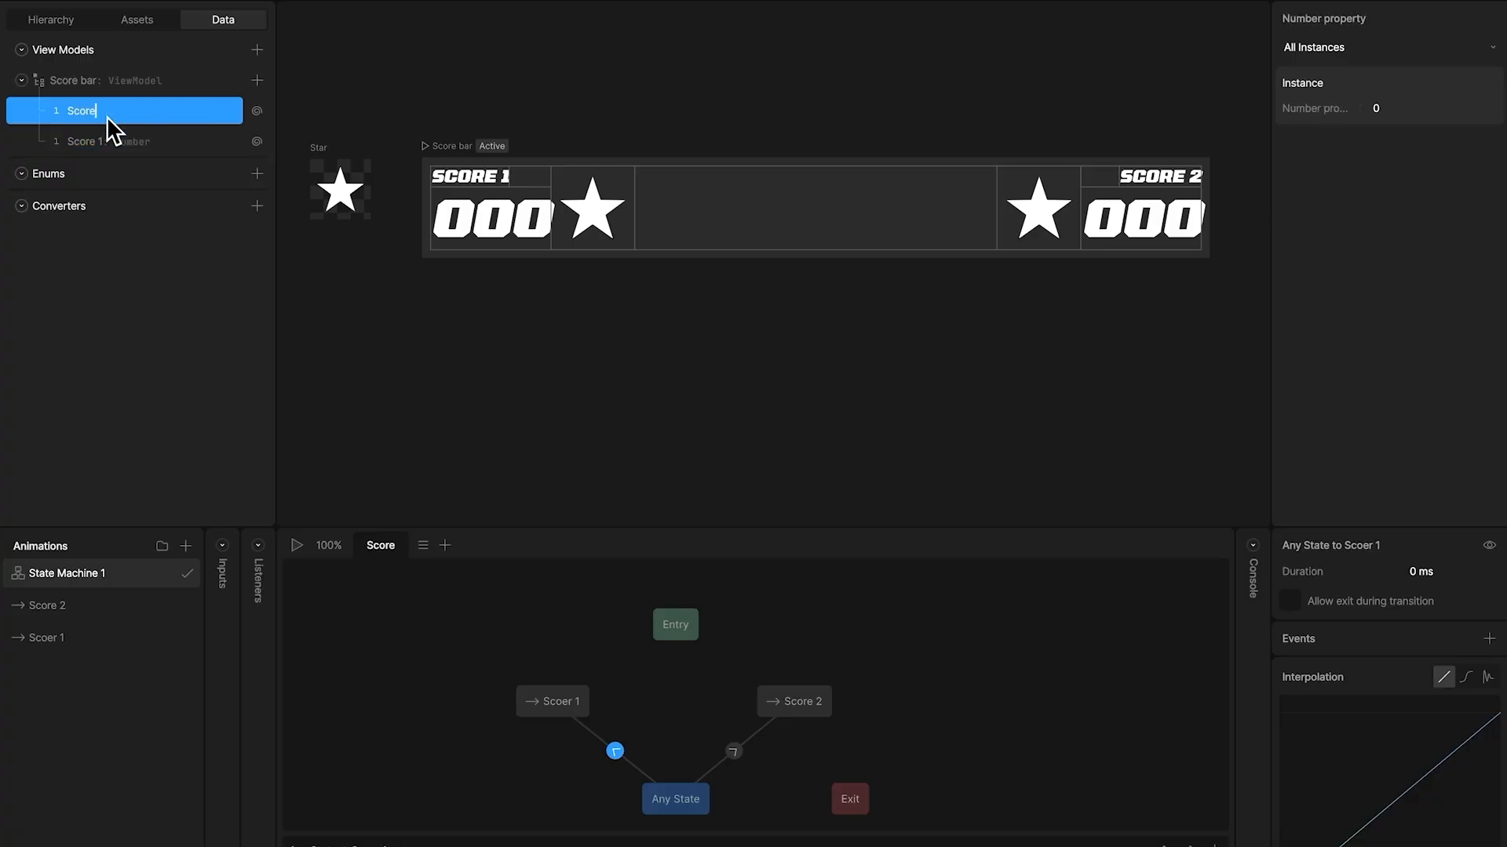
{"action": "left_click", "coordinate": [96, 80]}
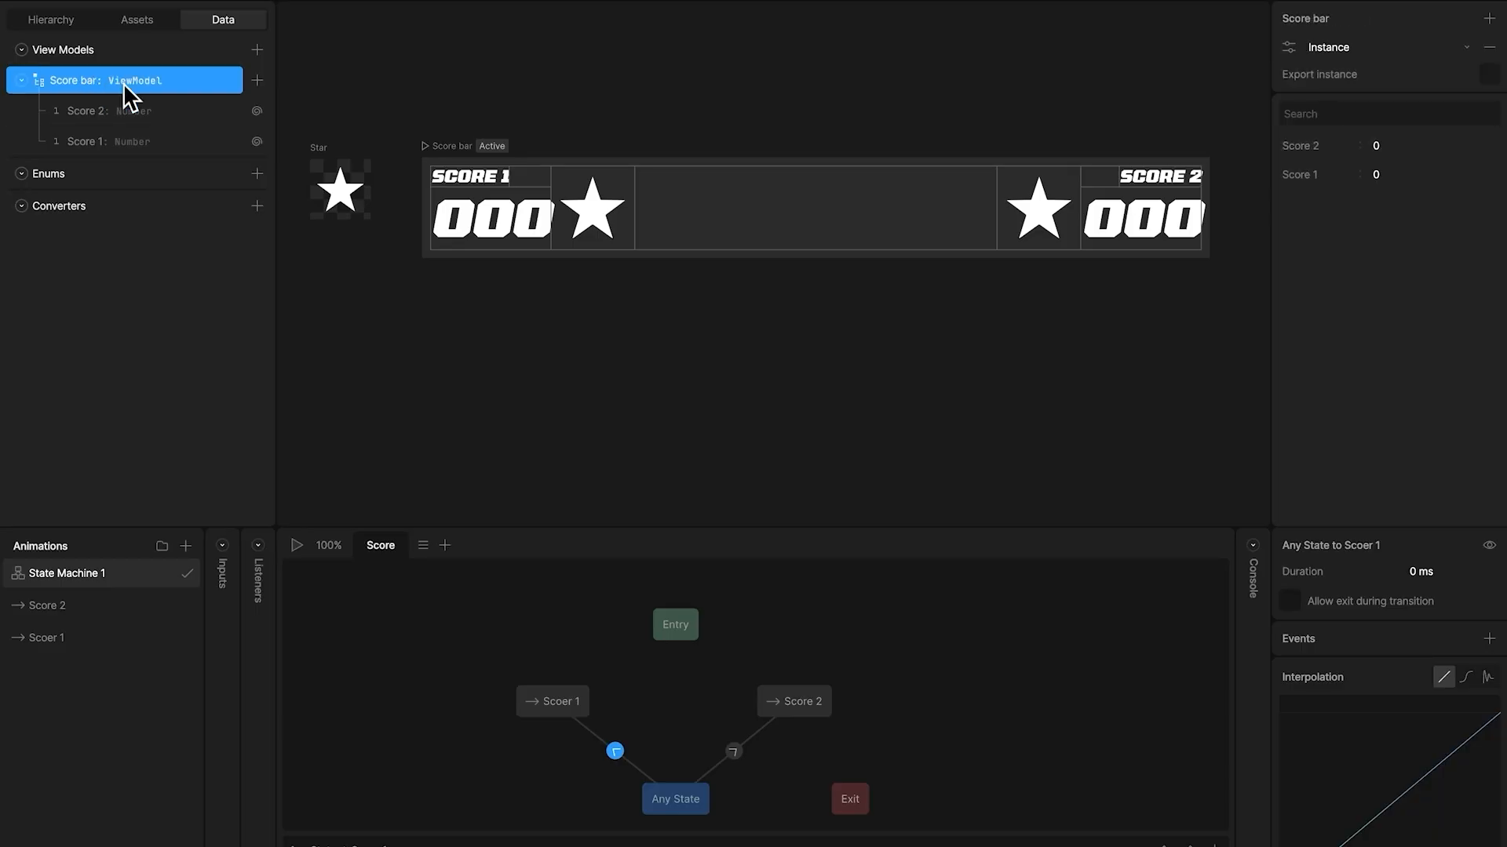
{"action": "left_click", "coordinate": [110, 110]}
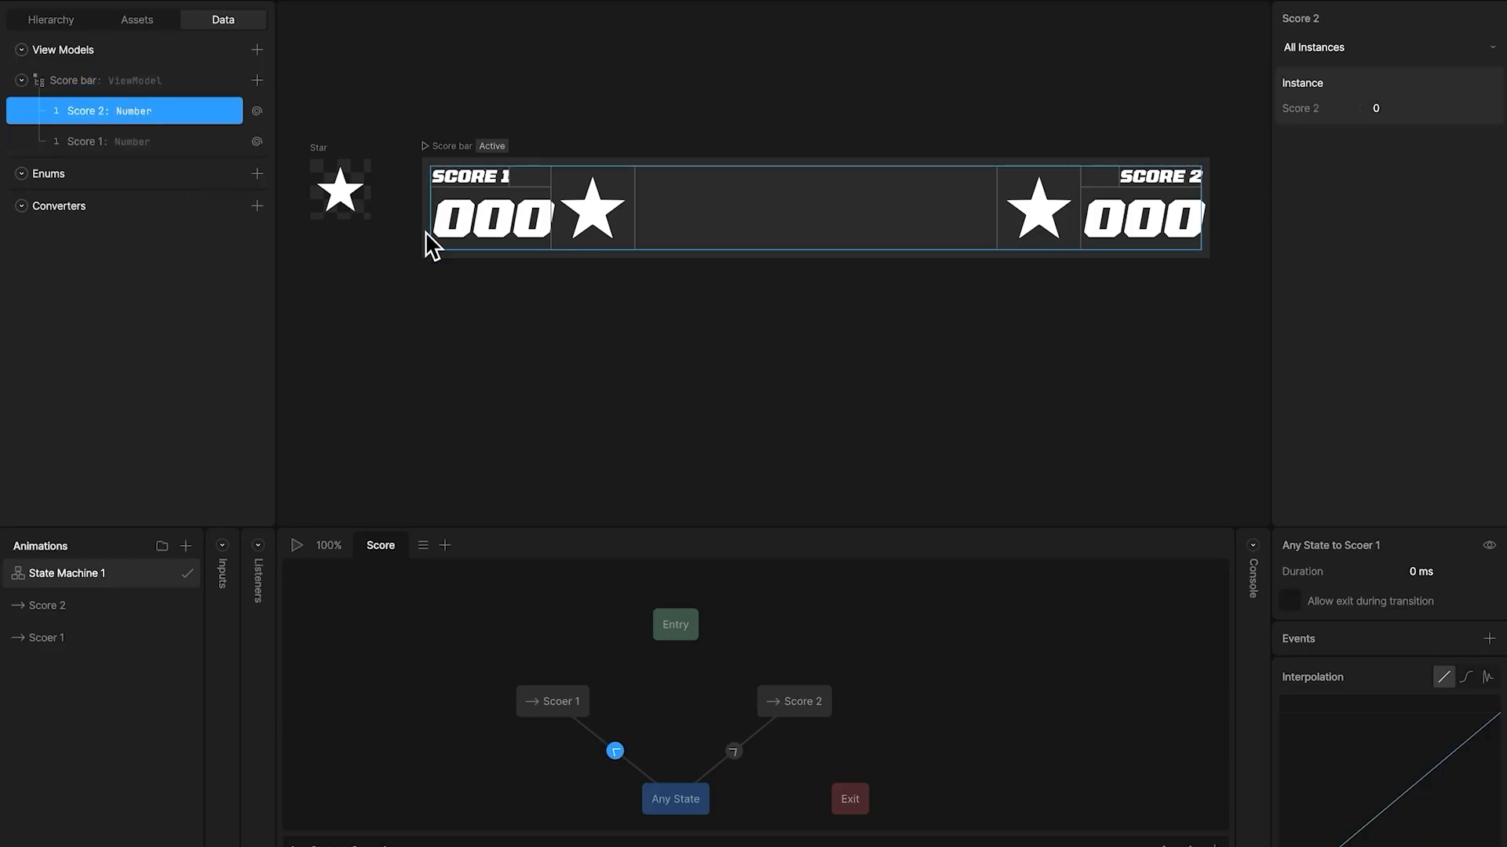
Data-bind the Score 1 number's text run to the Score 1 property.
{"action": "left_click", "coordinate": [51, 19]}
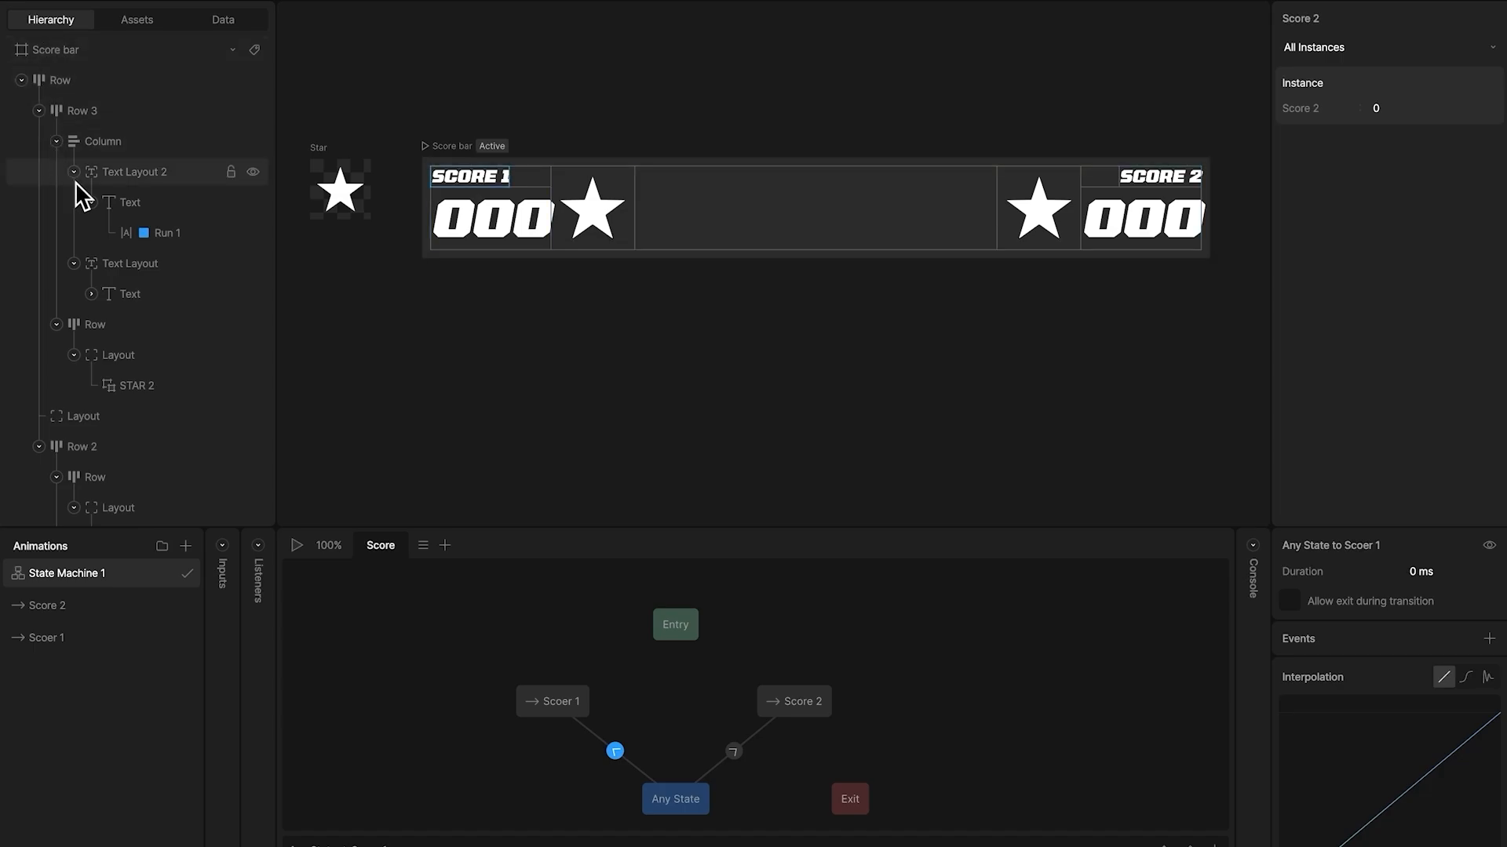
{"action": "left_click", "coordinate": [130, 293]}
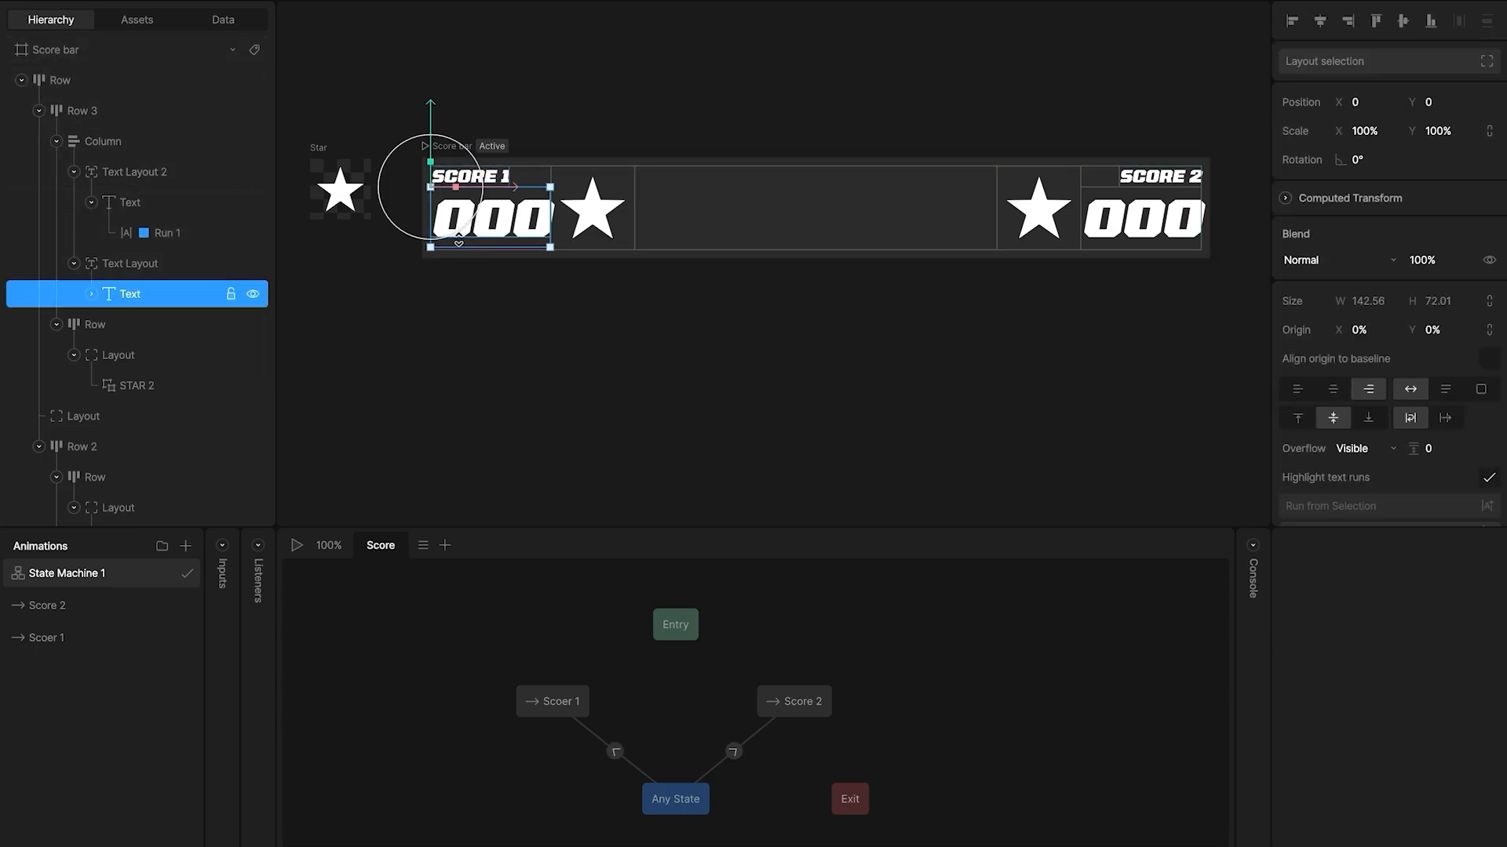
{"action": "left_click", "coordinate": [163, 323]}
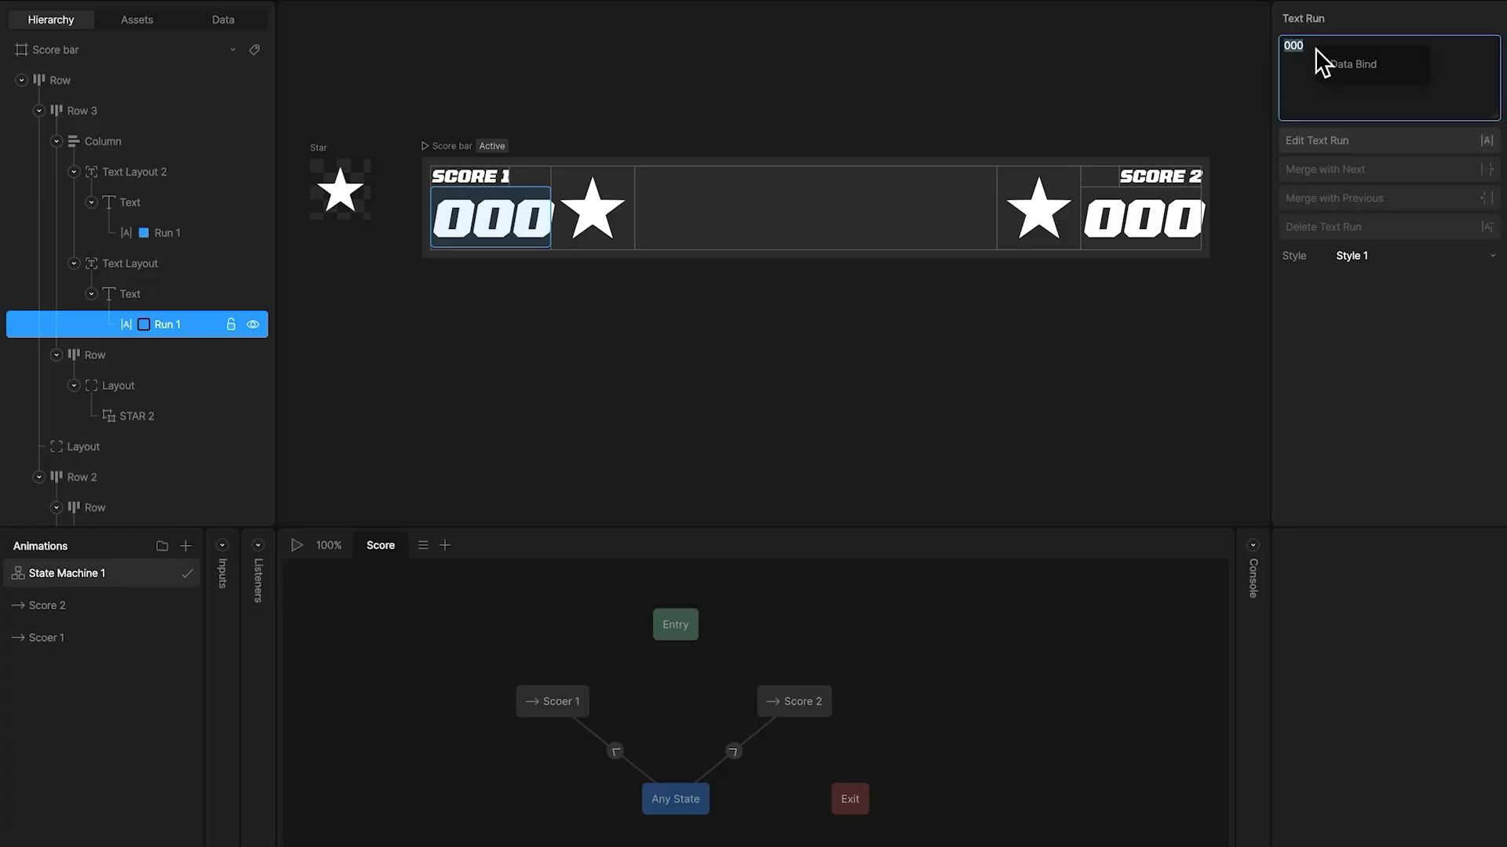
{"action": "left_click", "coordinate": [1354, 63]}
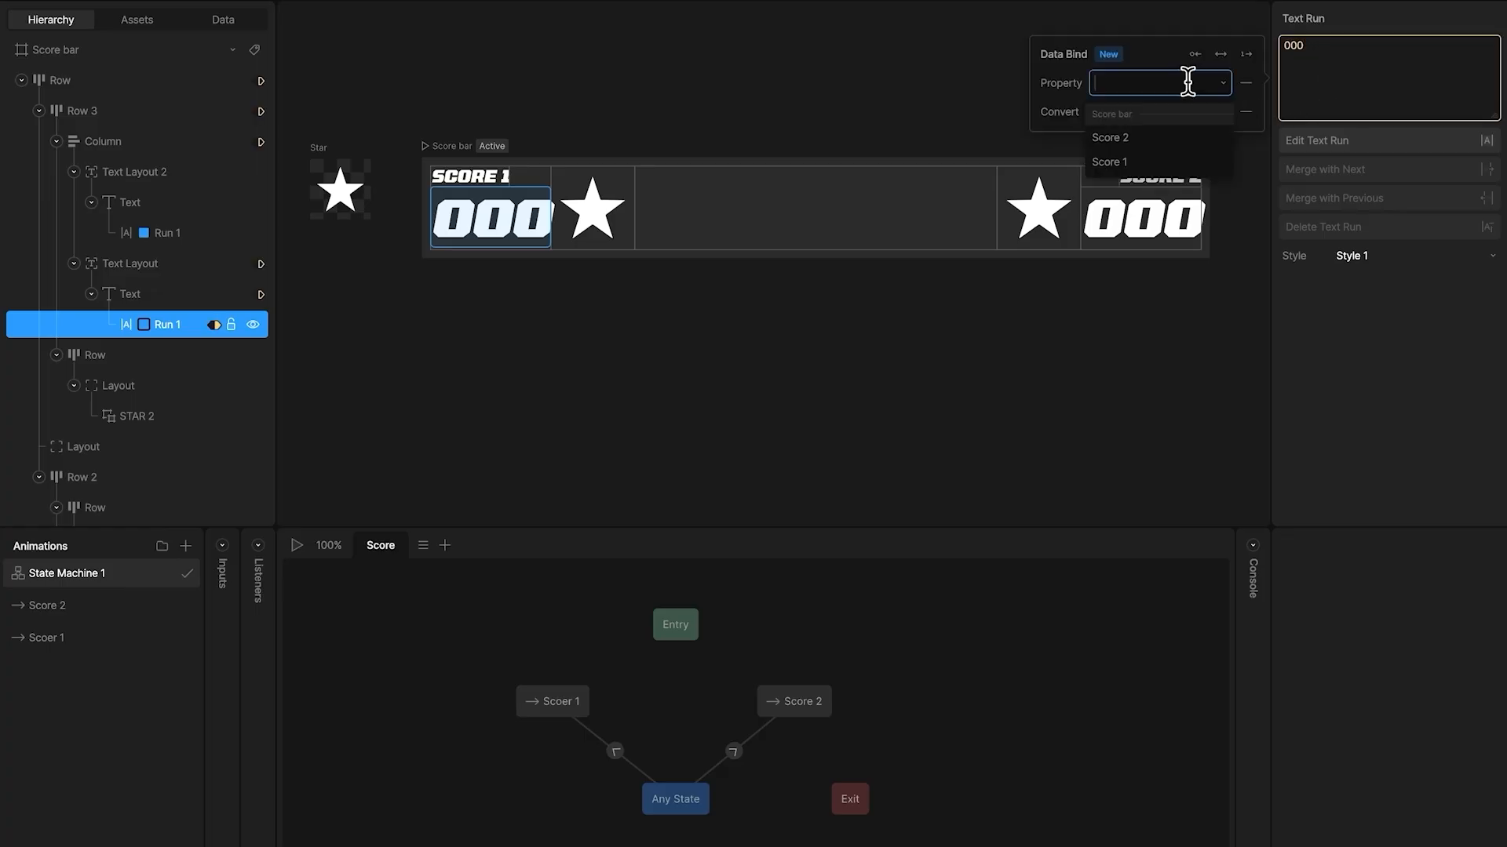
{"action": "left_click", "coordinate": [1110, 162]}
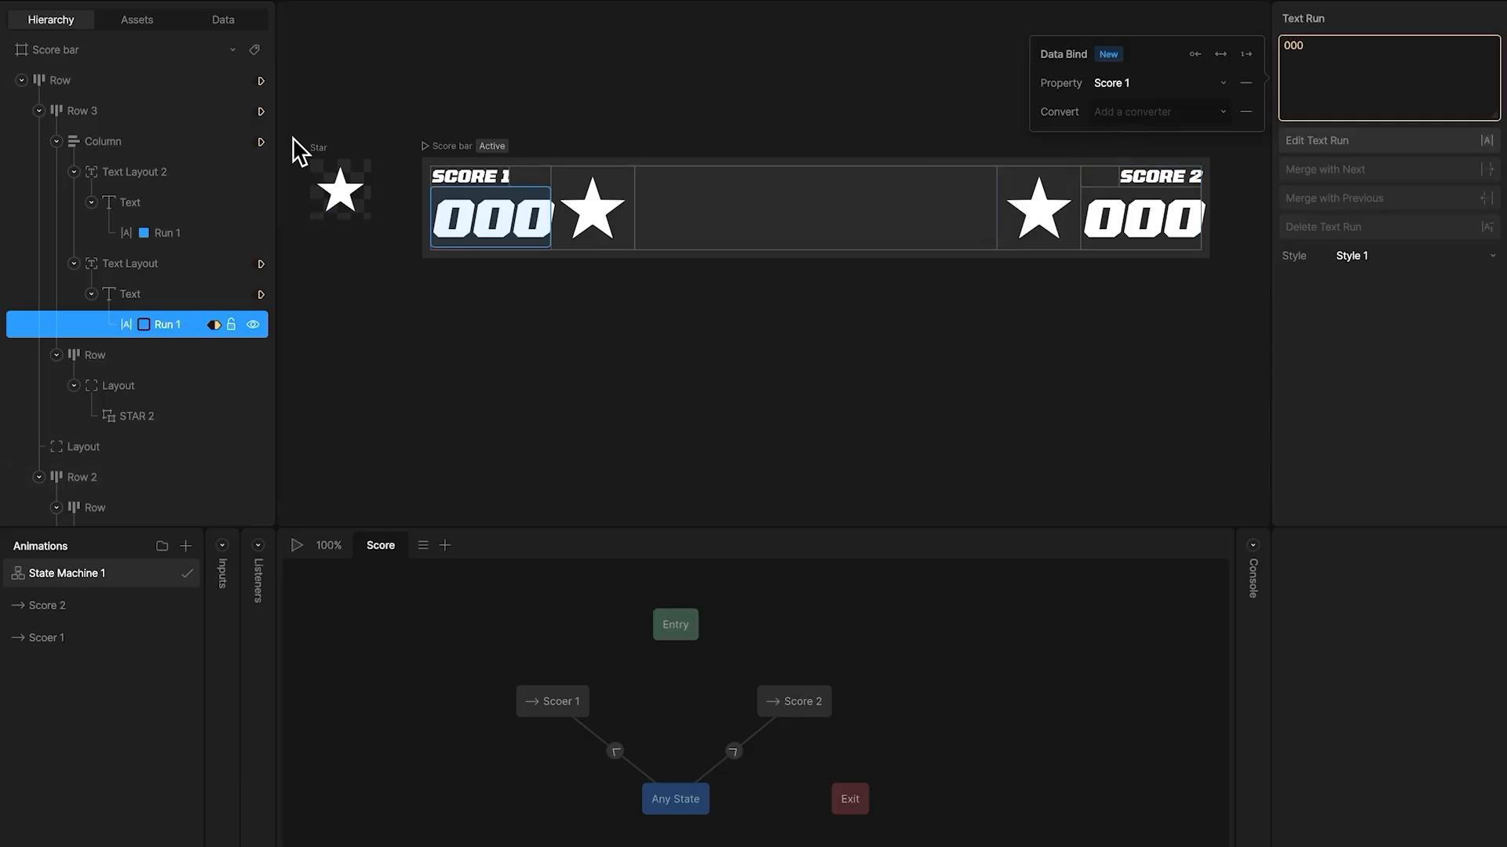
{"action": "left_click", "coordinate": [221, 19]}
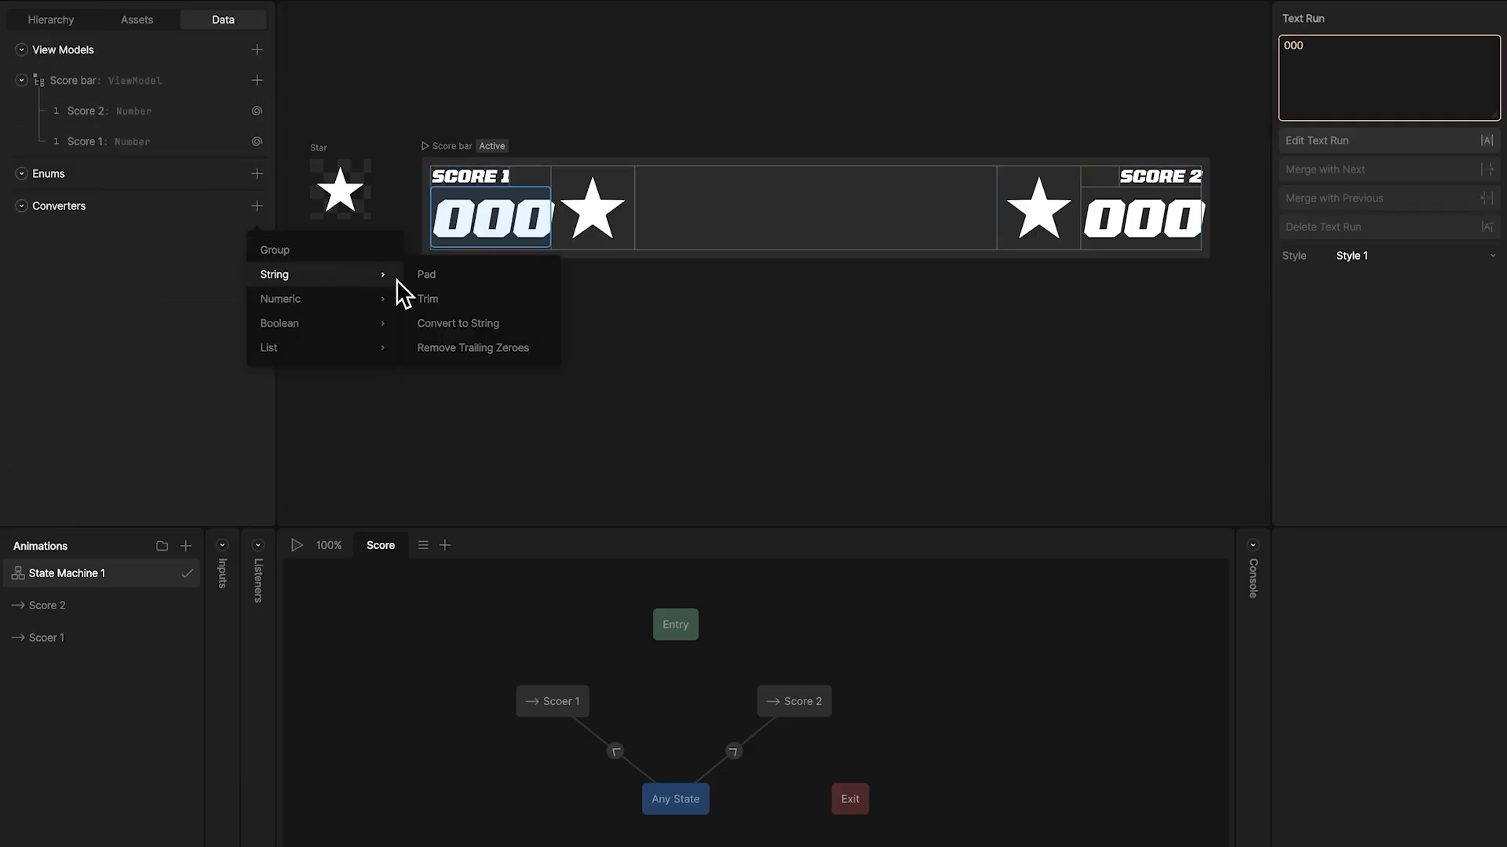
Add a Convert to String converter that rounds decimals to 0 and removes trailing zeros.
{"action": "left_click", "coordinate": [457, 323]}
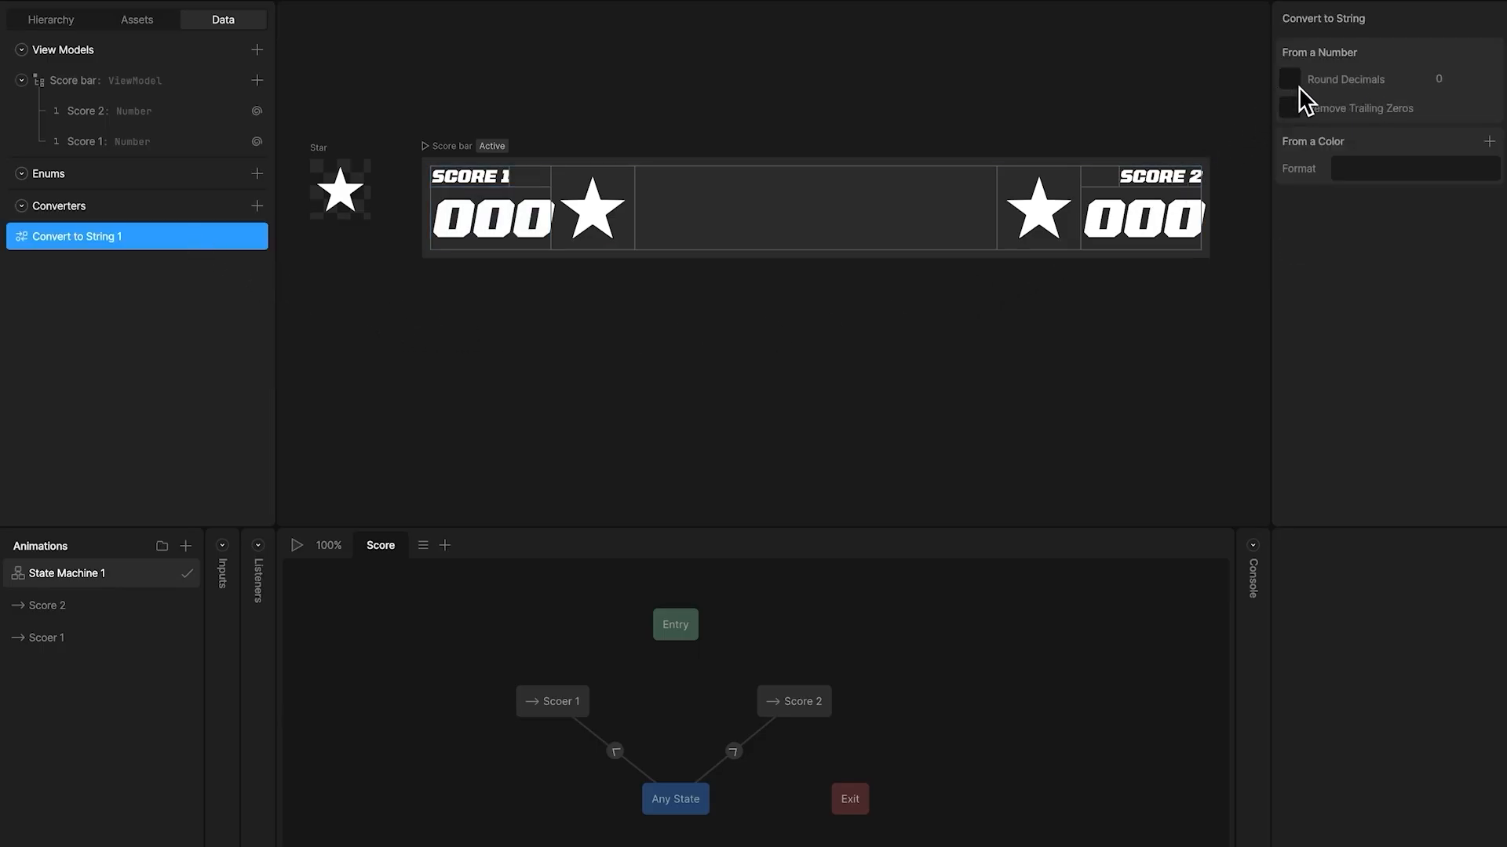
{"action": "left_click", "coordinate": [1290, 78]}
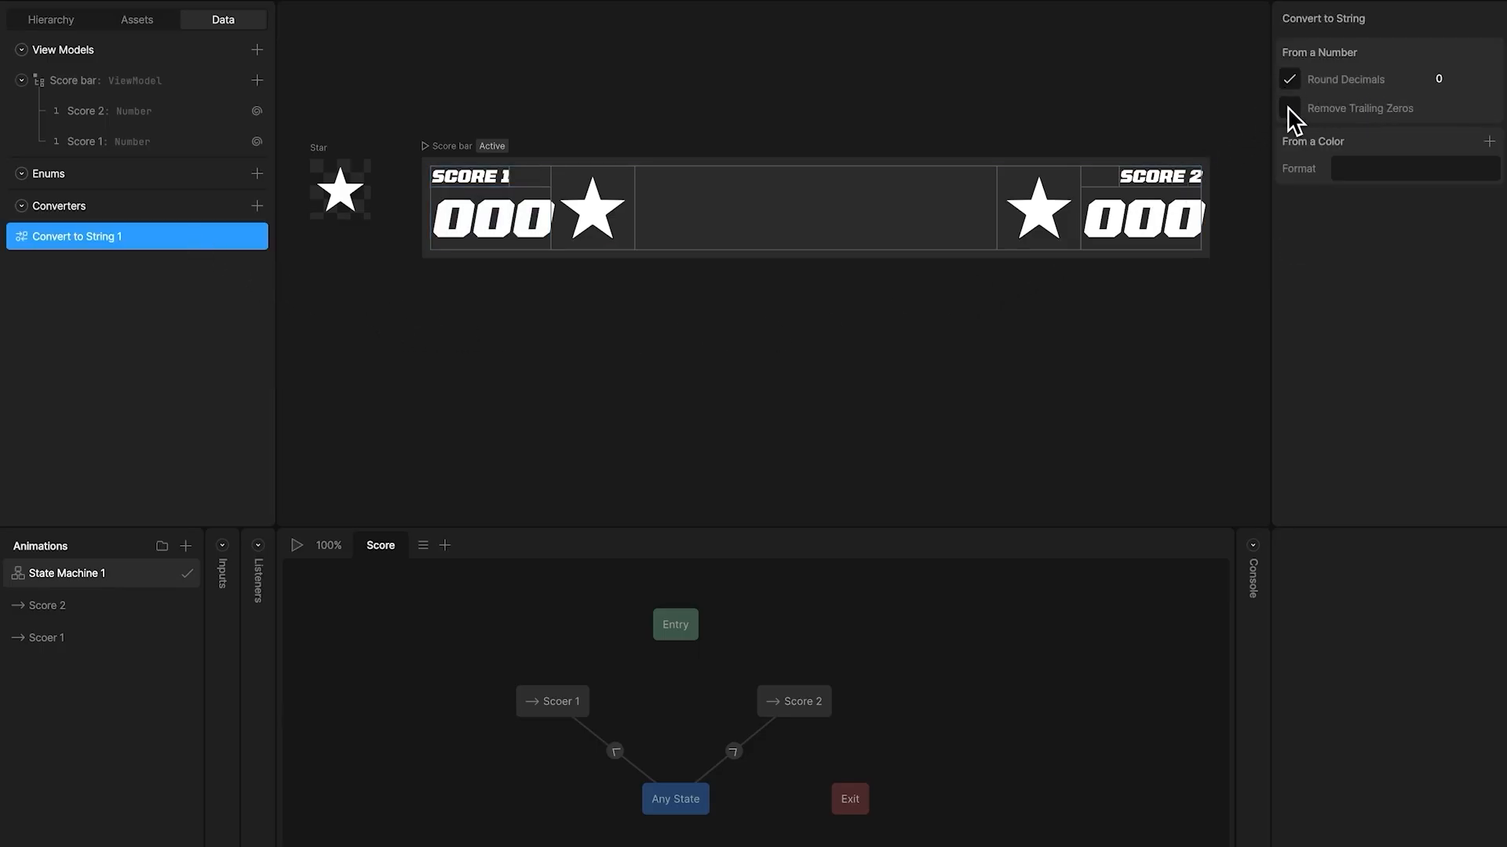
{"action": "left_click", "coordinate": [50, 19]}
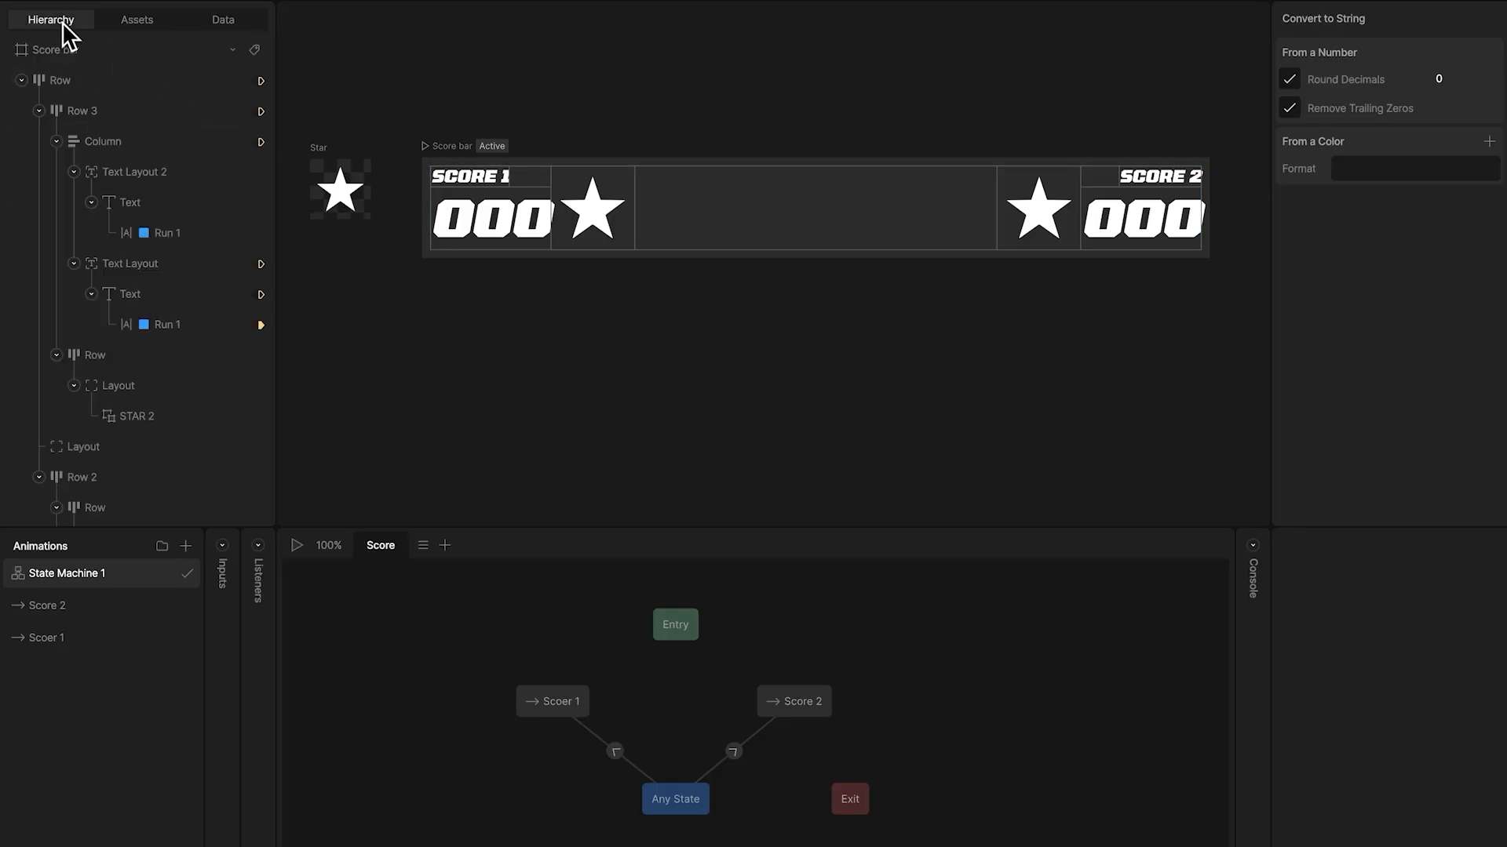
Bind the Score 2 number's text run to Score 2 through Convert to String 1.
{"action": "left_click", "coordinate": [166, 323]}
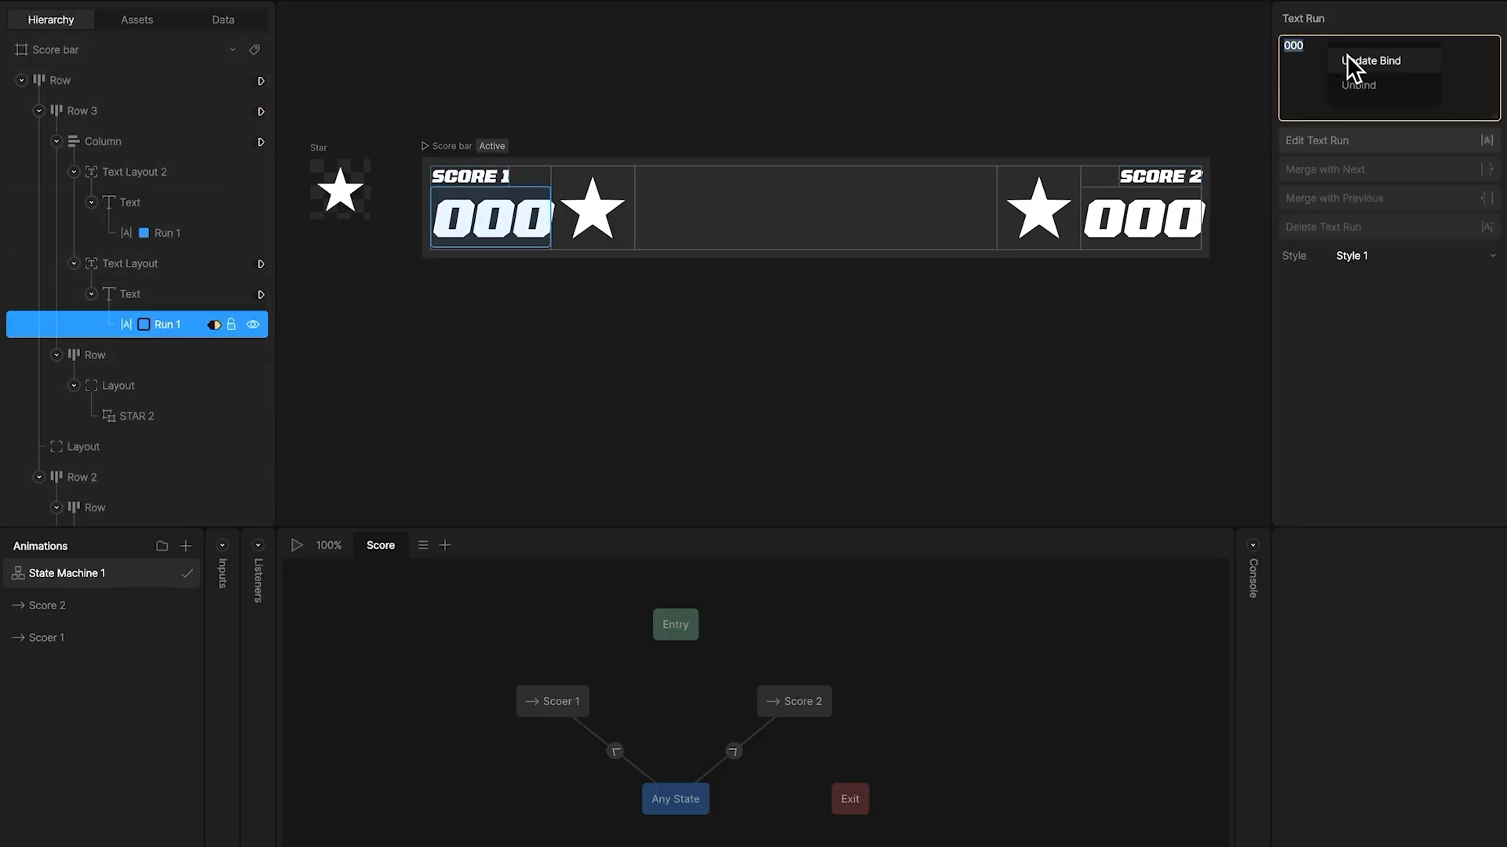
{"action": "left_click", "coordinate": [1368, 61]}
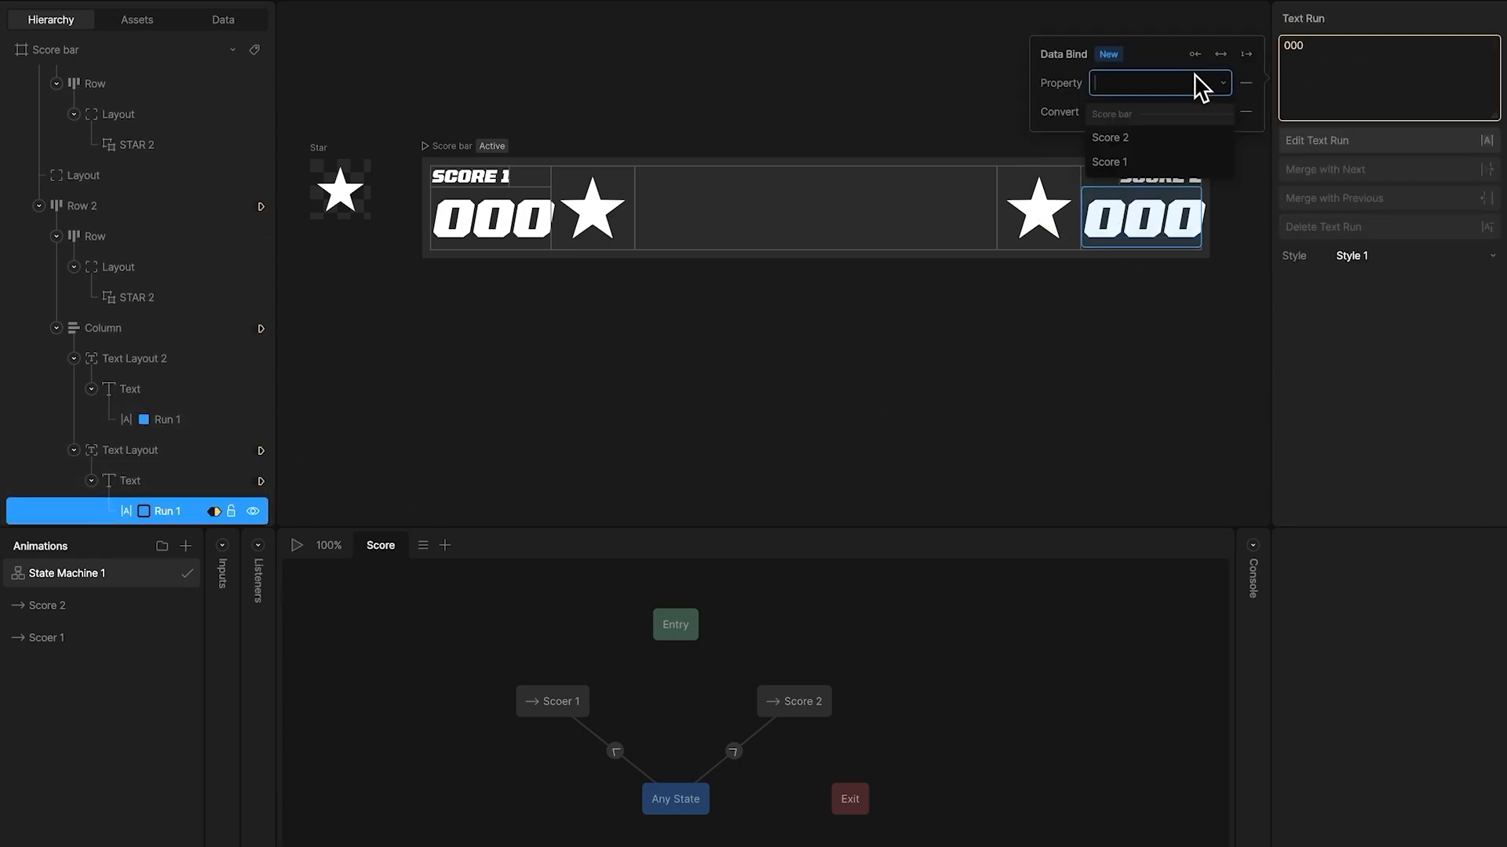
{"action": "left_click", "coordinate": [1111, 136]}
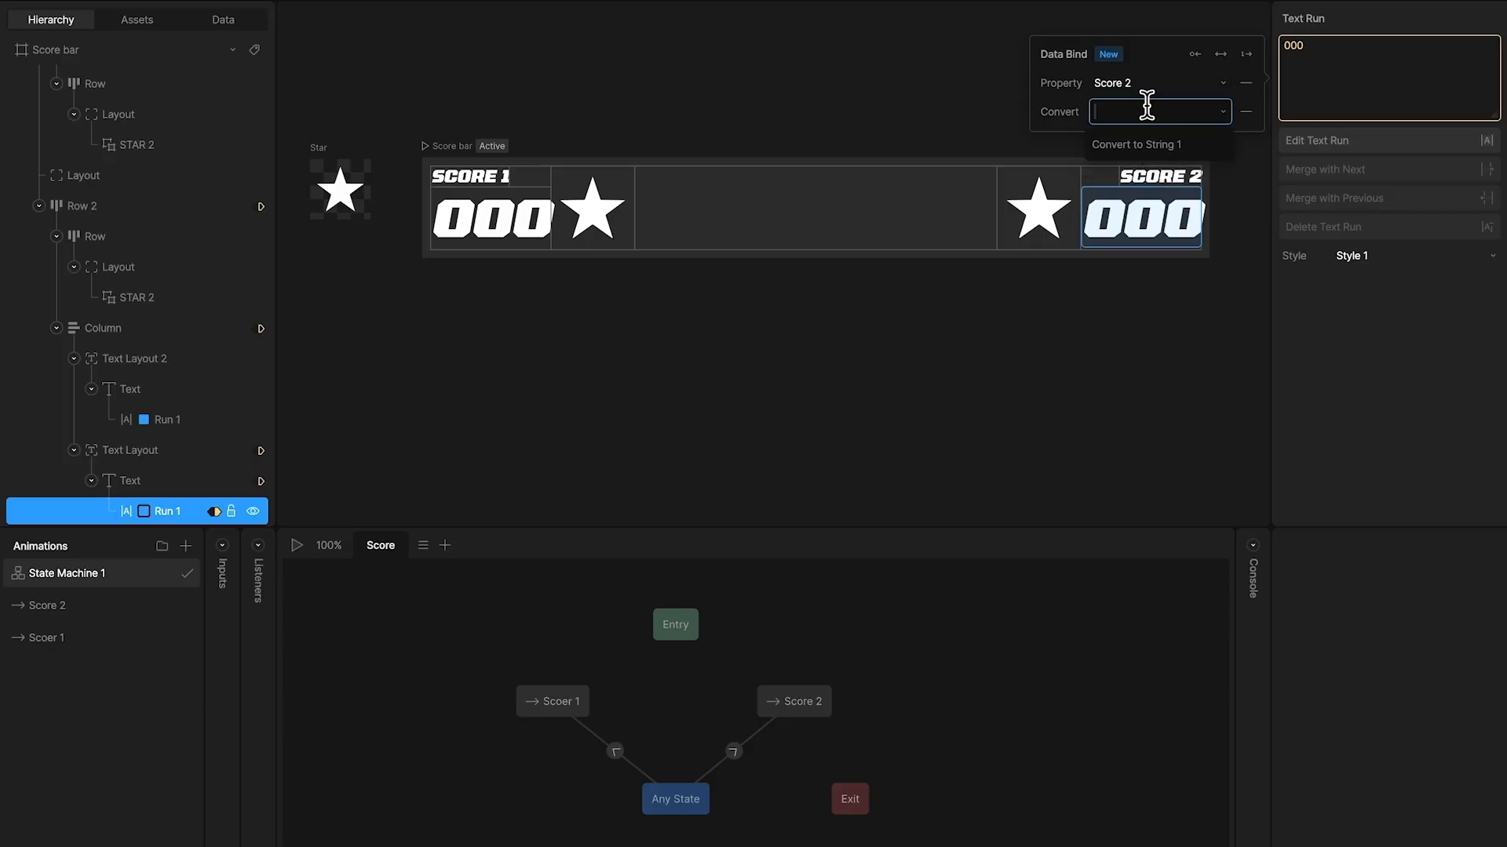
{"action": "left_click", "coordinate": [1135, 142]}
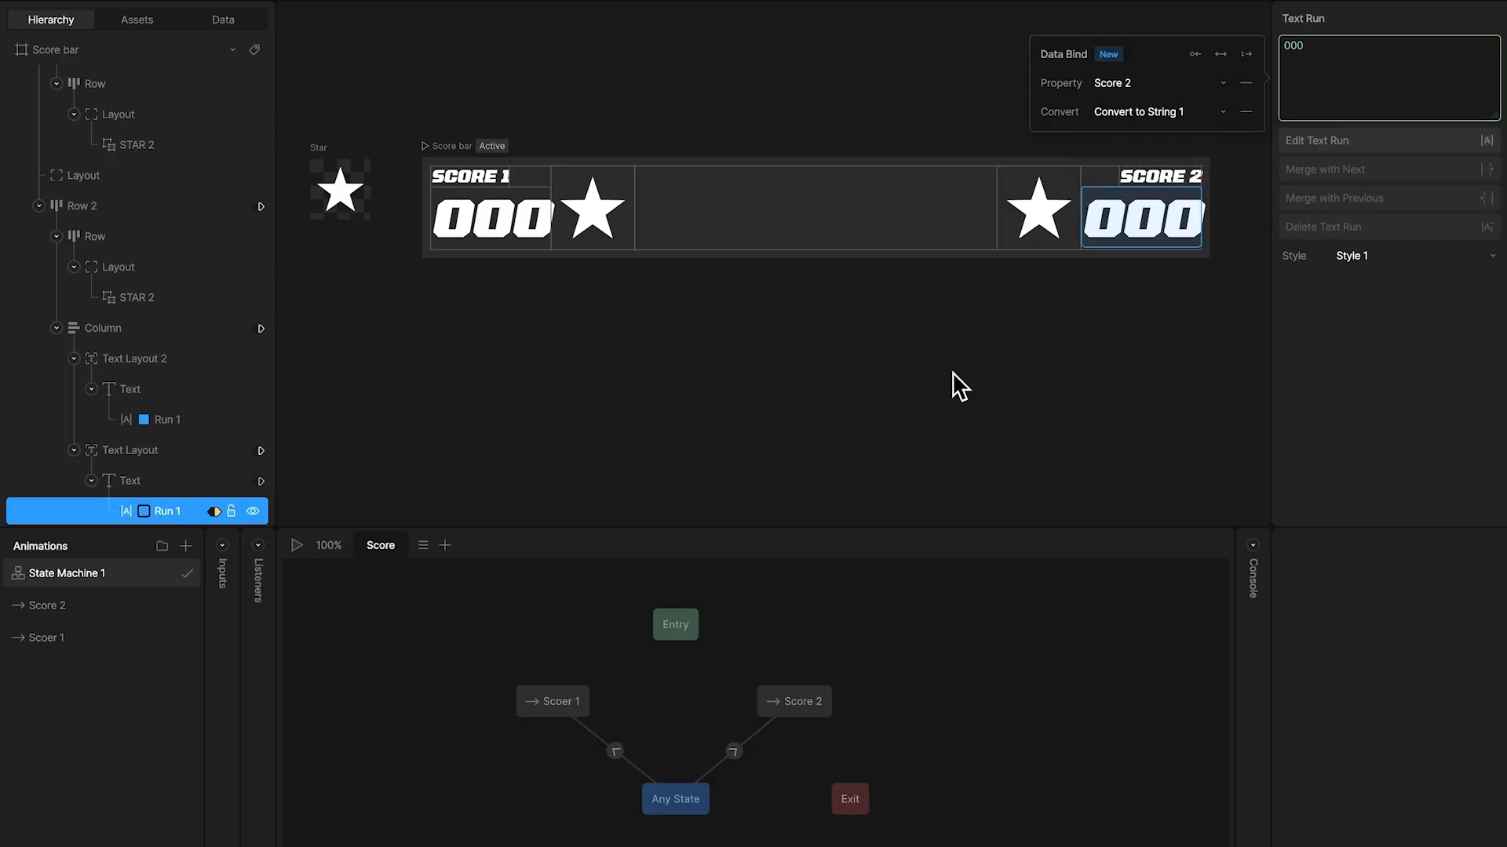
Run the live preview and enter 10 into the Score bar instance's Score 1 field.
{"action": "left_click", "coordinate": [222, 19]}
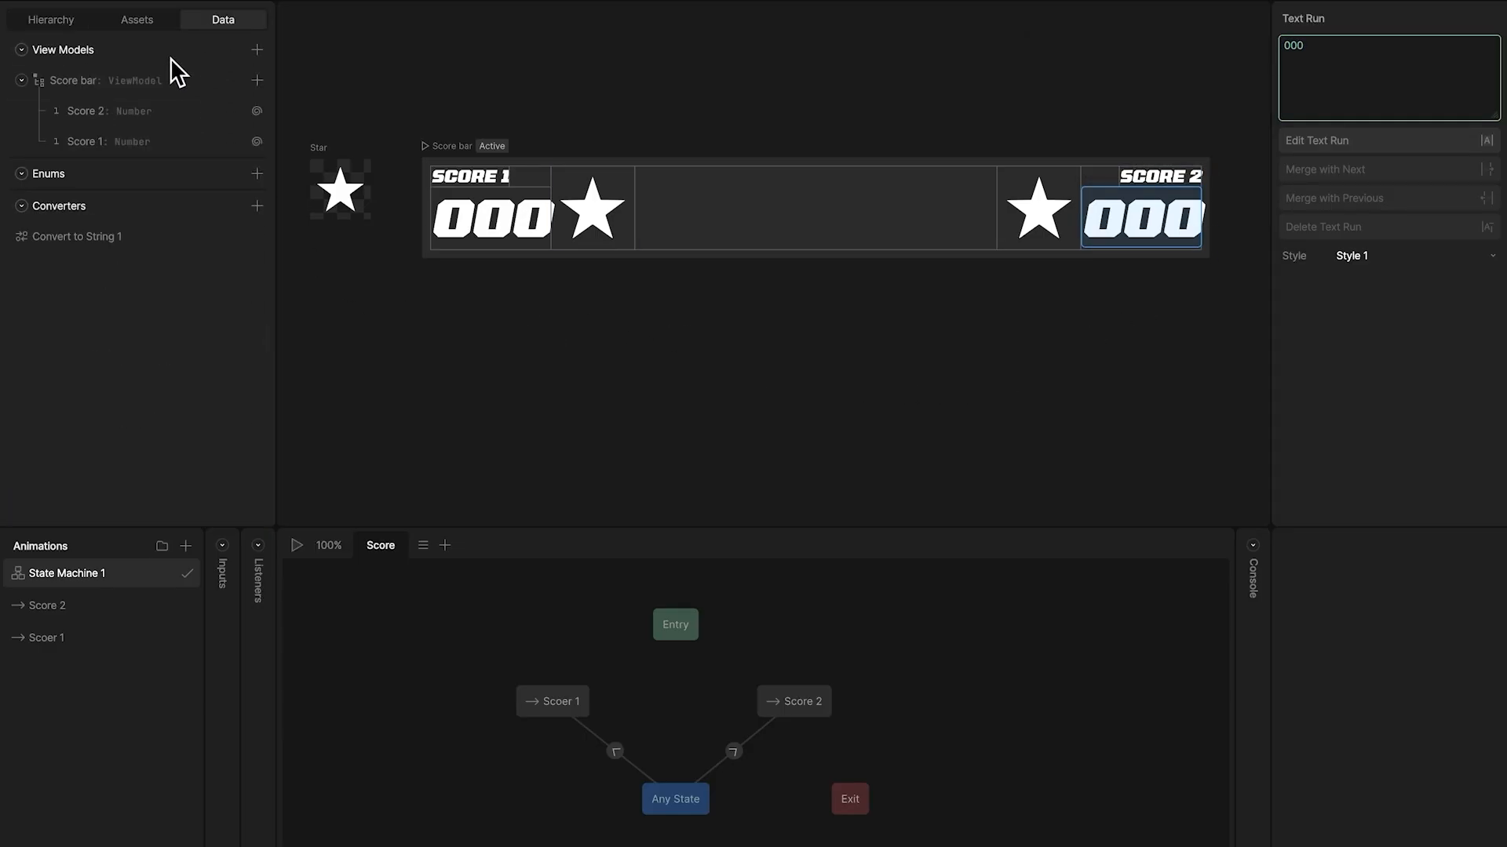
{"action": "left_click", "coordinate": [99, 80]}
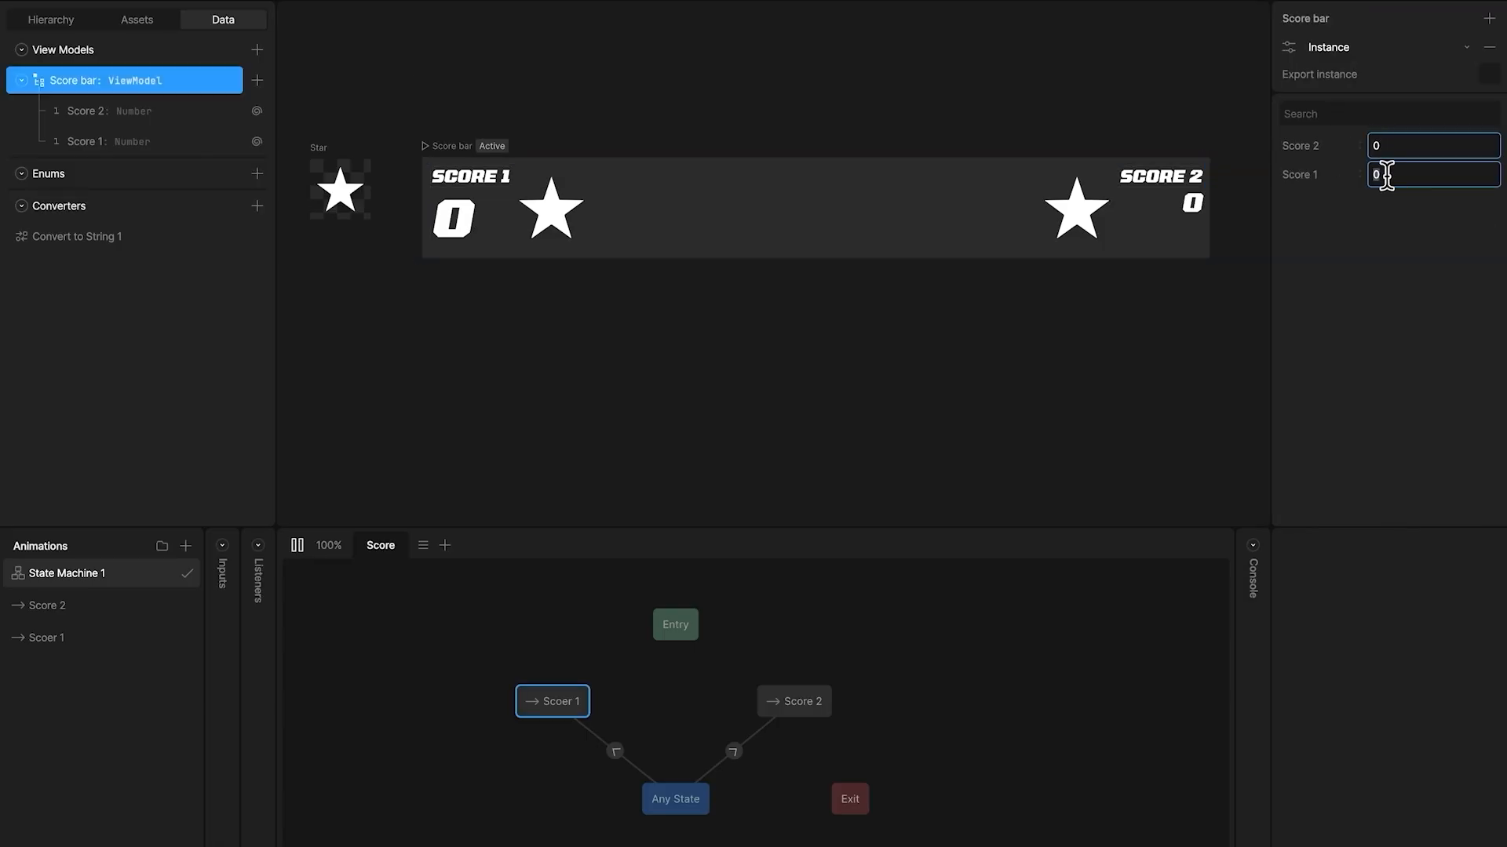
{"action": "type", "text": "10"}
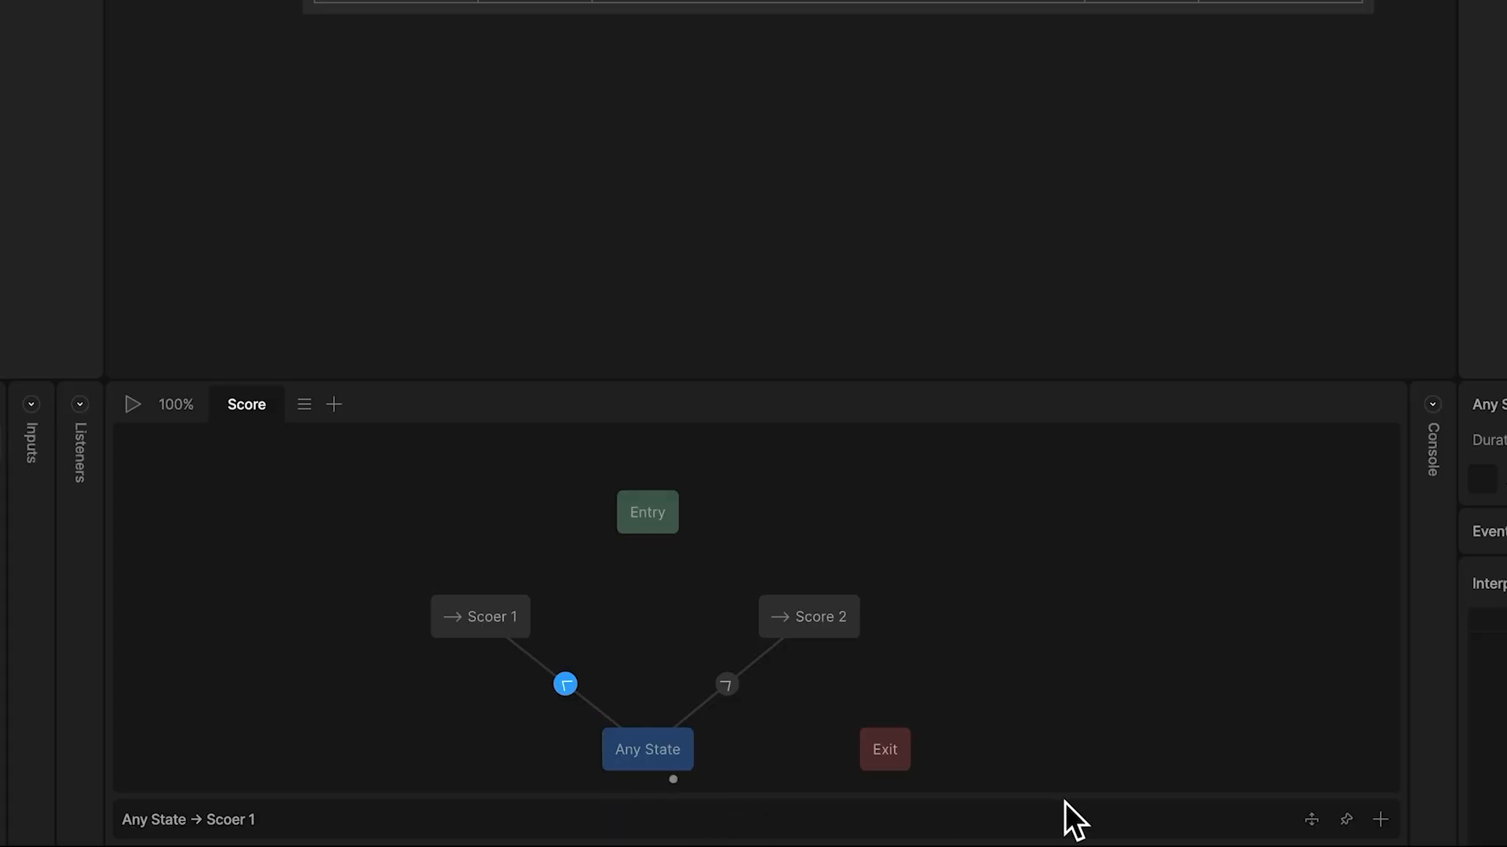
Condition the transition into Scoer 1 on Score 1 greater than Score 2.
{"action": "left_click", "coordinate": [187, 815]}
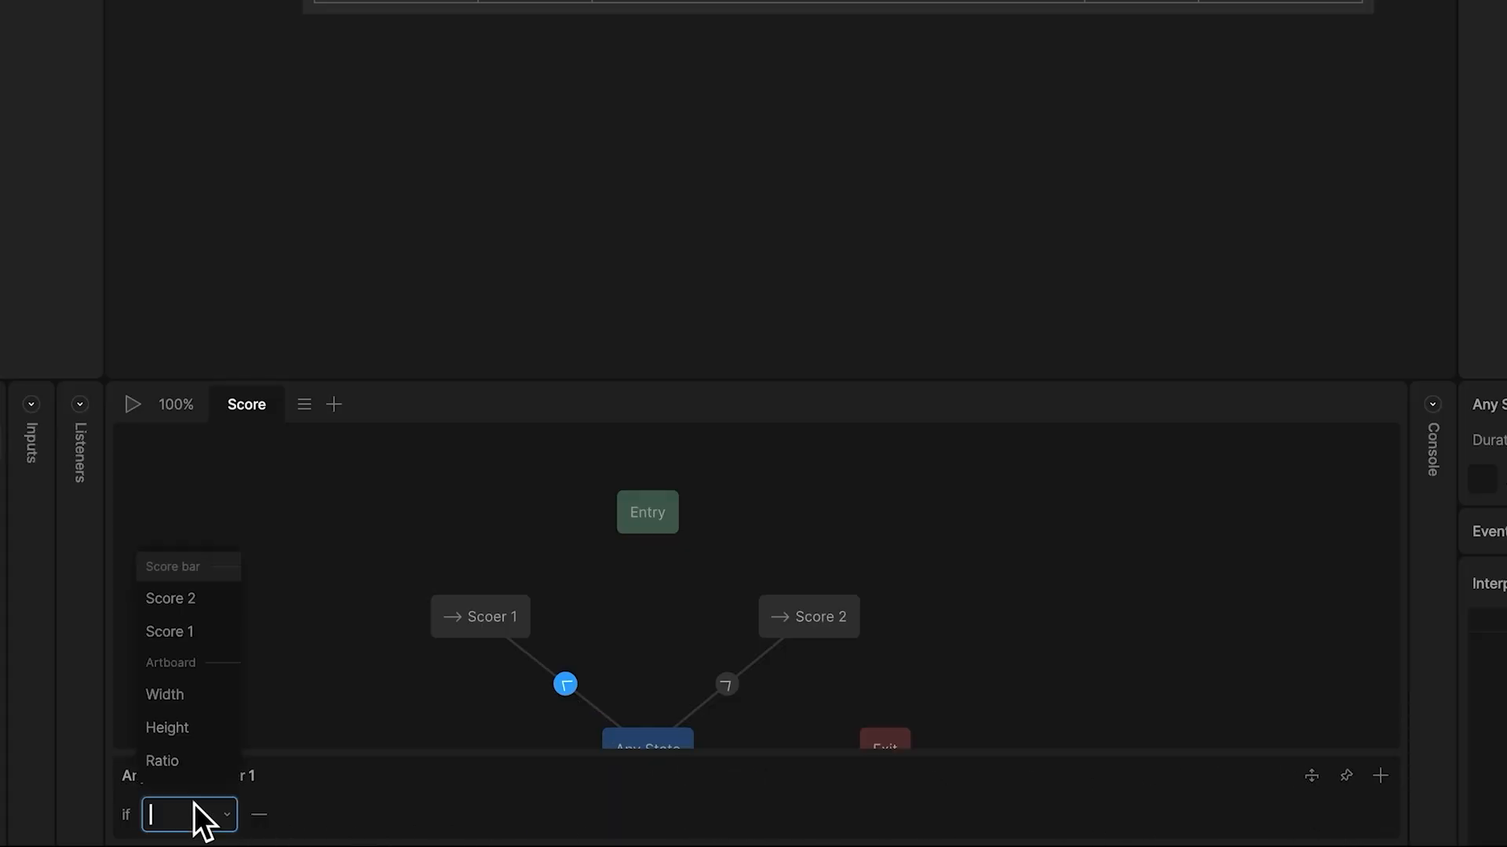
{"action": "left_click", "coordinate": [169, 630]}
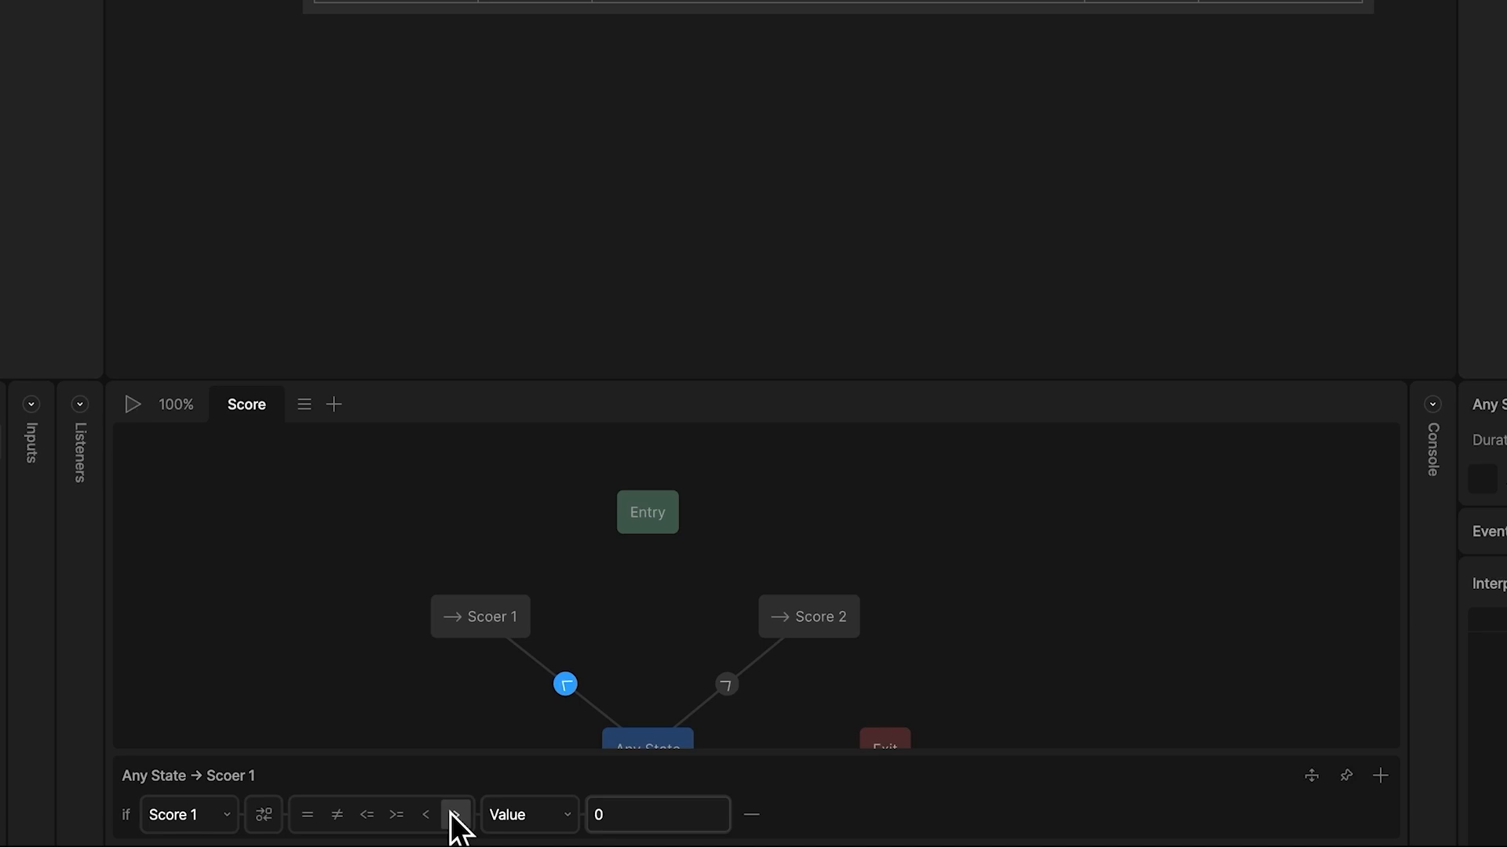
{"action": "left_click", "coordinate": [455, 815]}
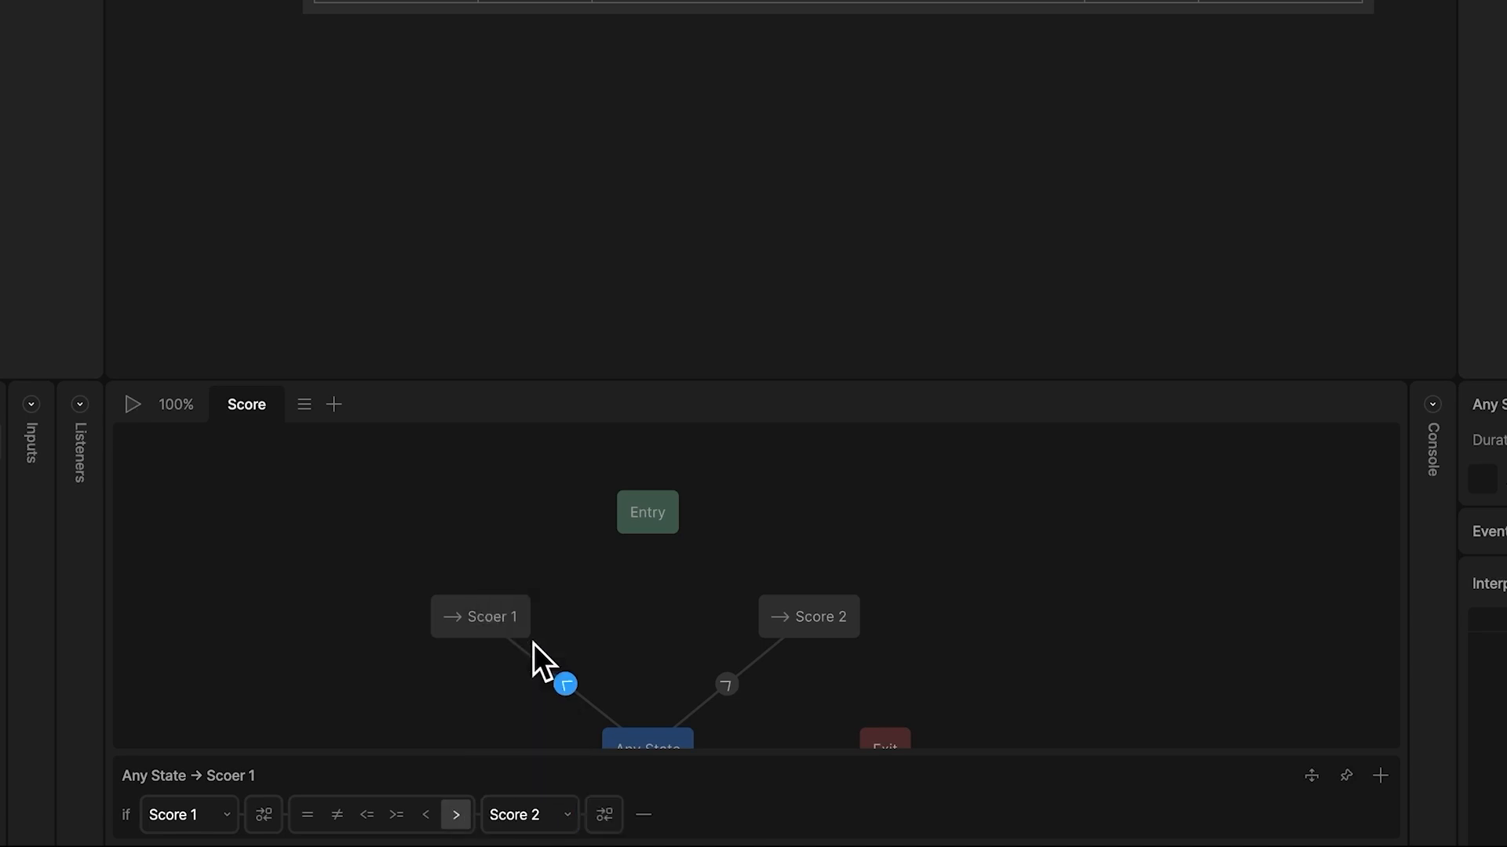
{"action": "mouse_move", "coordinate": [566, 697]}
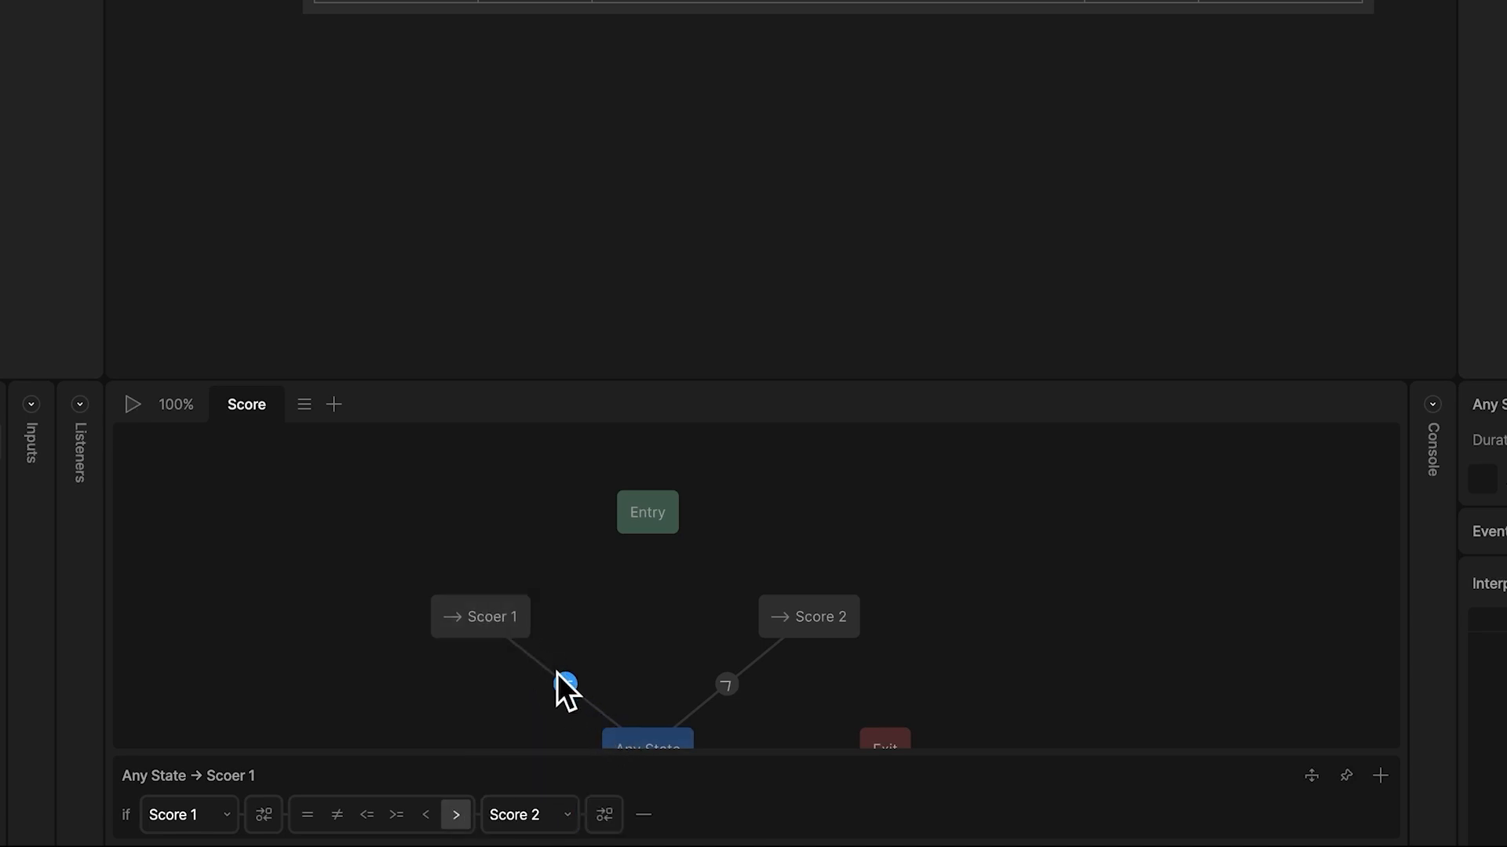
{"action": "left_click", "coordinate": [727, 686]}
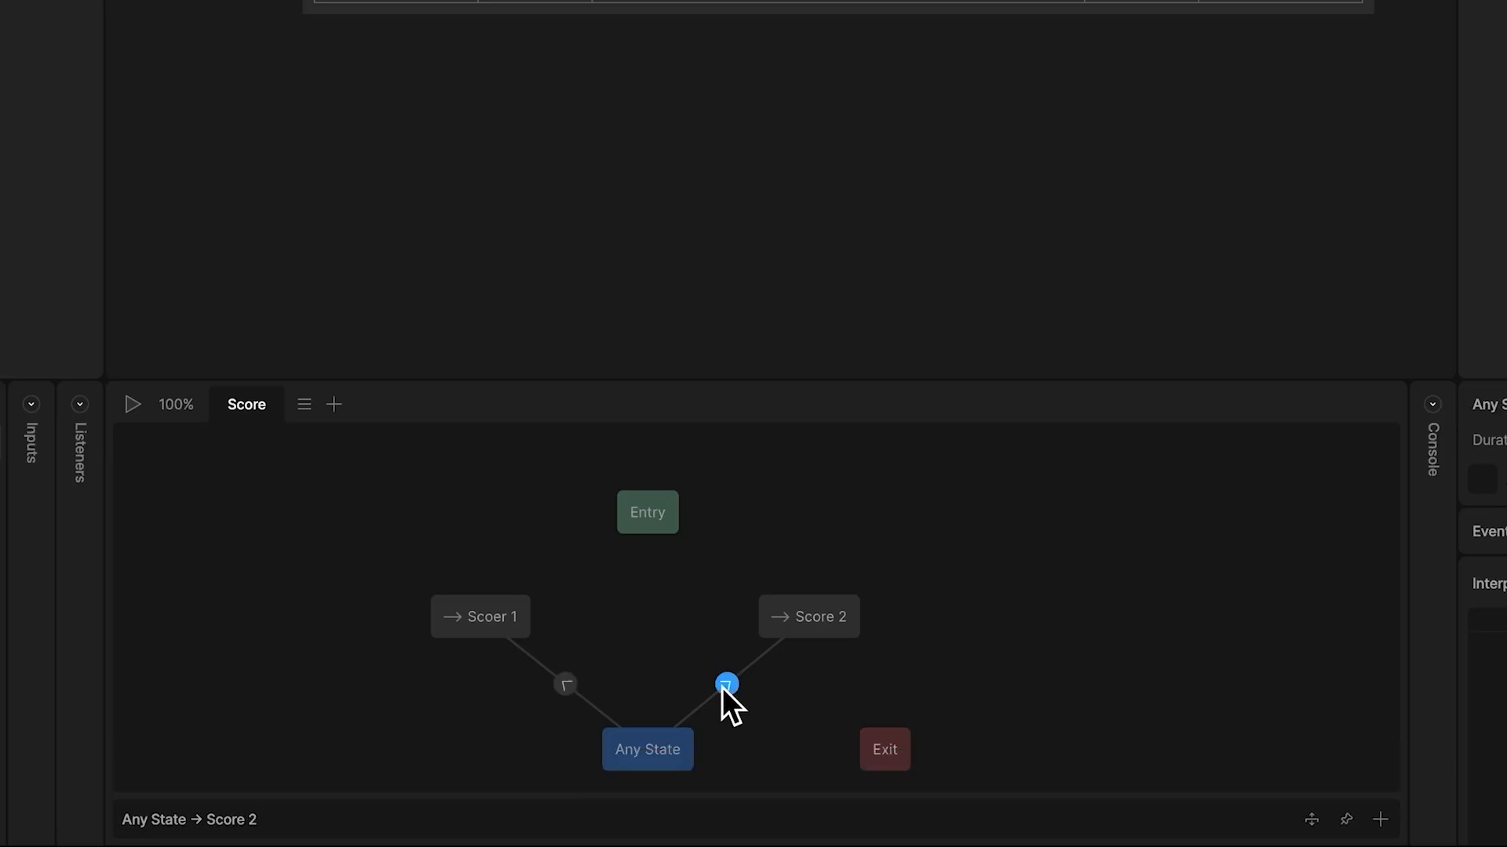
{"action": "mouse_move", "coordinate": [1381, 820]}
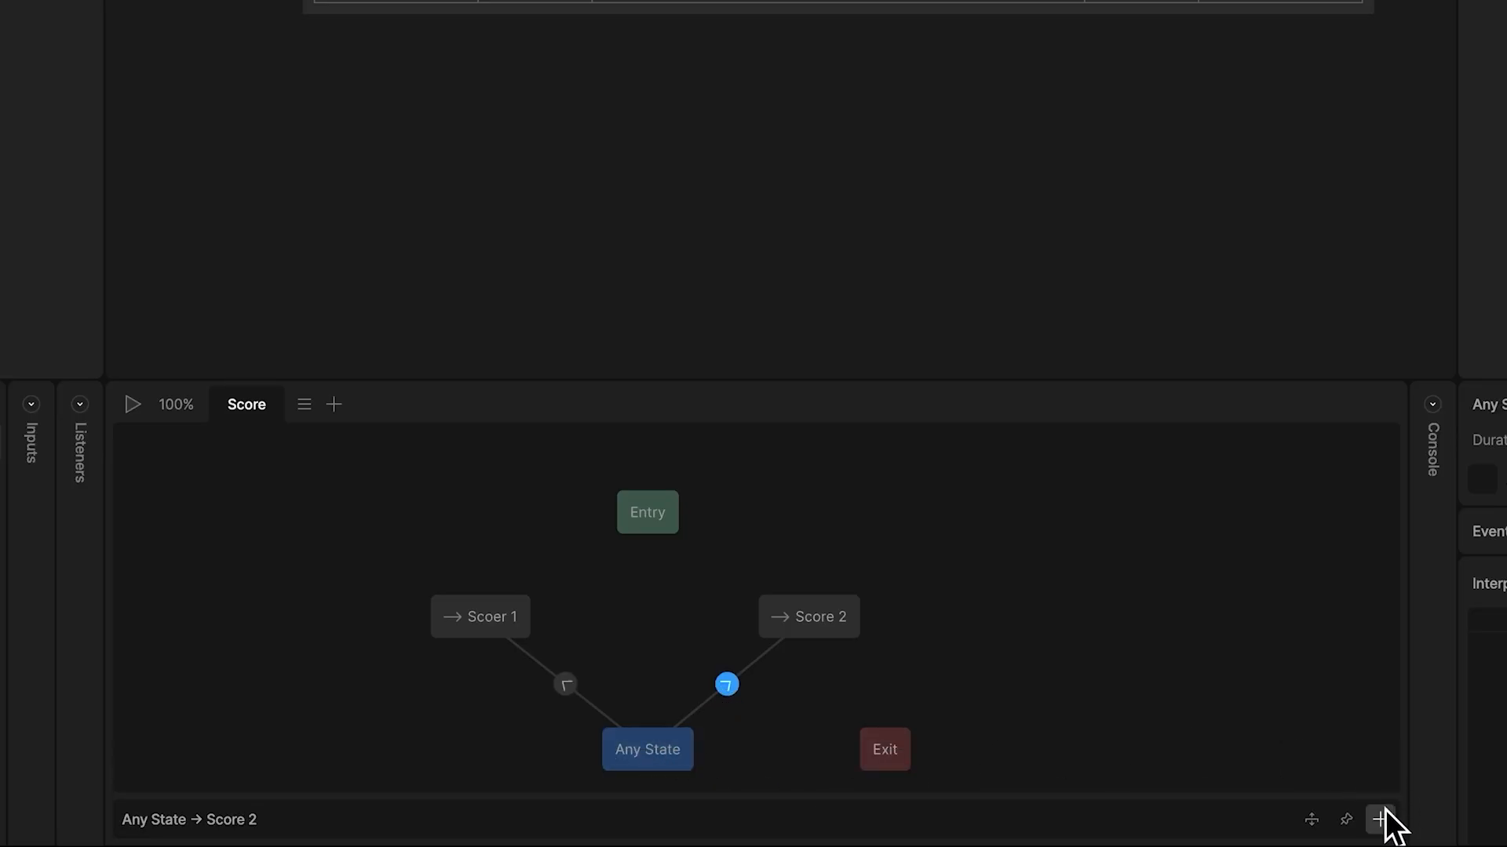
Condition the transition into Score 2 on Score 2 greater than Score 1.
{"action": "left_click", "coordinate": [1381, 819]}
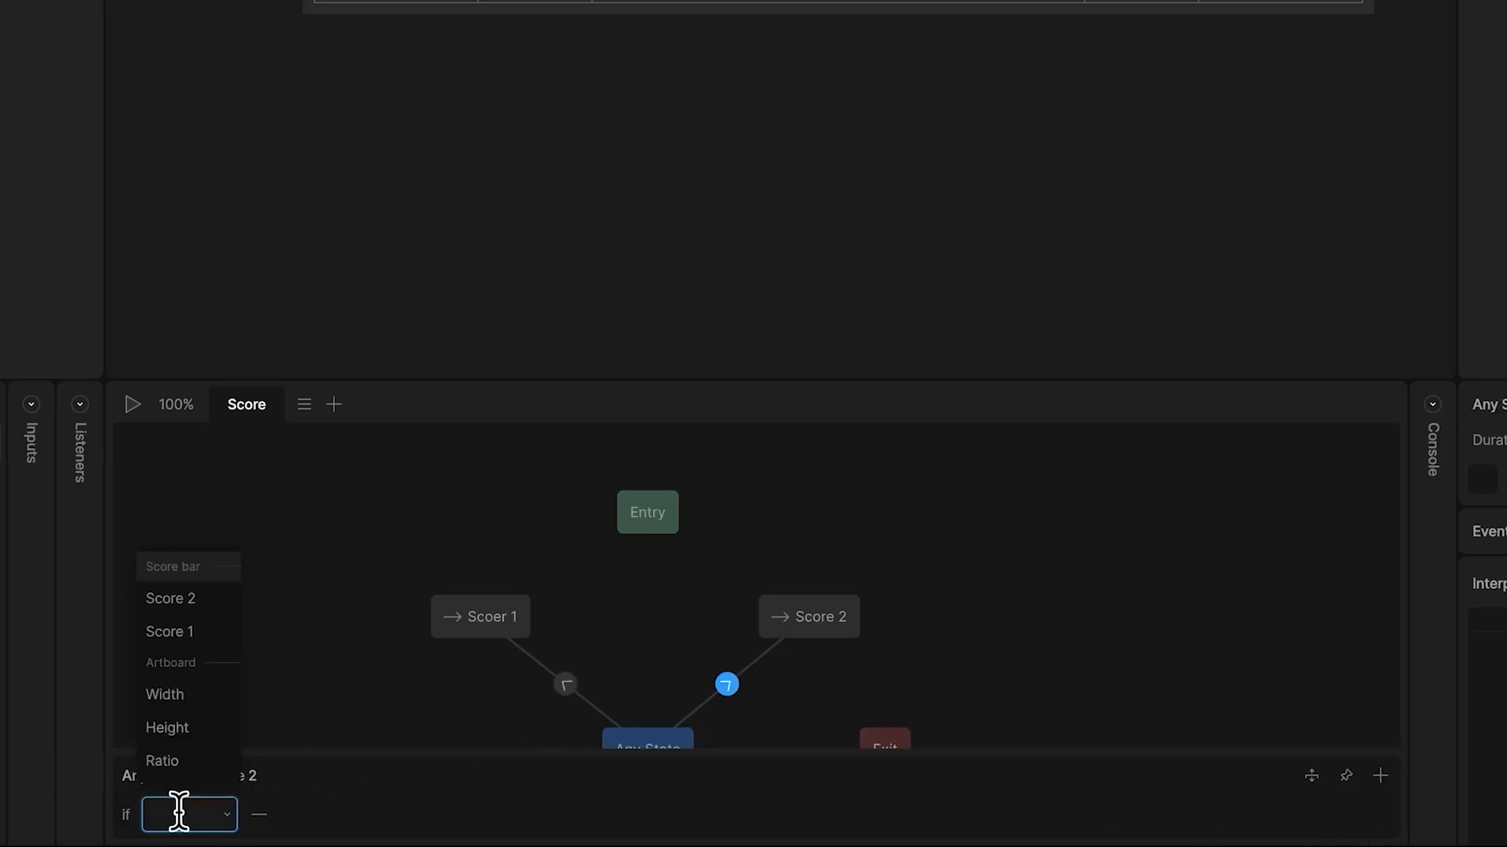
{"action": "left_click", "coordinate": [170, 598]}
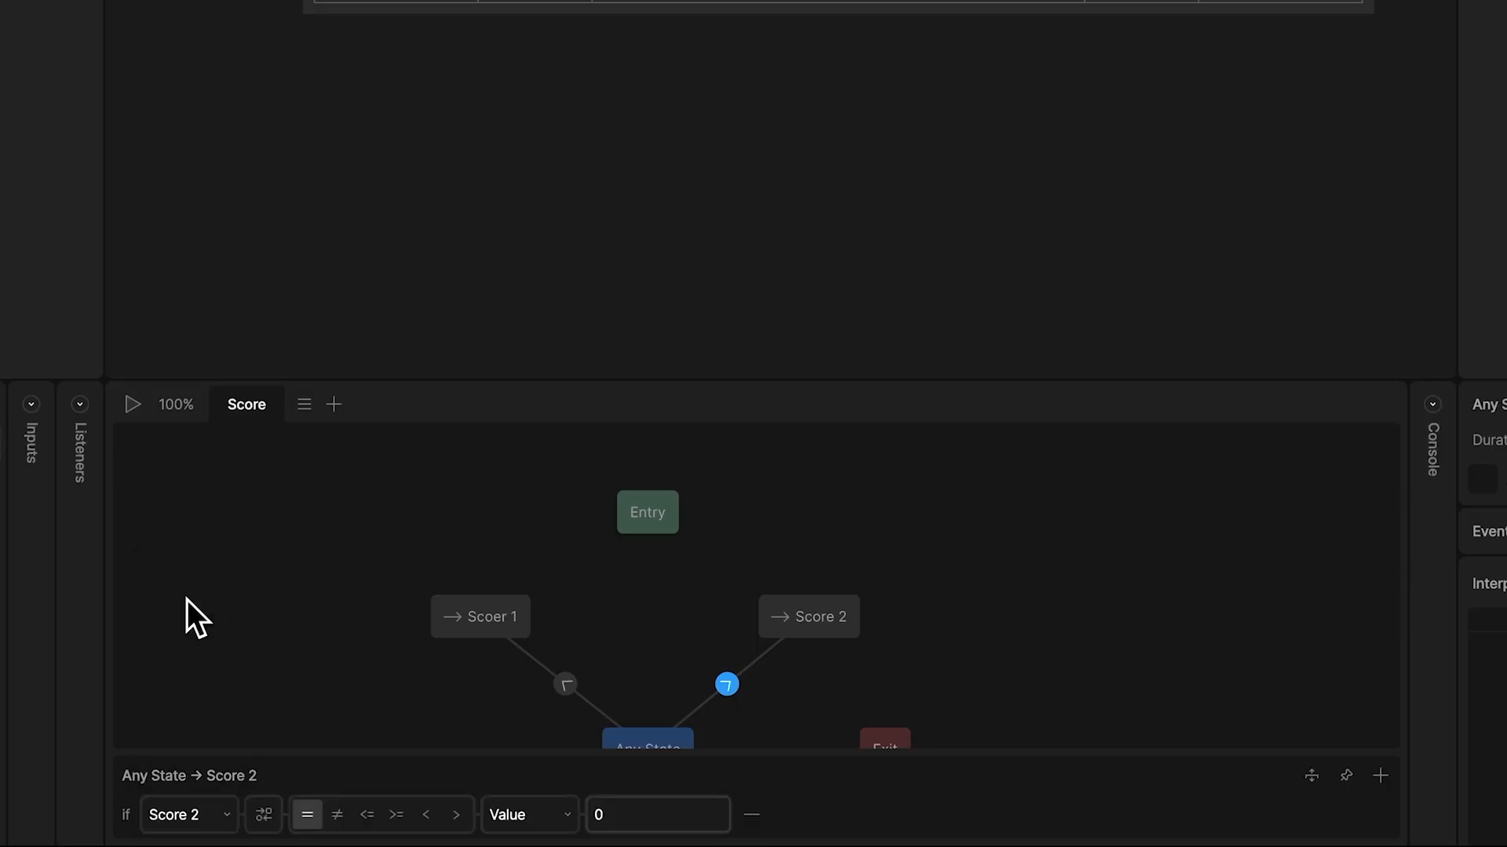
{"action": "left_click", "coordinate": [527, 814]}
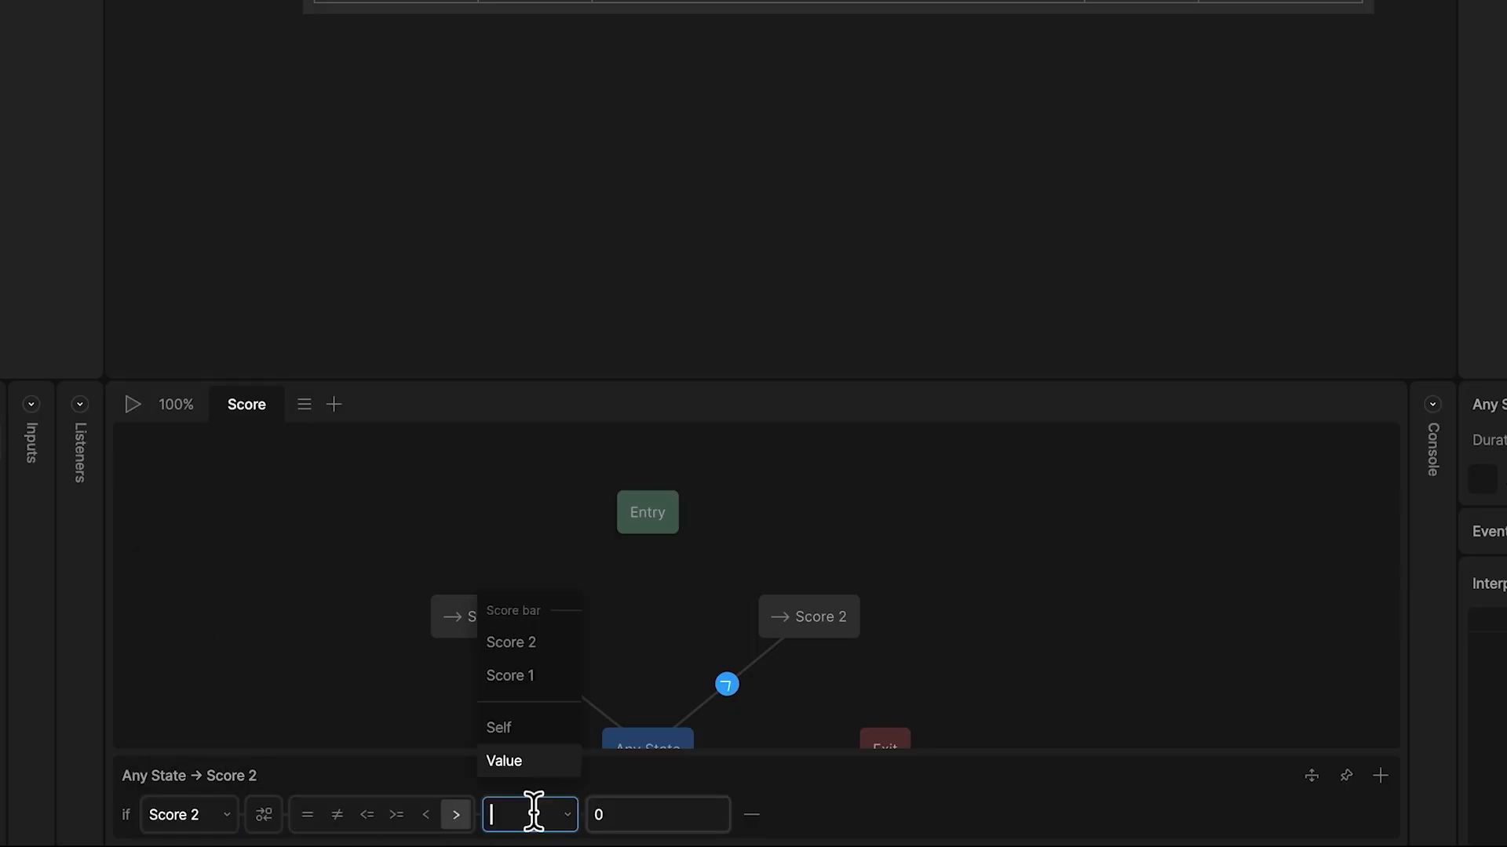
{"action": "left_click", "coordinate": [510, 674]}
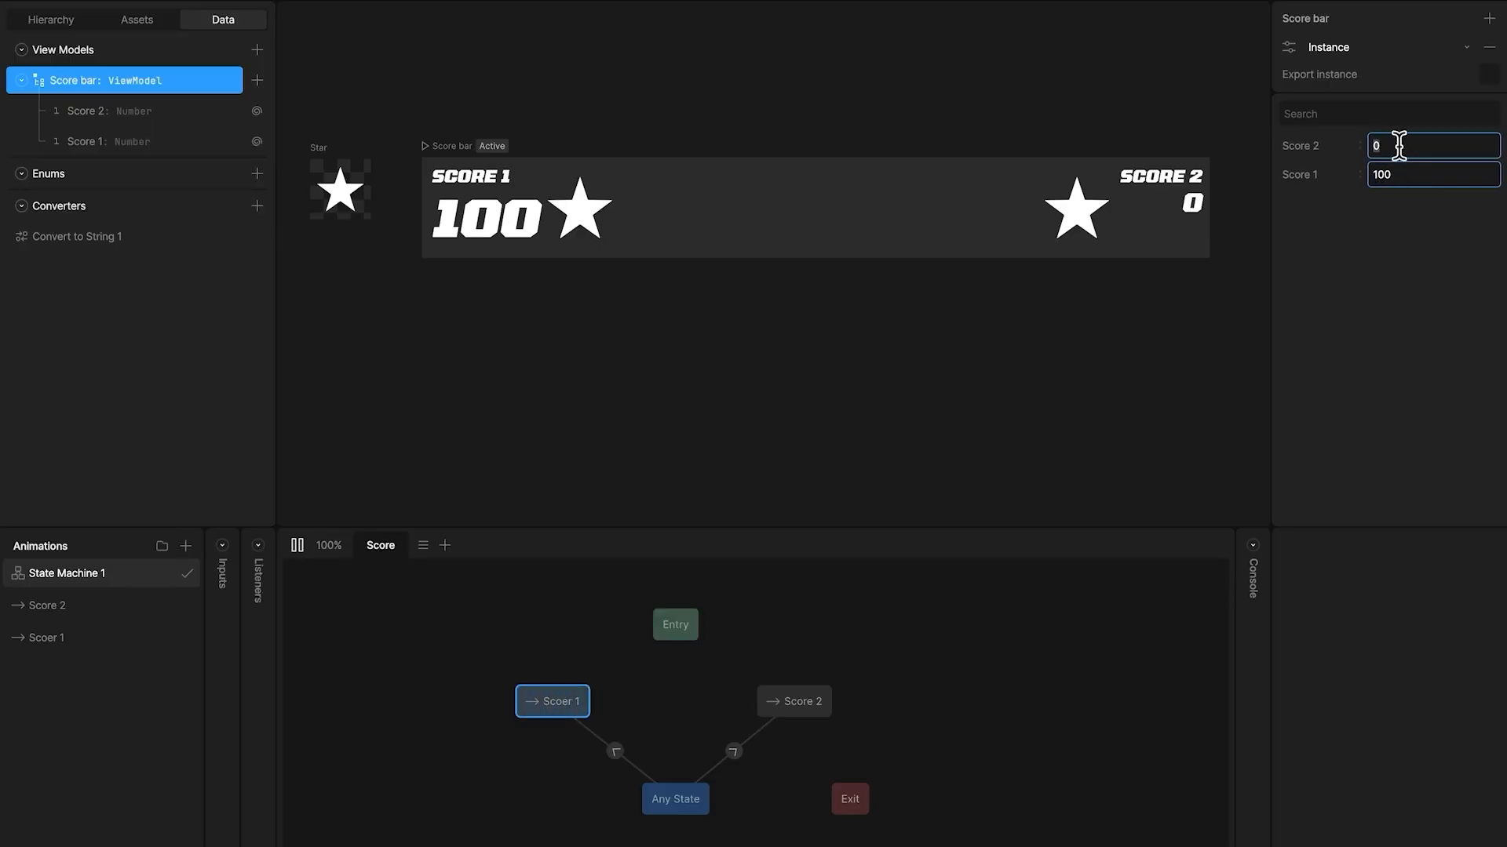
Set Score 2 to 200 to test the transitions, then enter a duration of 30.
{"action": "type", "text": "200"}
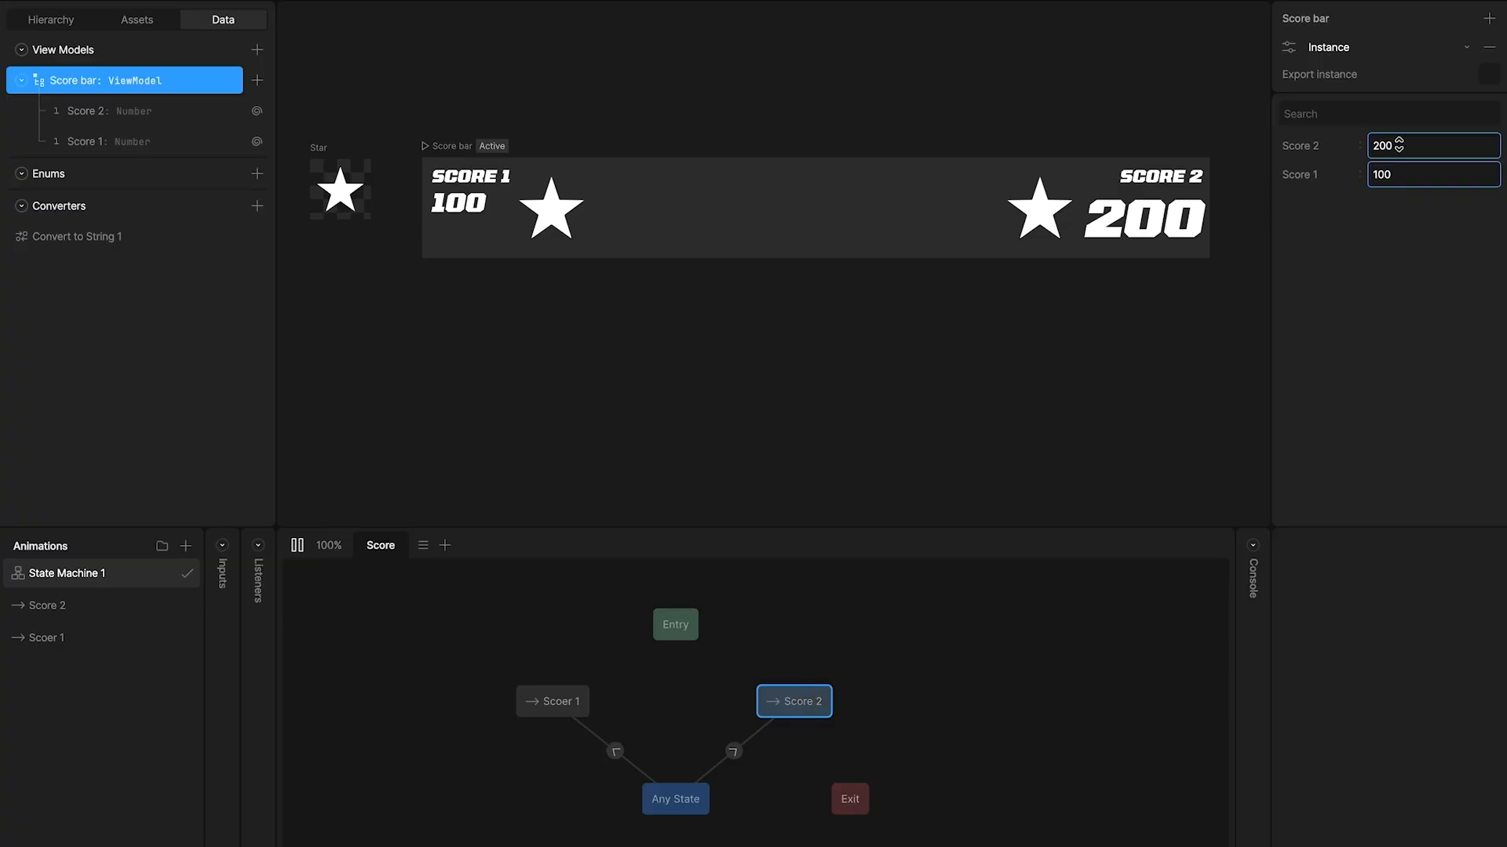
{"action": "type", "text": "30"}
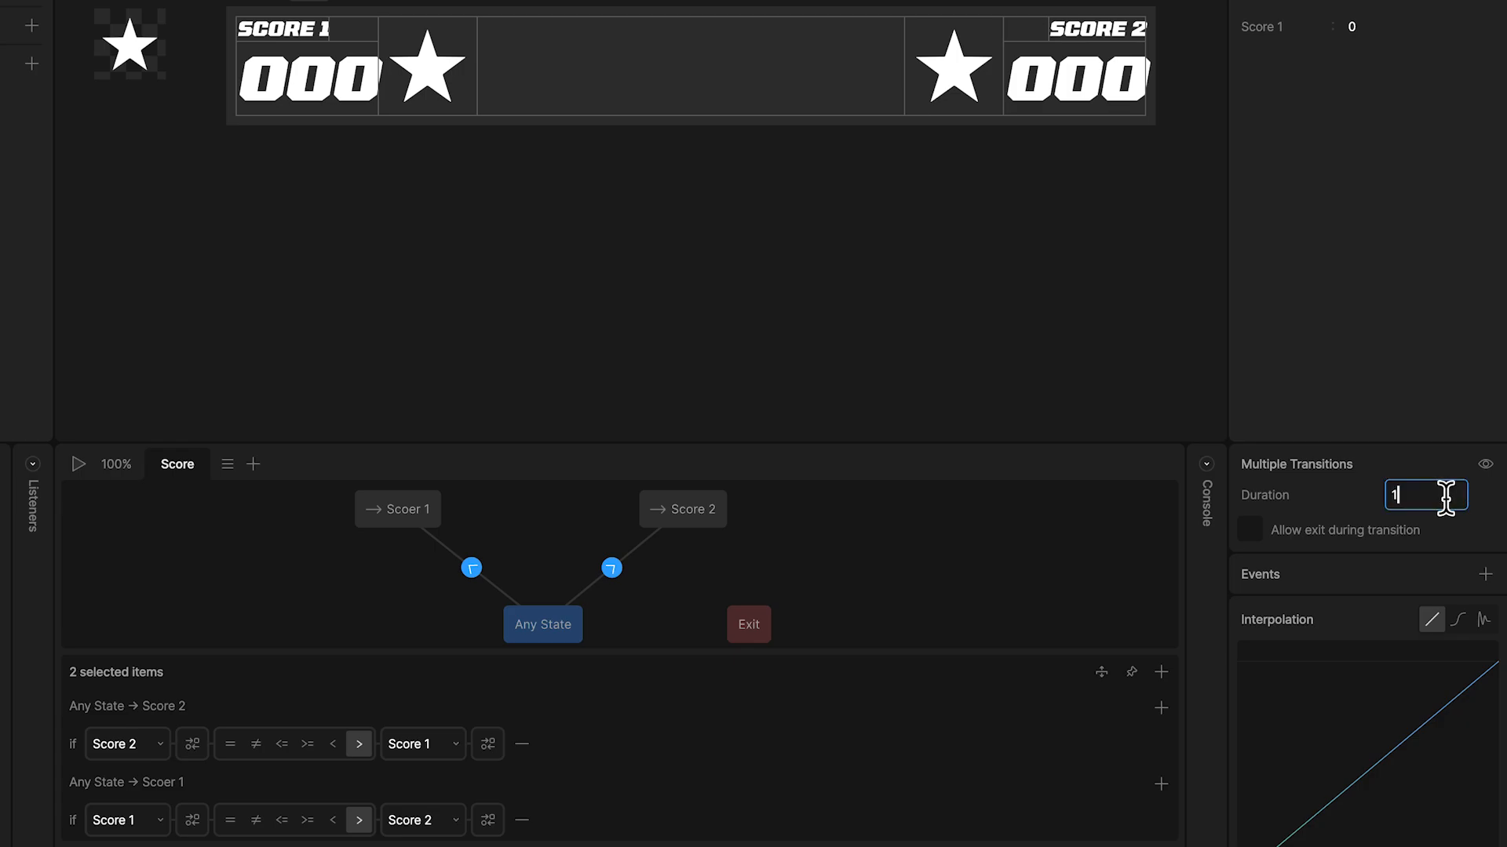
Enter a shared Duration for the two selected Any State transitions.
{"action": "left_click", "coordinate": [1483, 620]}
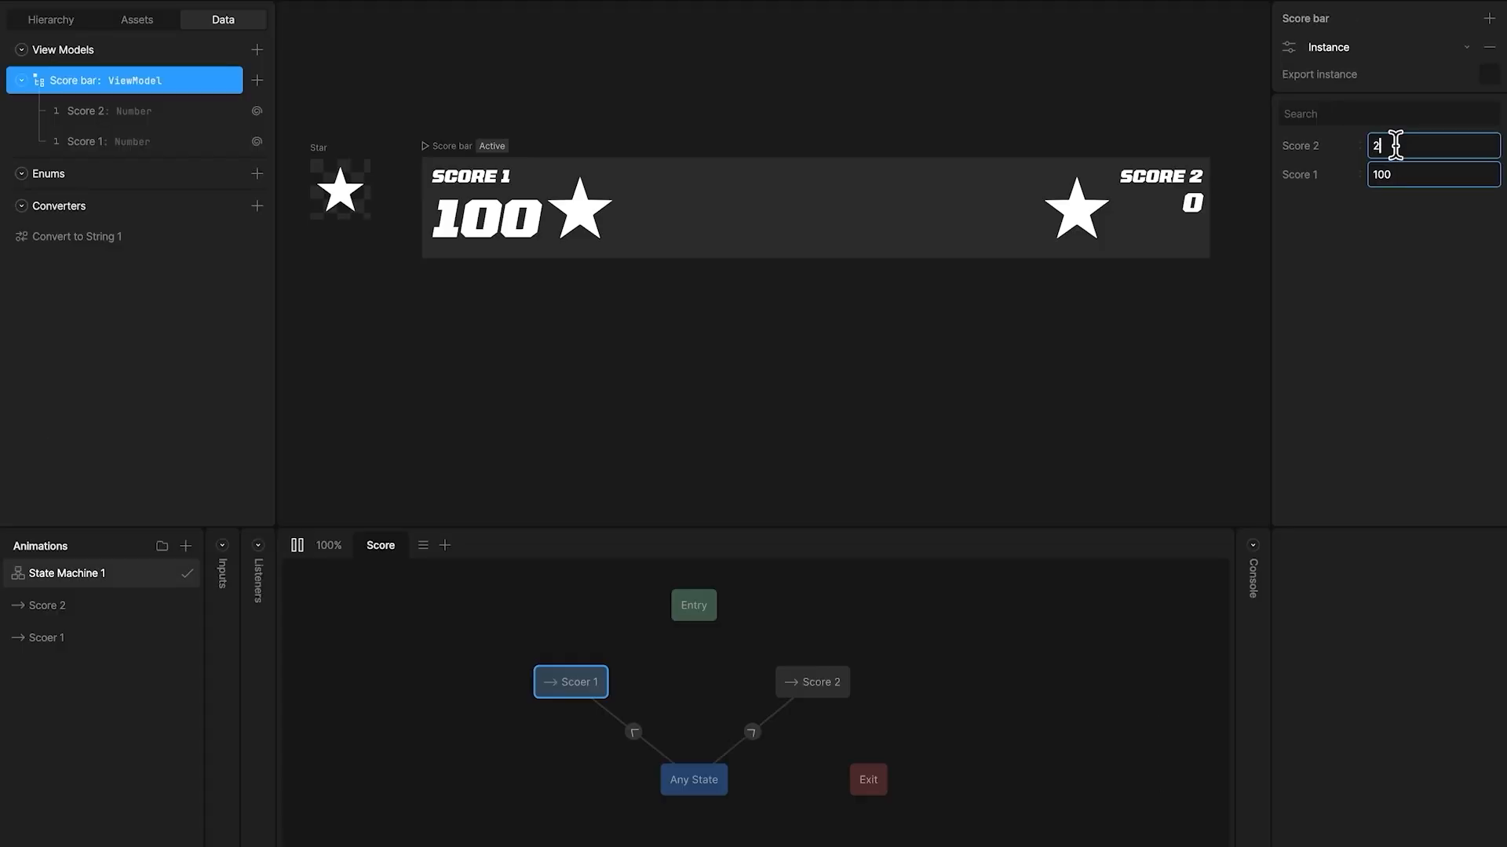
Test the preview with Score 2 at 200 and Score 1 at 500, then 1000.
{"action": "type", "text": "200"}
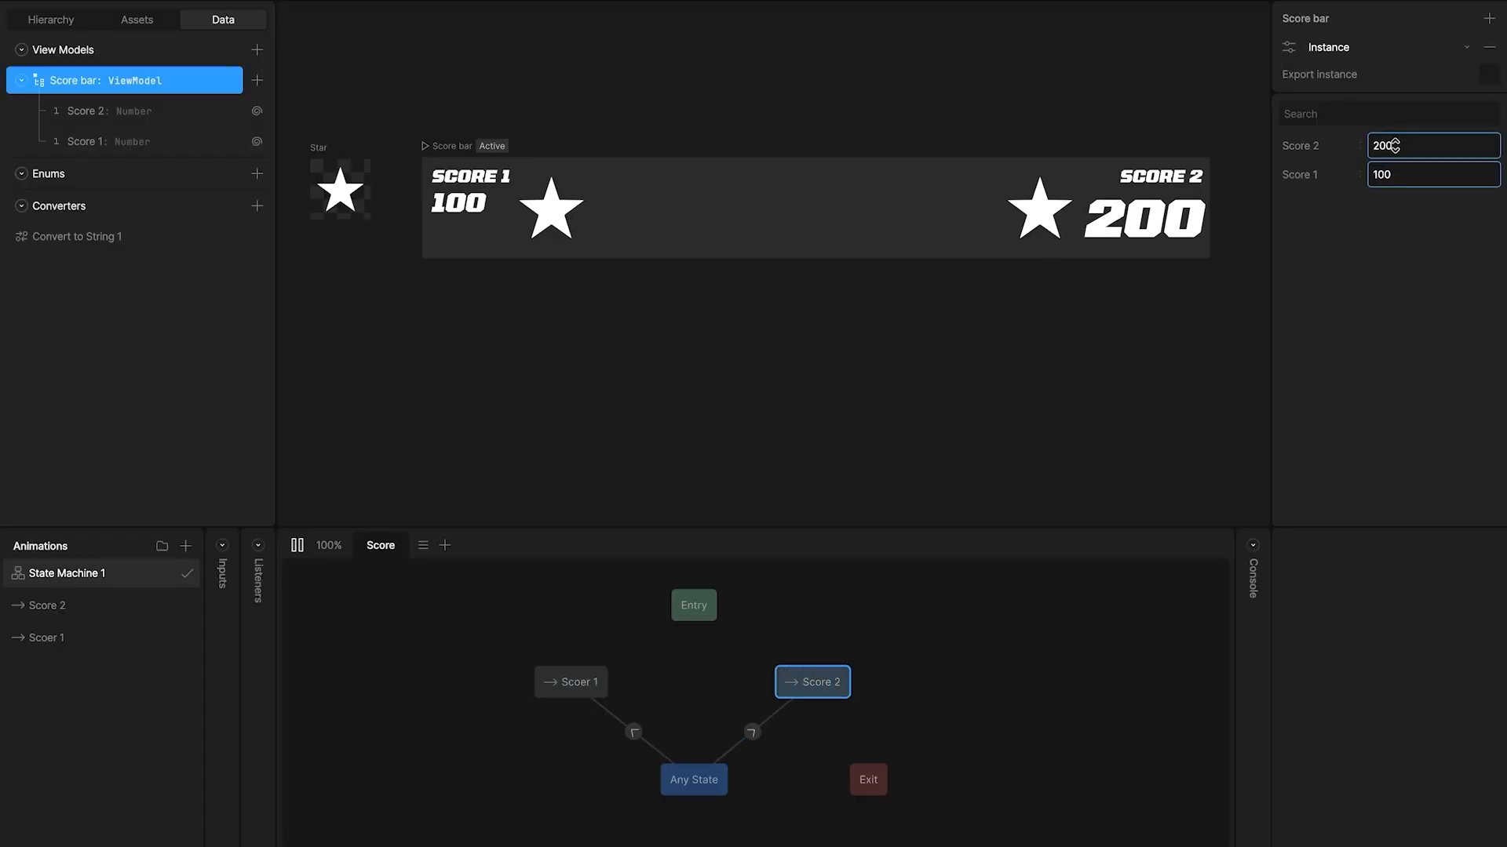
{"action": "type", "text": "500"}
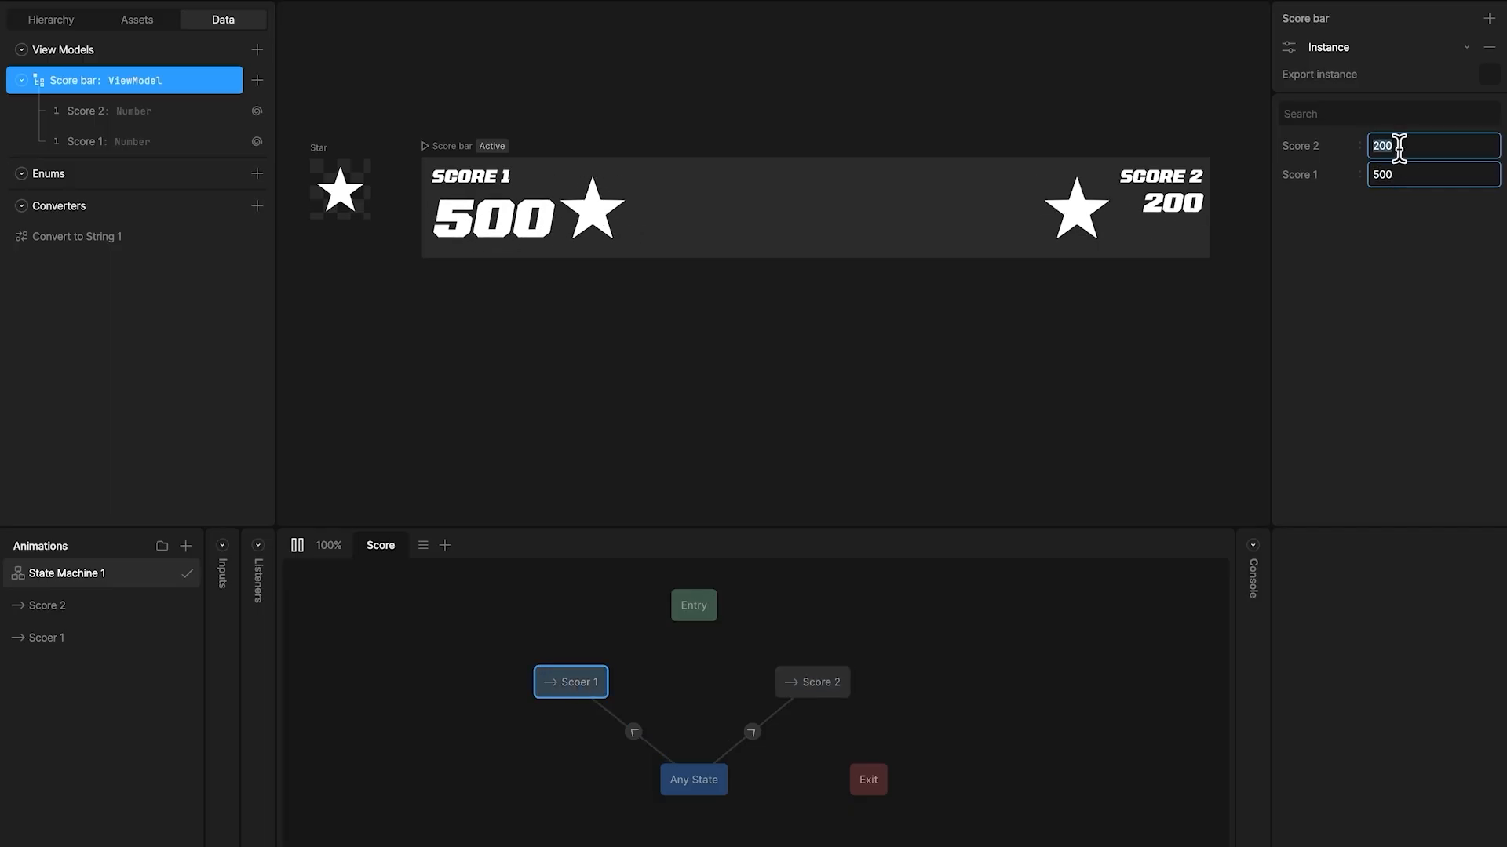
{"action": "type", "text": "1000"}
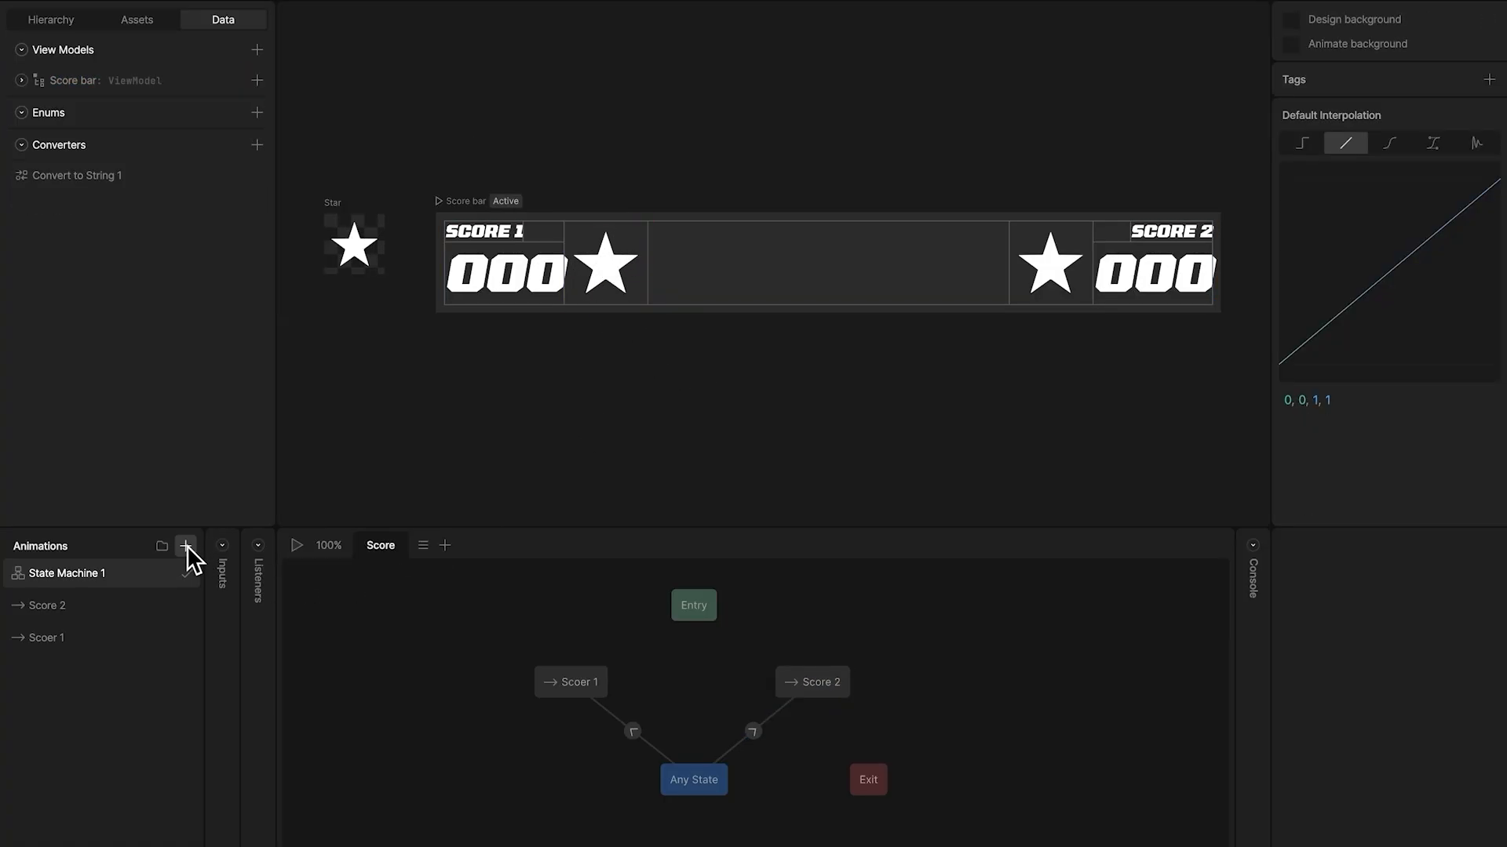
Add a Star 1 timeline and key the star beside Score 2 at 0% opacity.
{"action": "left_click", "coordinate": [185, 544]}
{"action": "type", "text": "Star 1"}
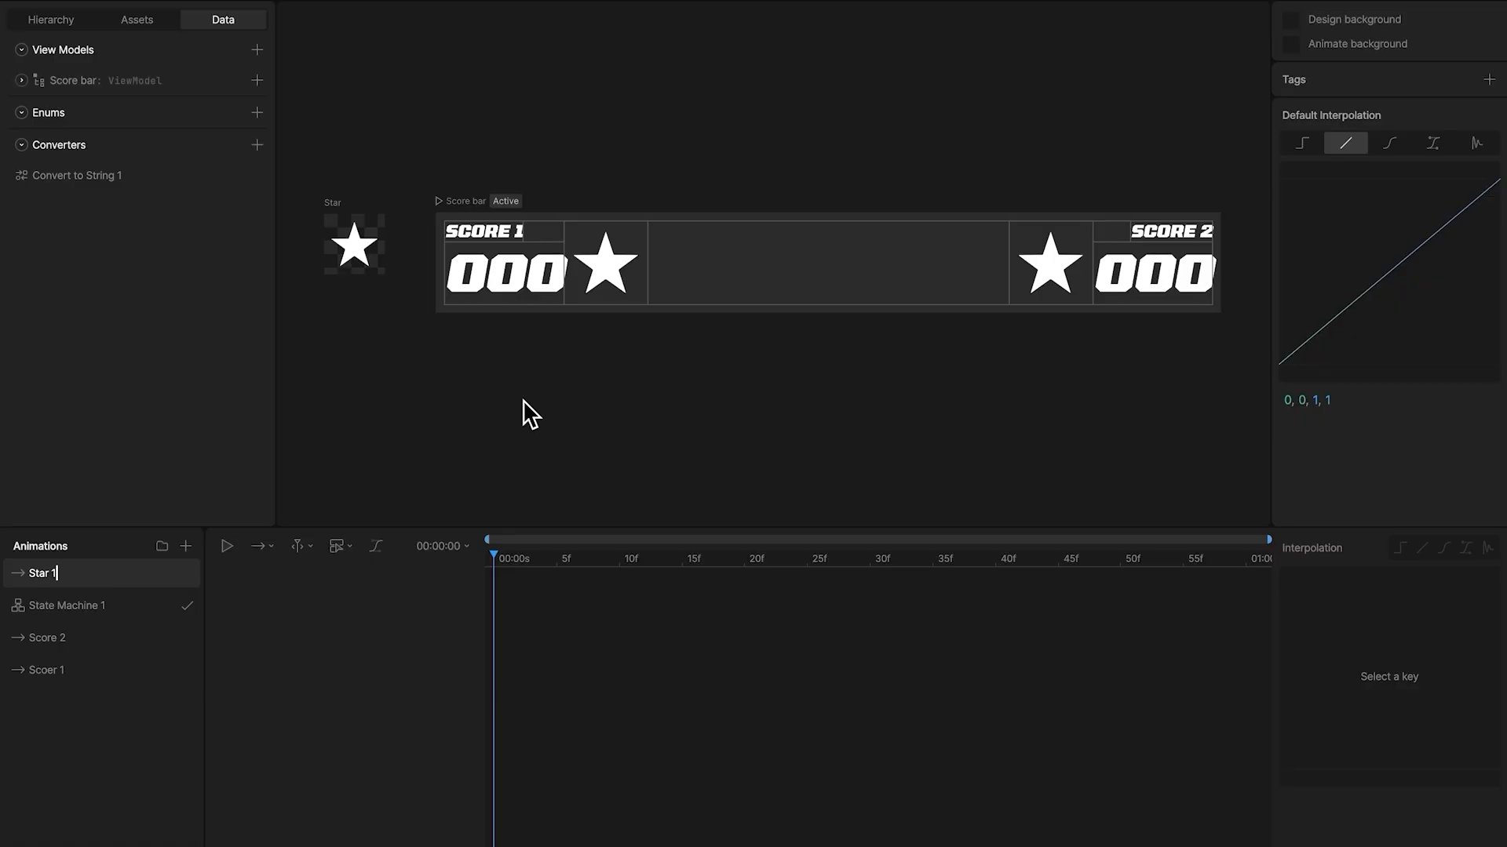
{"action": "left_click", "coordinate": [603, 262]}
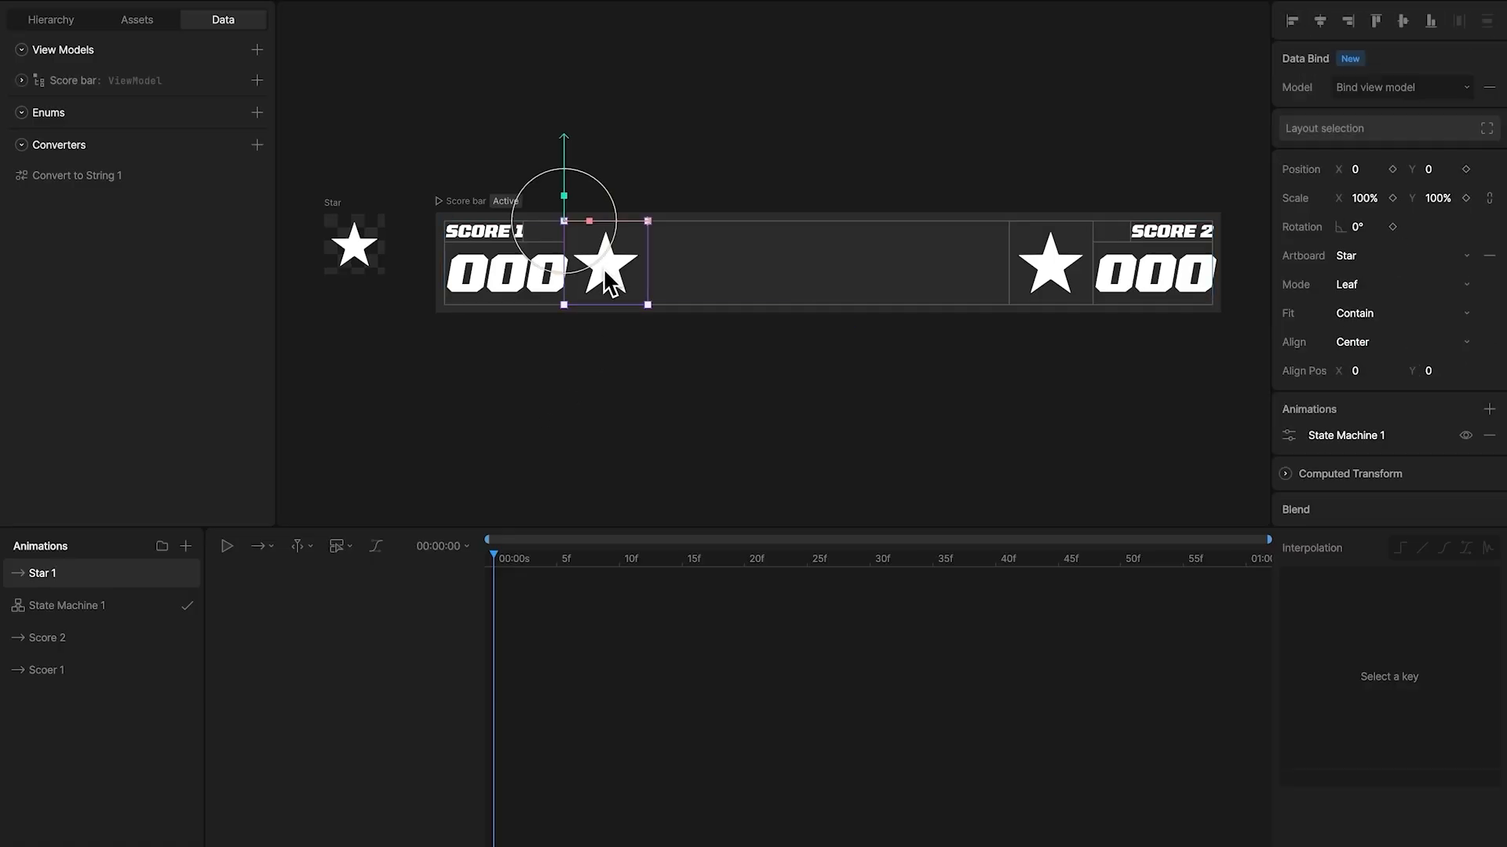
{"action": "left_click", "coordinate": [50, 19]}
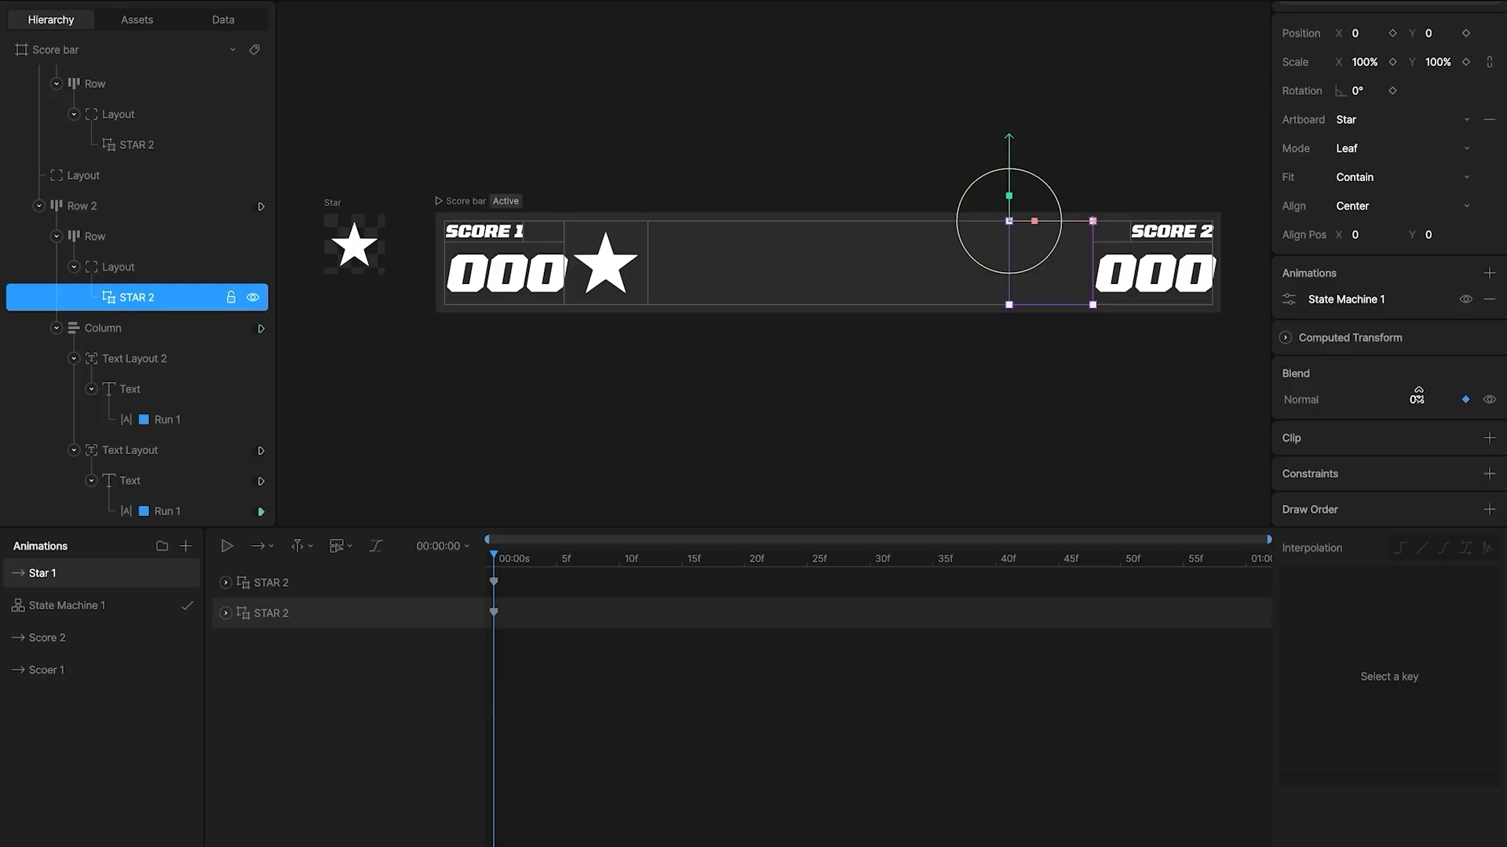
Add a second timeline named Star 2 and select the star beside Score 1.
{"action": "left_click", "coordinate": [185, 545]}
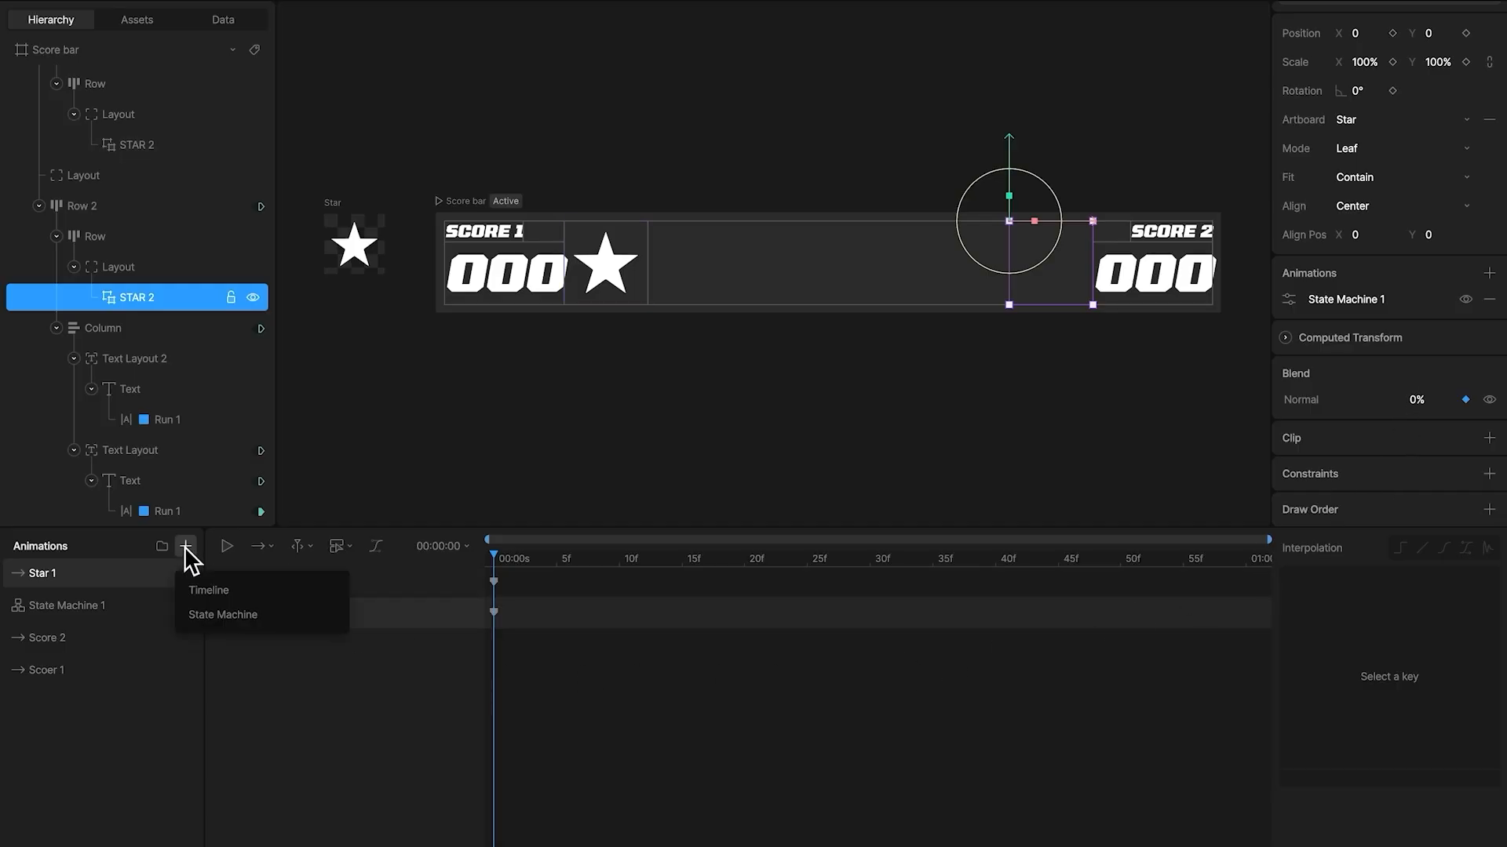
{"action": "left_click", "coordinate": [207, 591]}
{"action": "type", "text": "Star 2"}
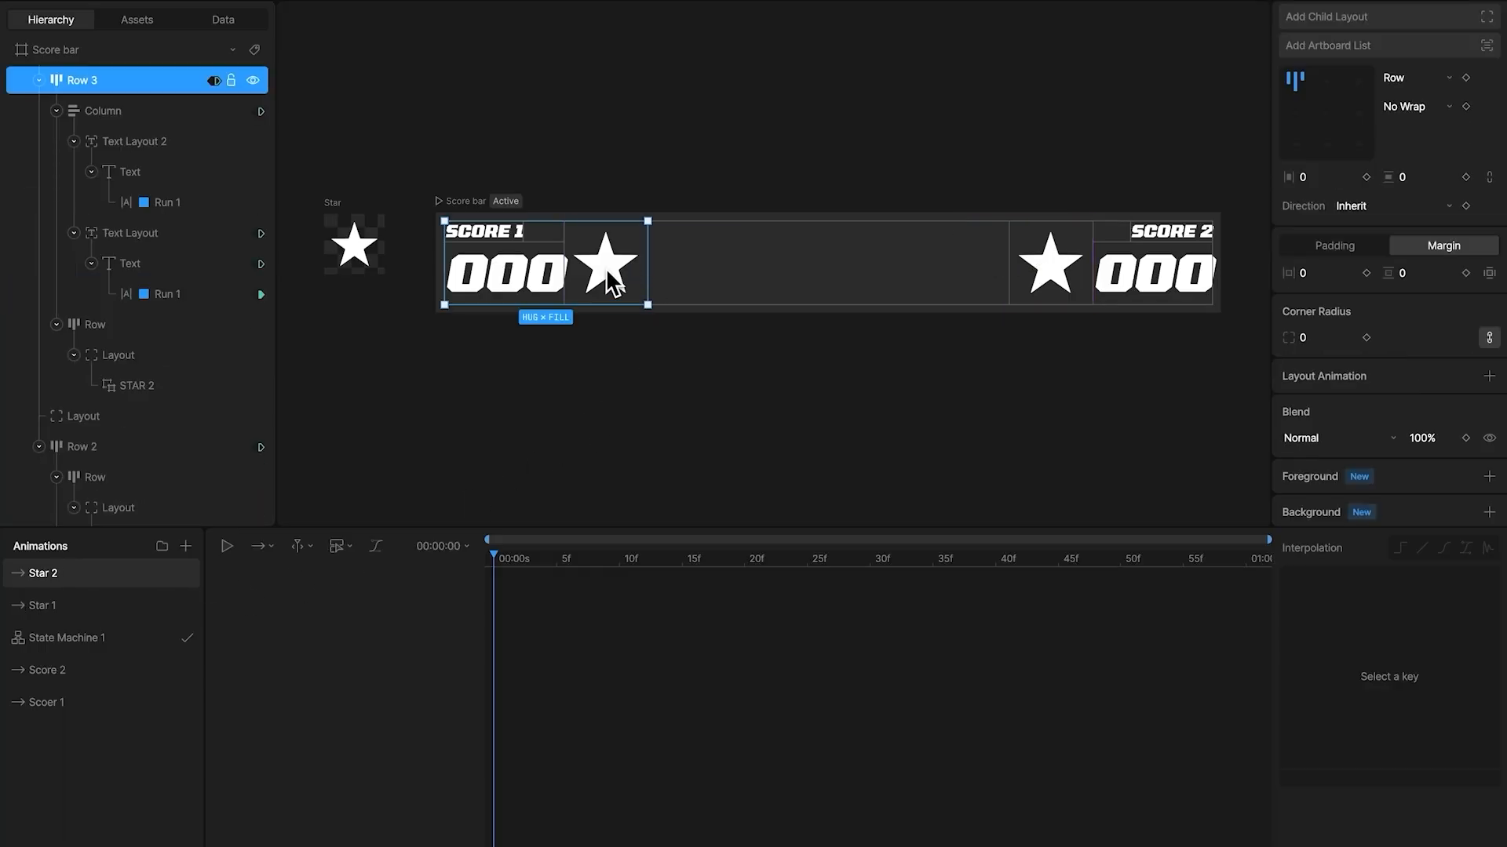
{"action": "left_click", "coordinate": [138, 386]}
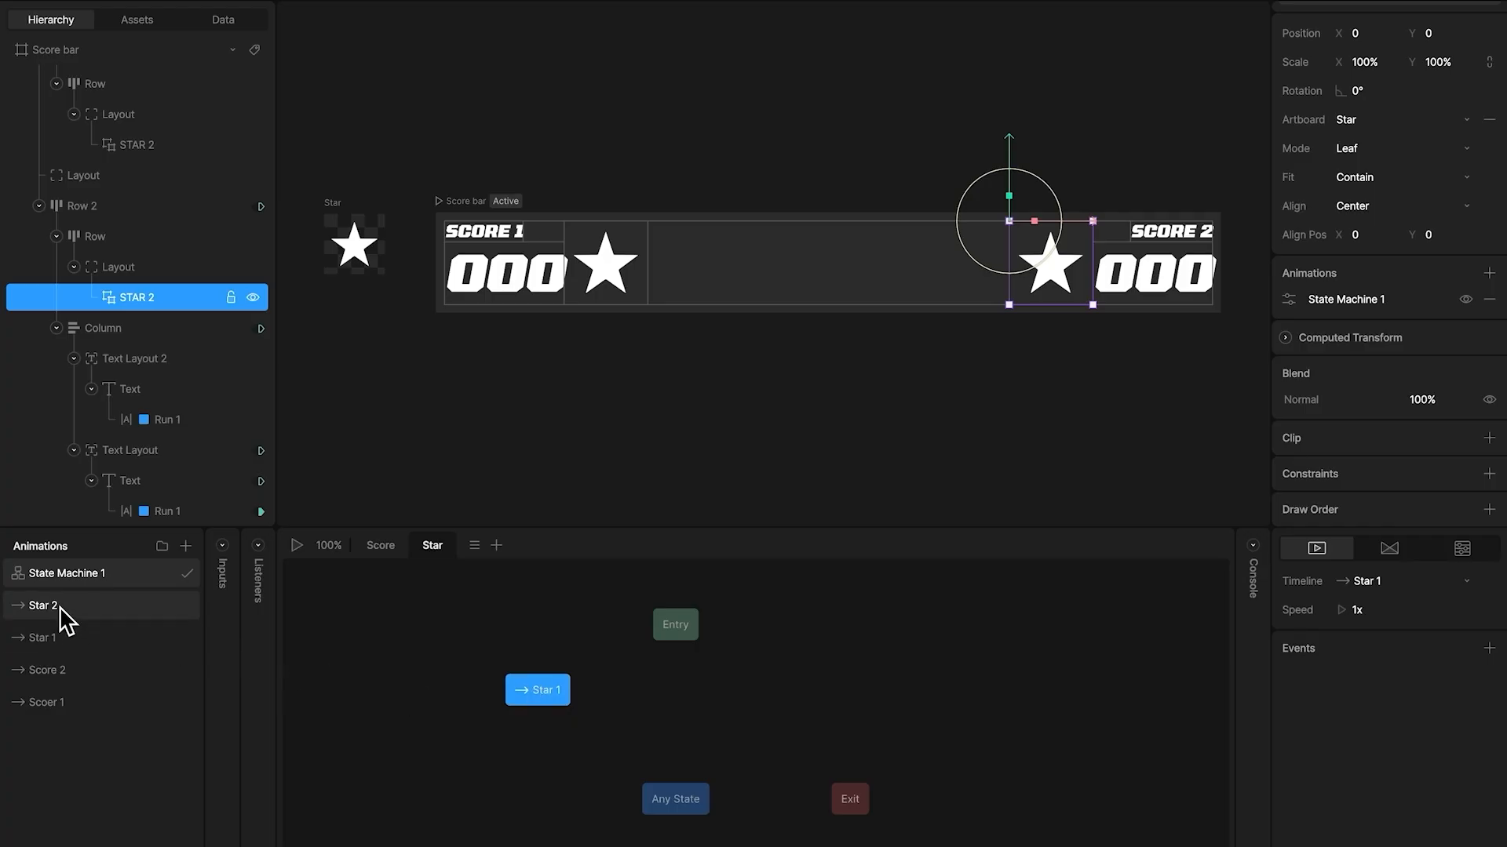
Add Star 2 as a state on the Star layer, connected from Any State.
{"action": "left_click", "coordinate": [41, 605]}
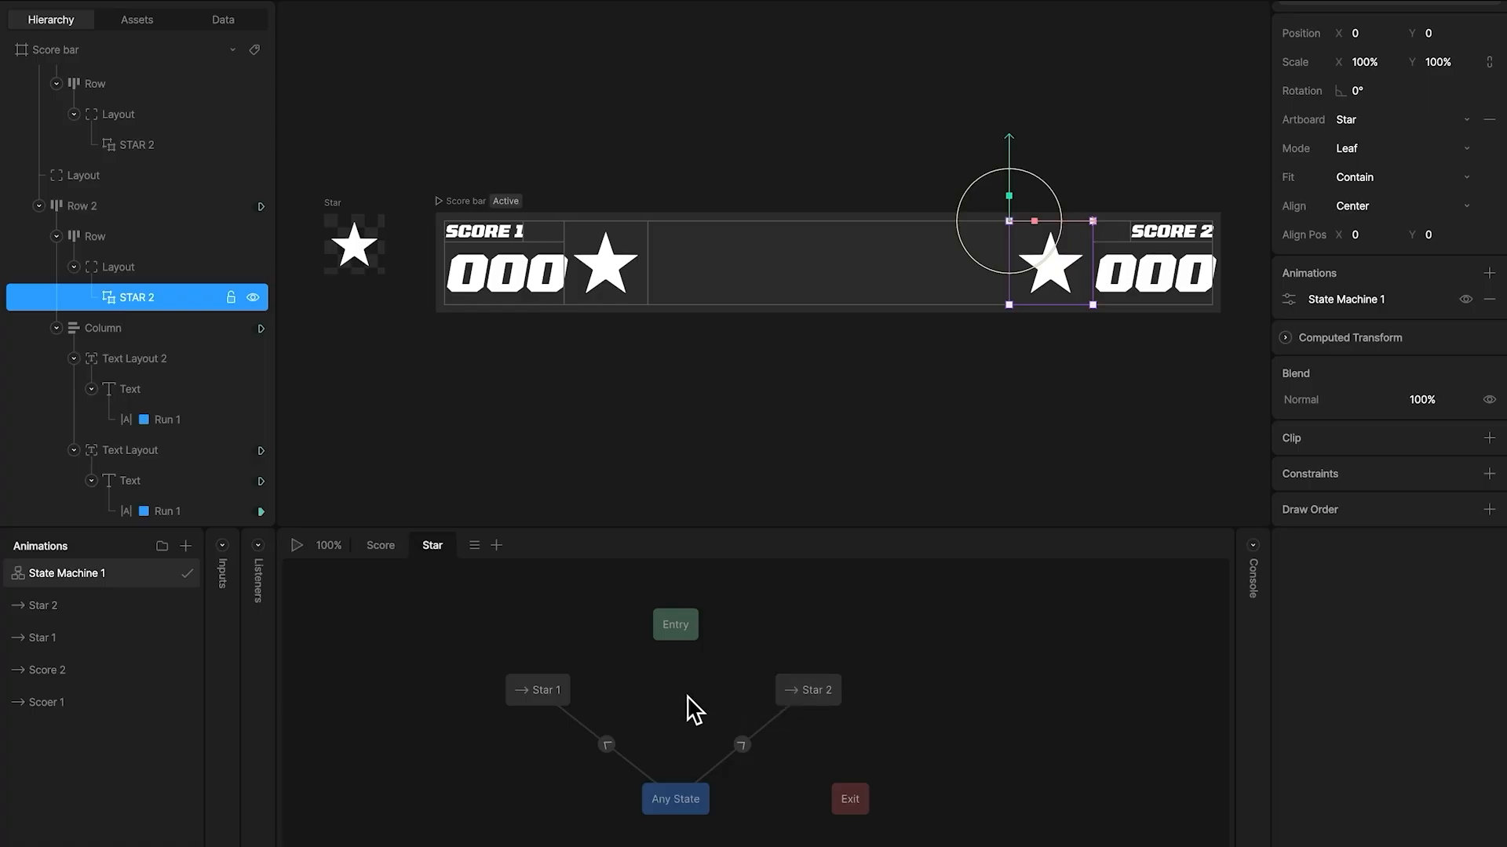
Test with Score 2 at 200, Score 1 at 300, then Score 2 at 500 so its star moves.
{"action": "left_click", "coordinate": [221, 19]}
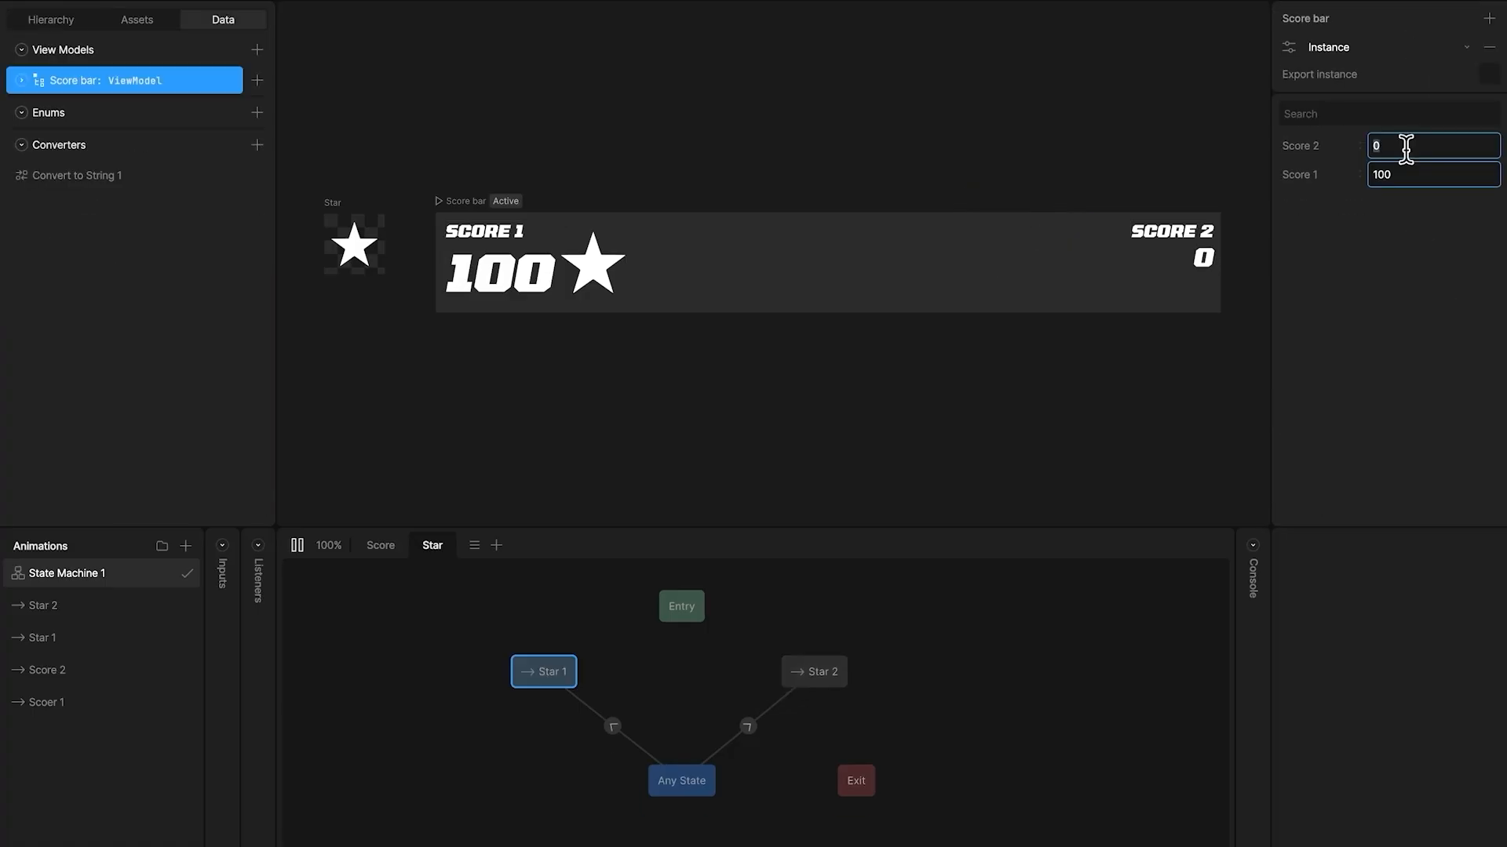
{"action": "type", "text": "200"}
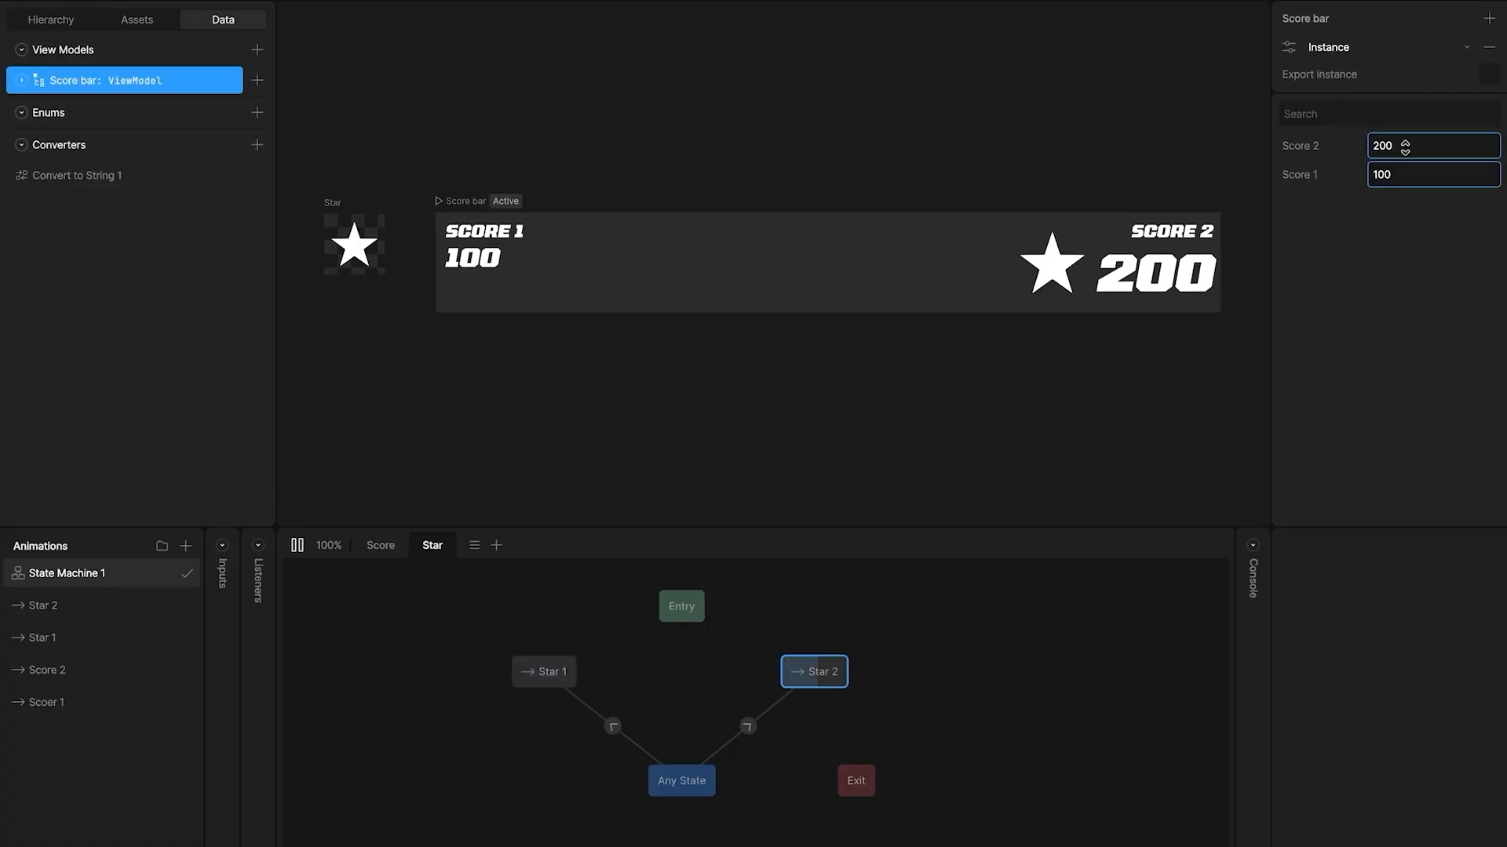
{"action": "left_click", "coordinate": [1432, 174]}
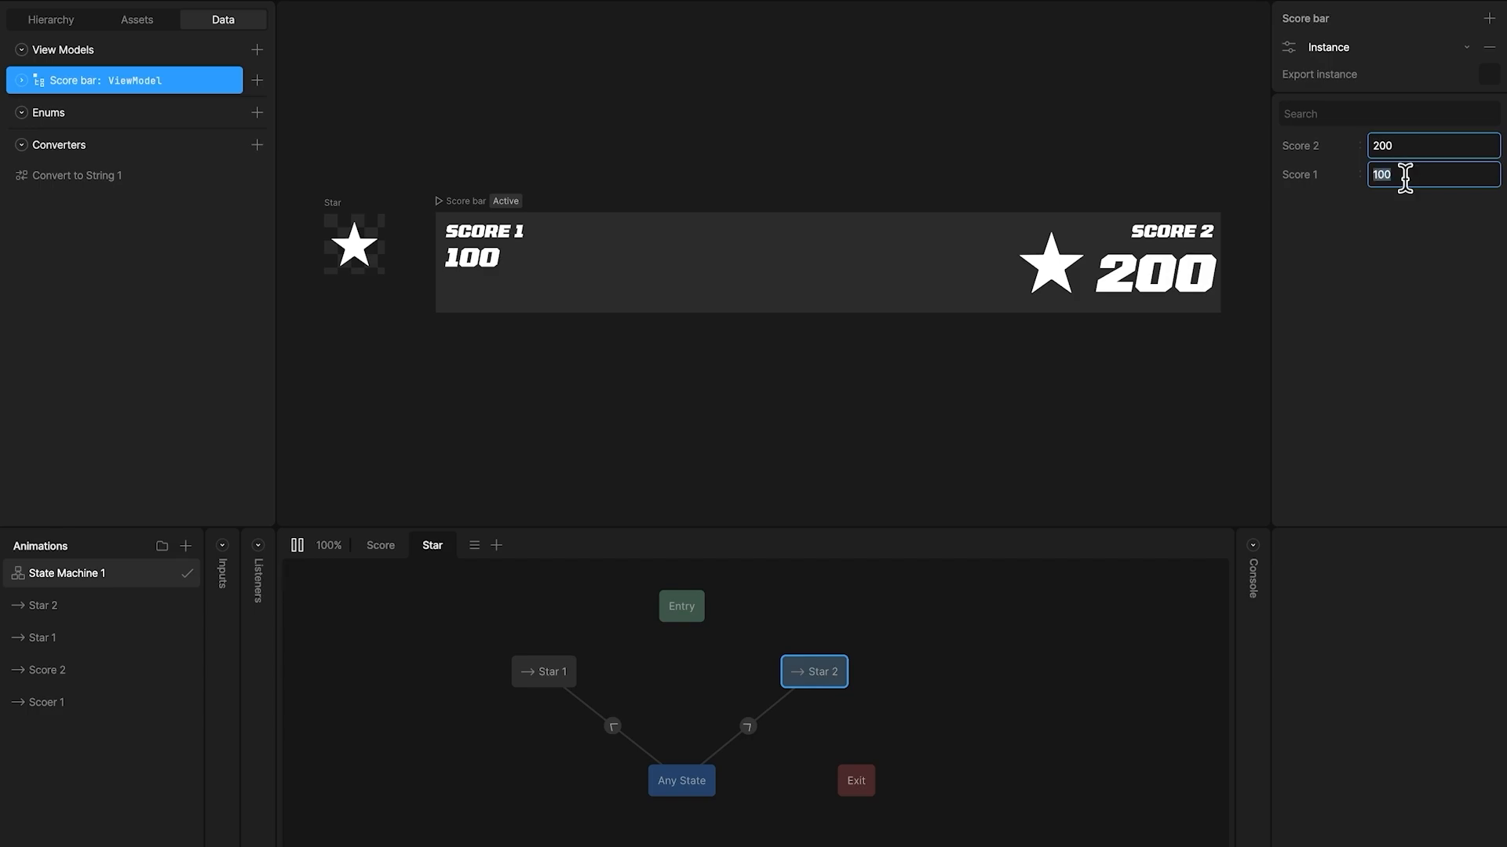
{"action": "type", "text": "300"}
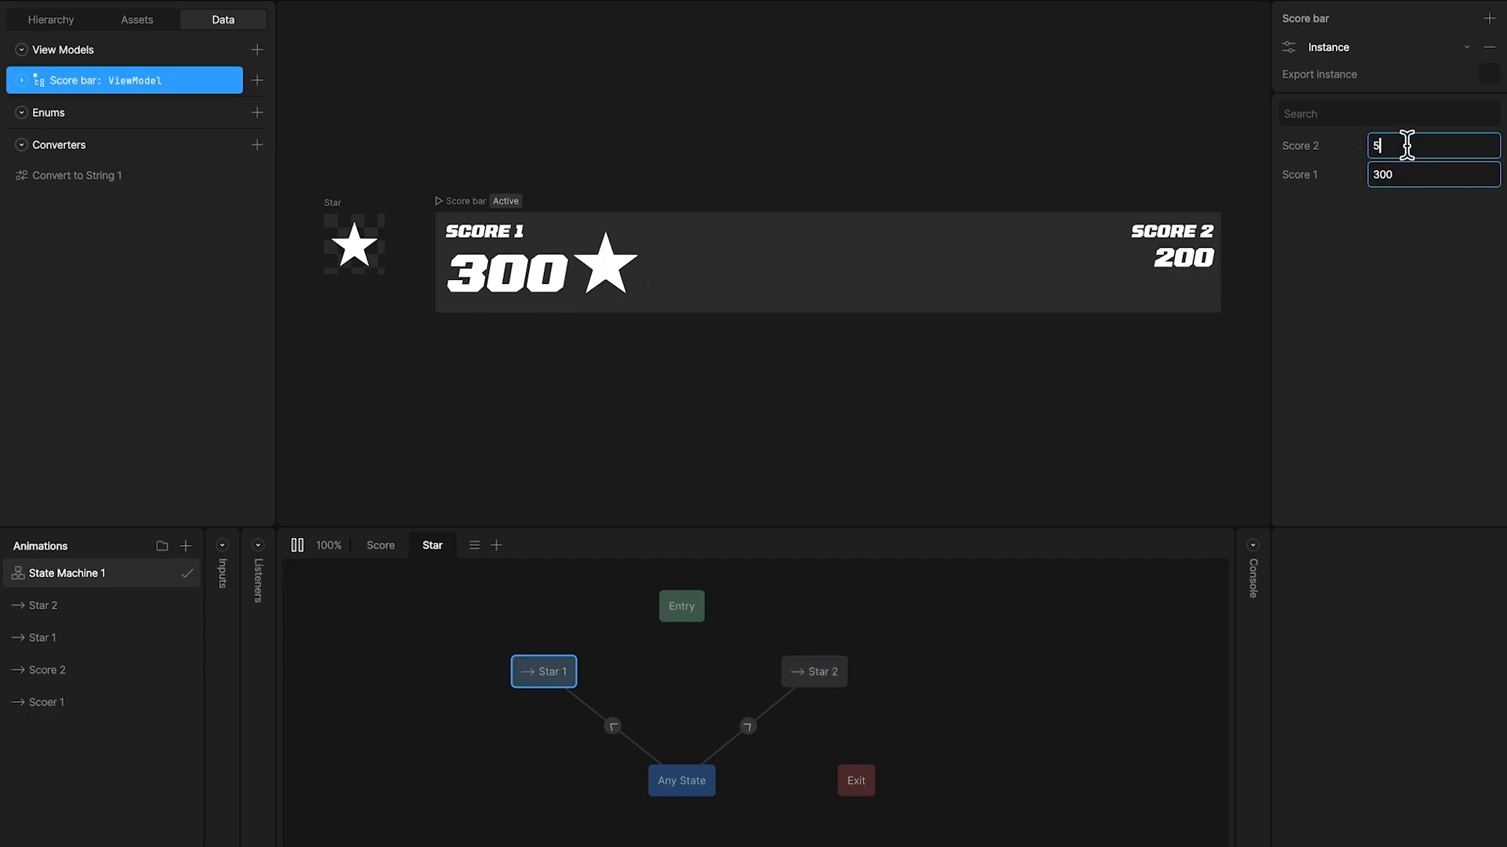
{"action": "type", "text": "500"}
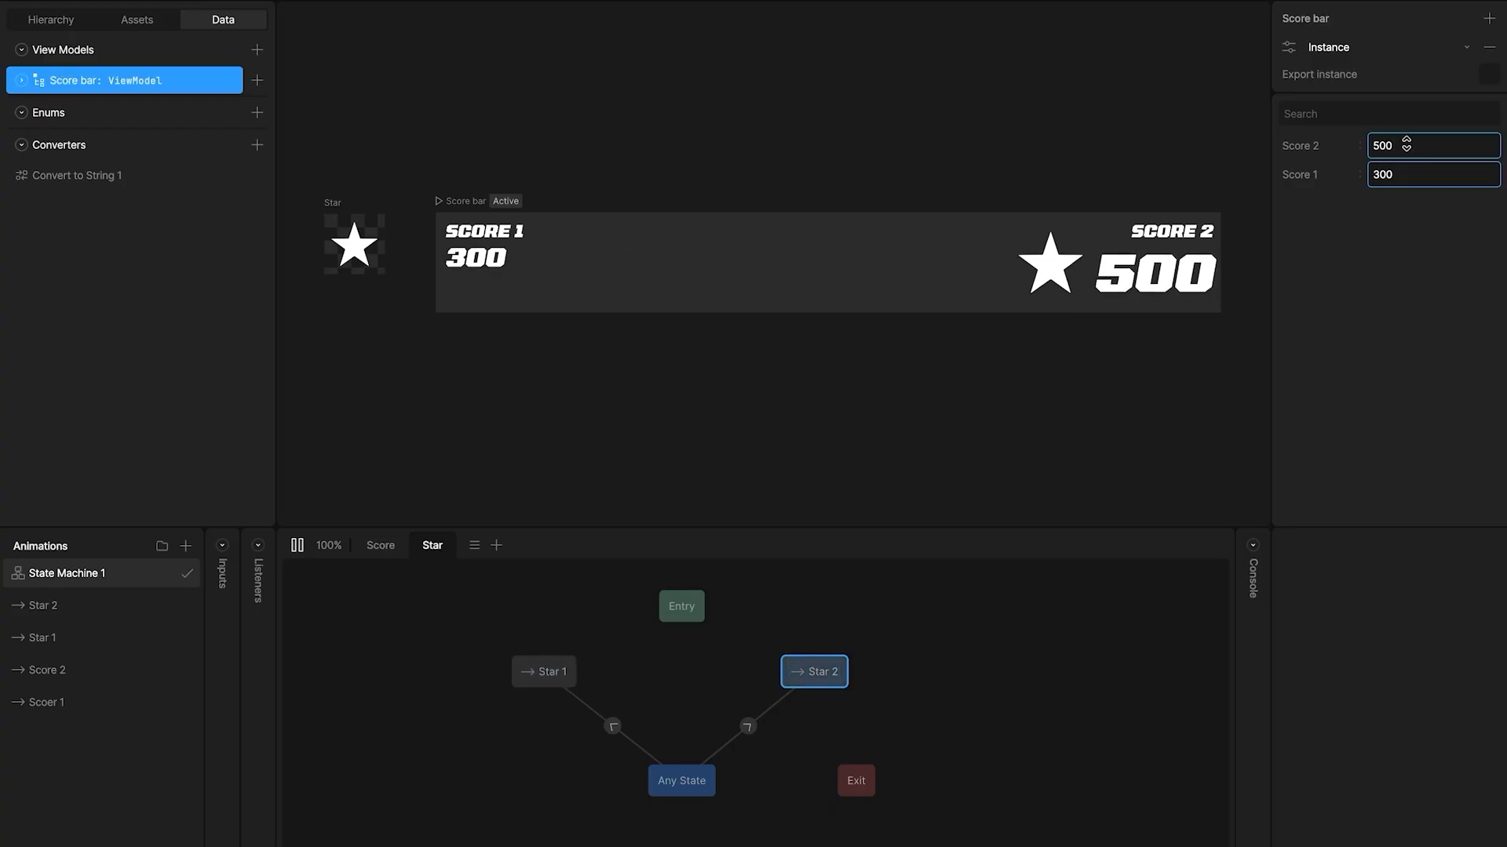